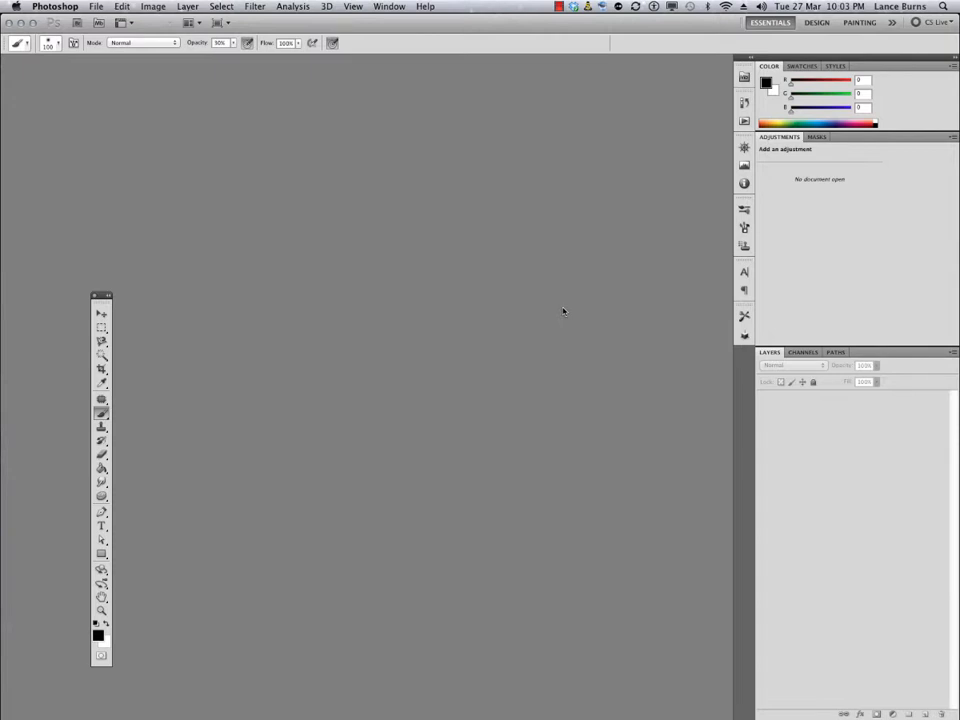
mouse_move(456, 330)
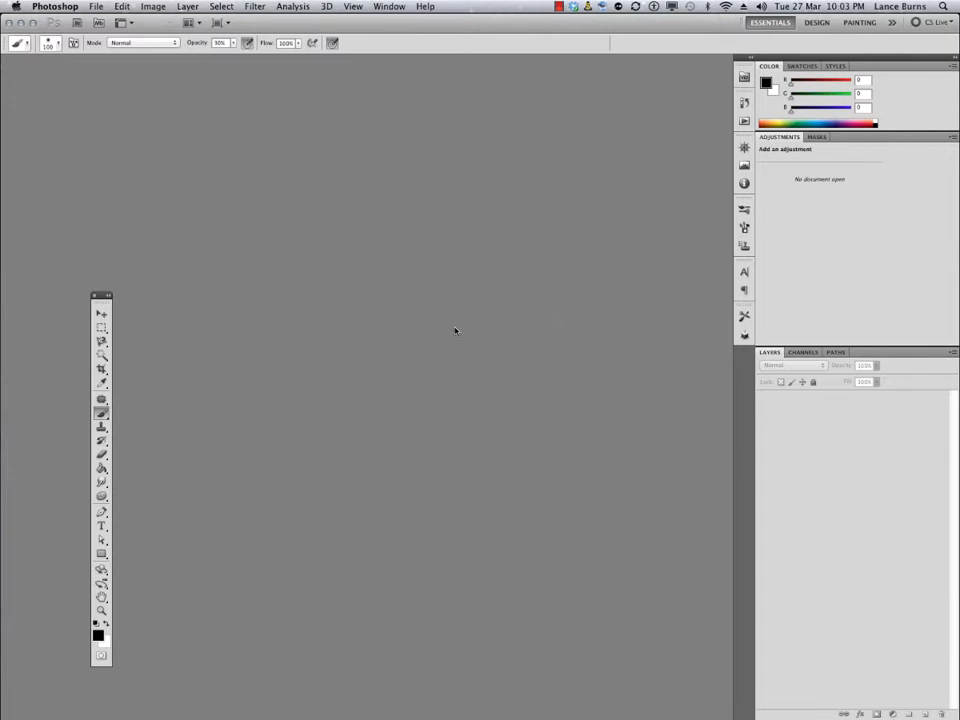
mouse_move(170, 140)
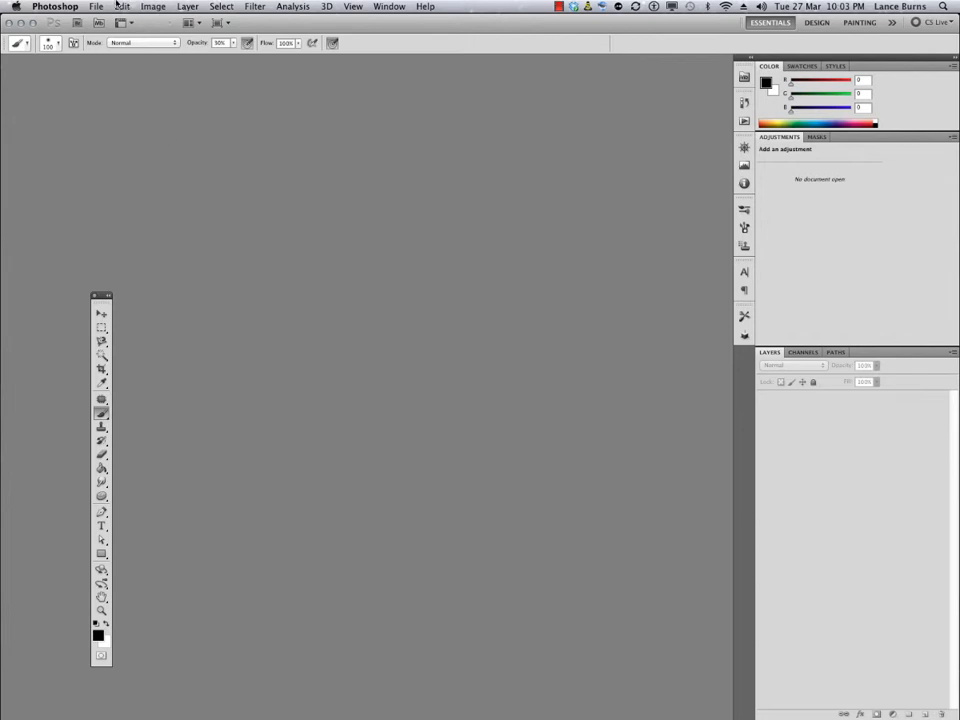
- Show the File menu commands with no document open
click(96, 6)
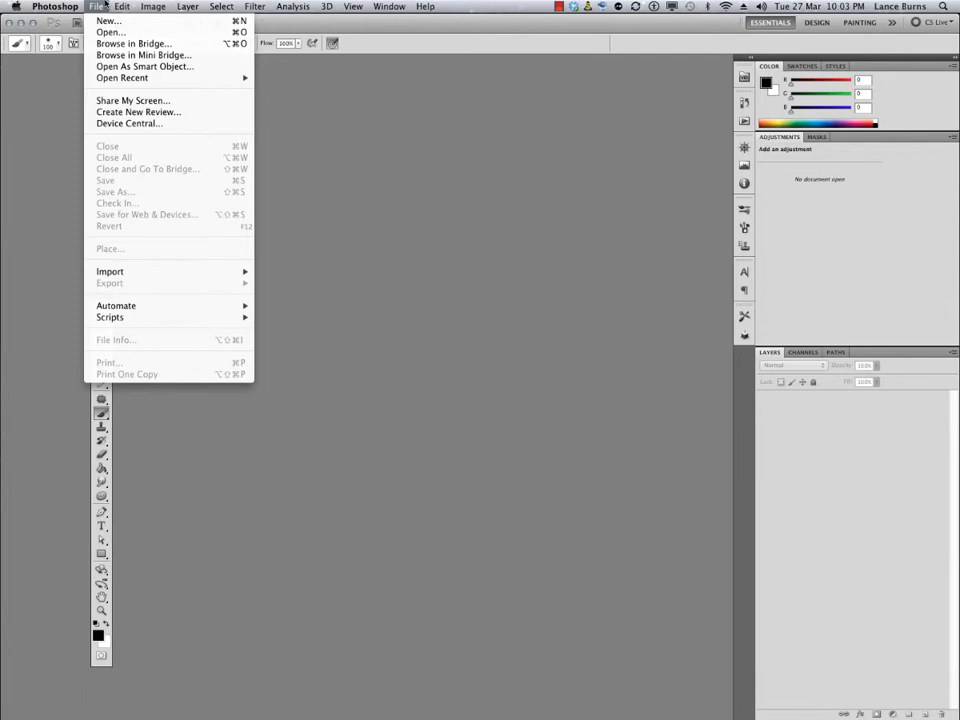
mouse_move(110, 32)
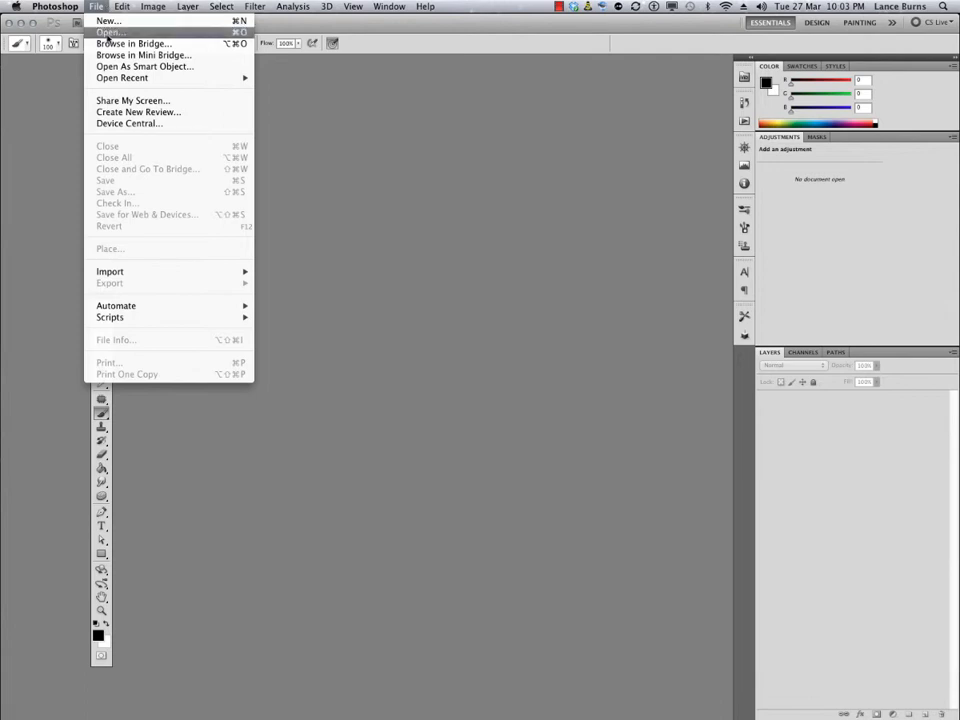
mouse_move(136, 220)
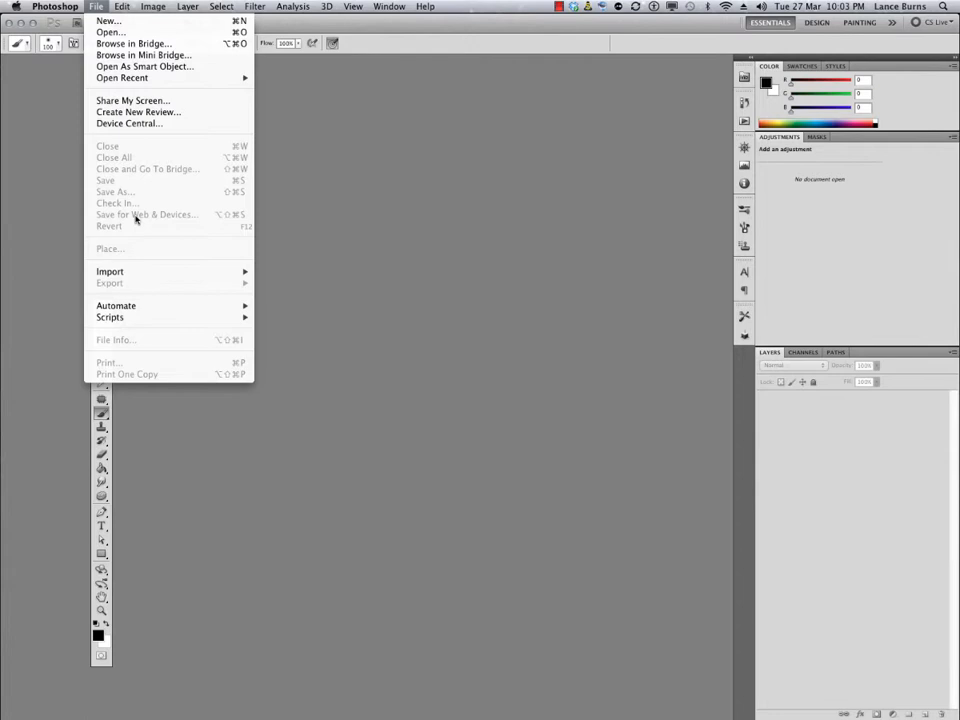
mouse_move(208, 330)
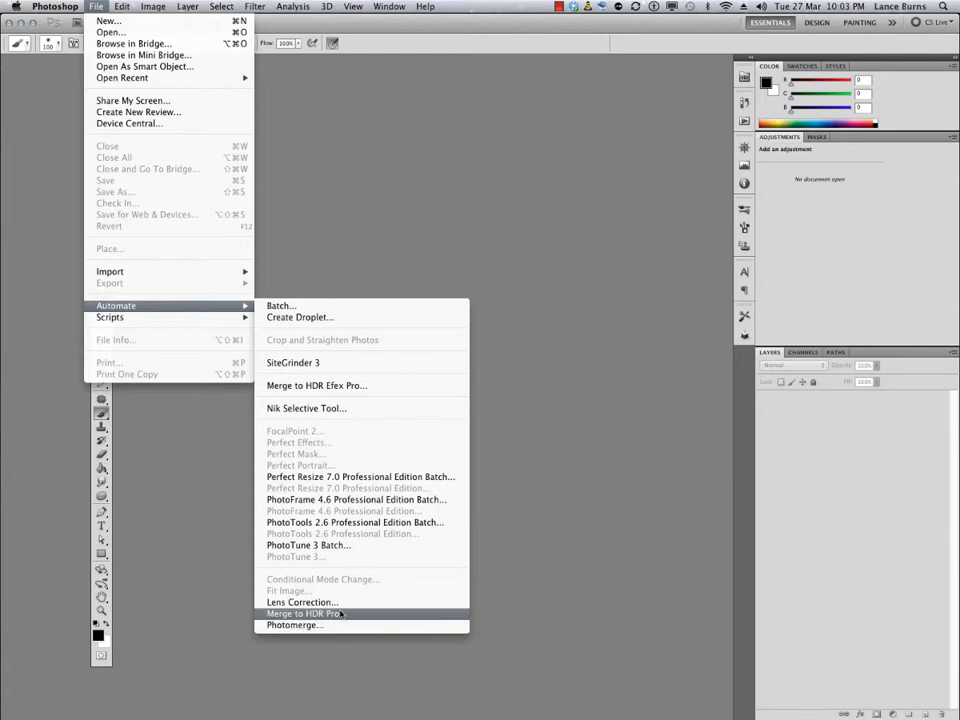
- Launch Merge to HDR Pro from File > Automate
click(304, 612)
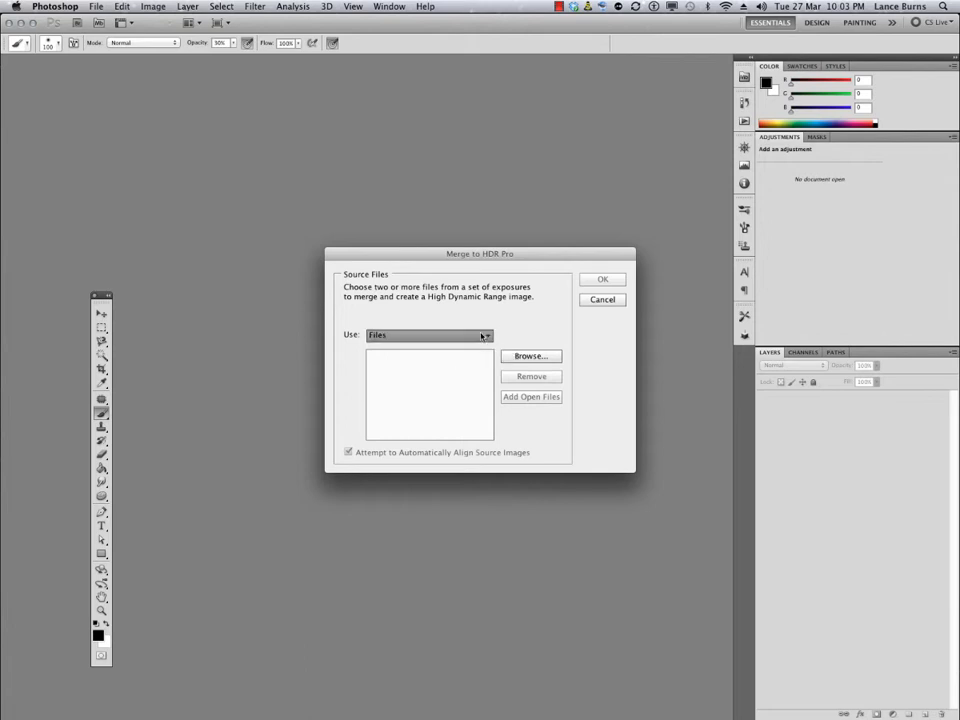
- Load the folder of three DSC exposures with auto-align on and merge them
click(428, 336)
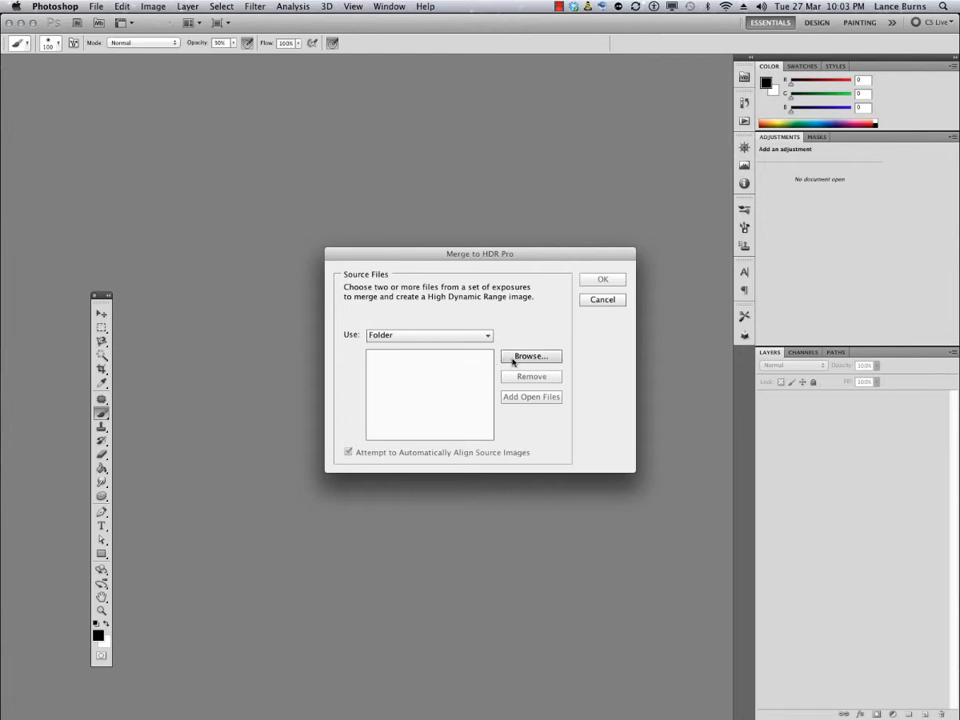
click(530, 356)
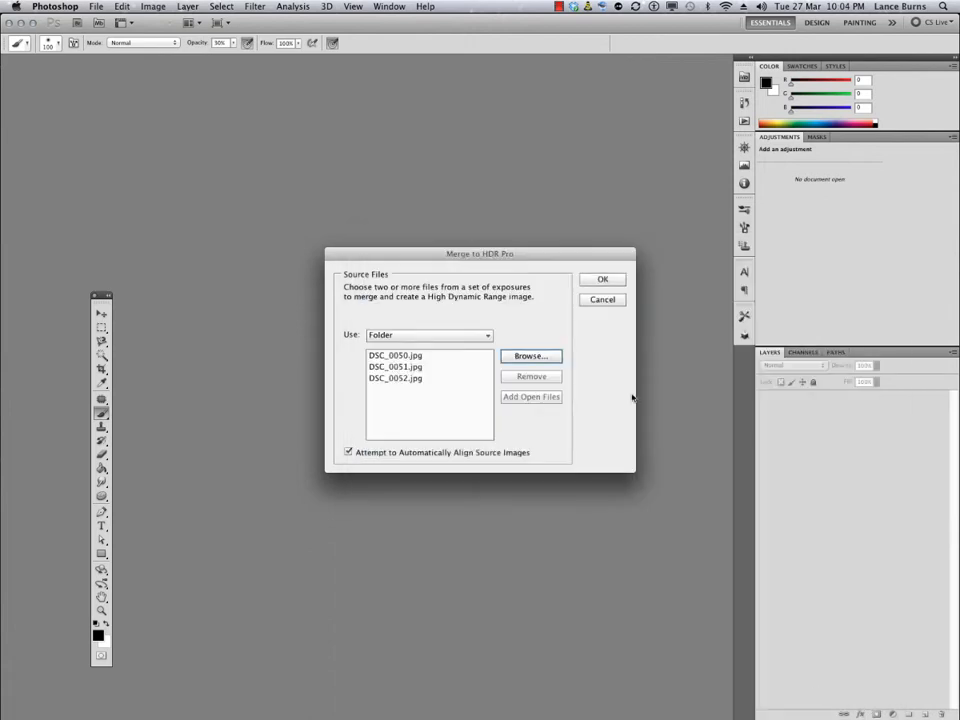
mouse_move(558, 284)
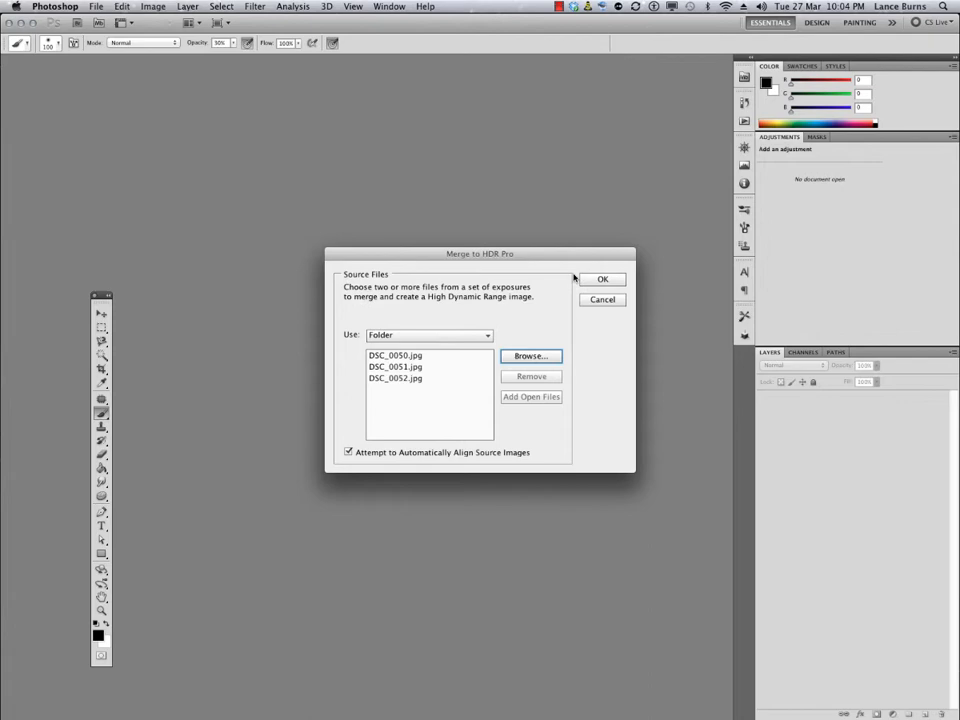
click(602, 280)
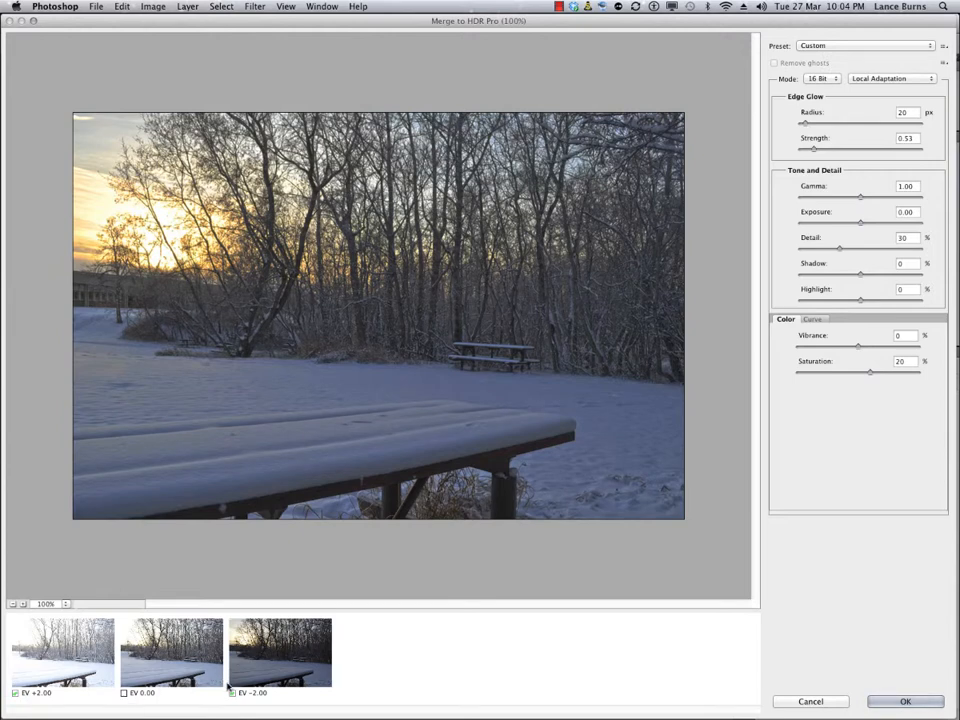
mouse_move(364, 704)
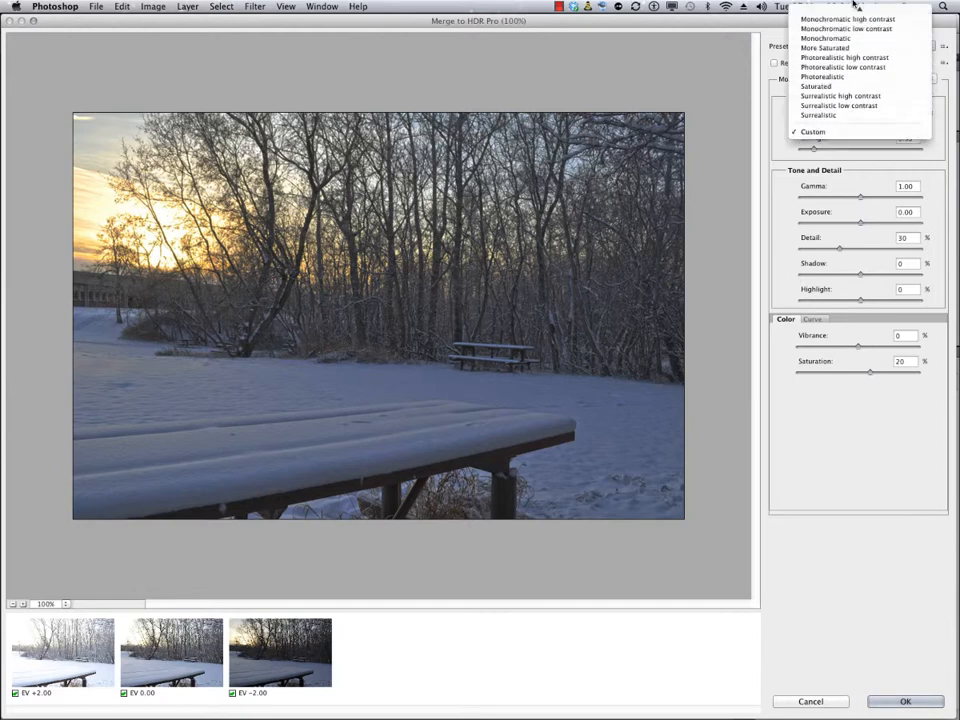
- Cycle through several HDR toning presets and land on the More Saturated look
click(812, 132)
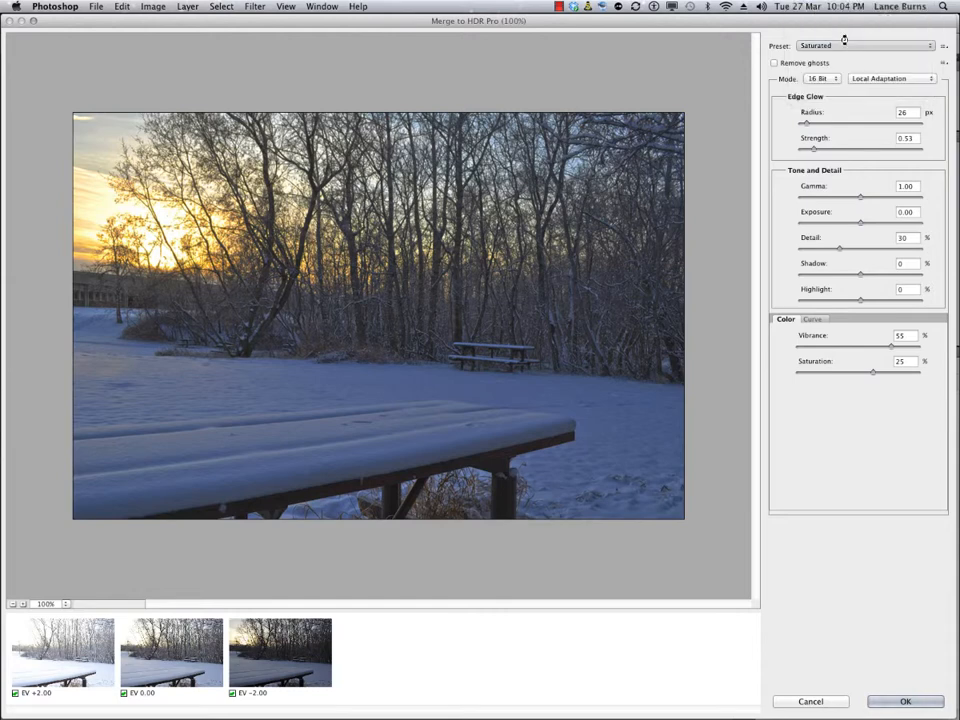
click(864, 44)
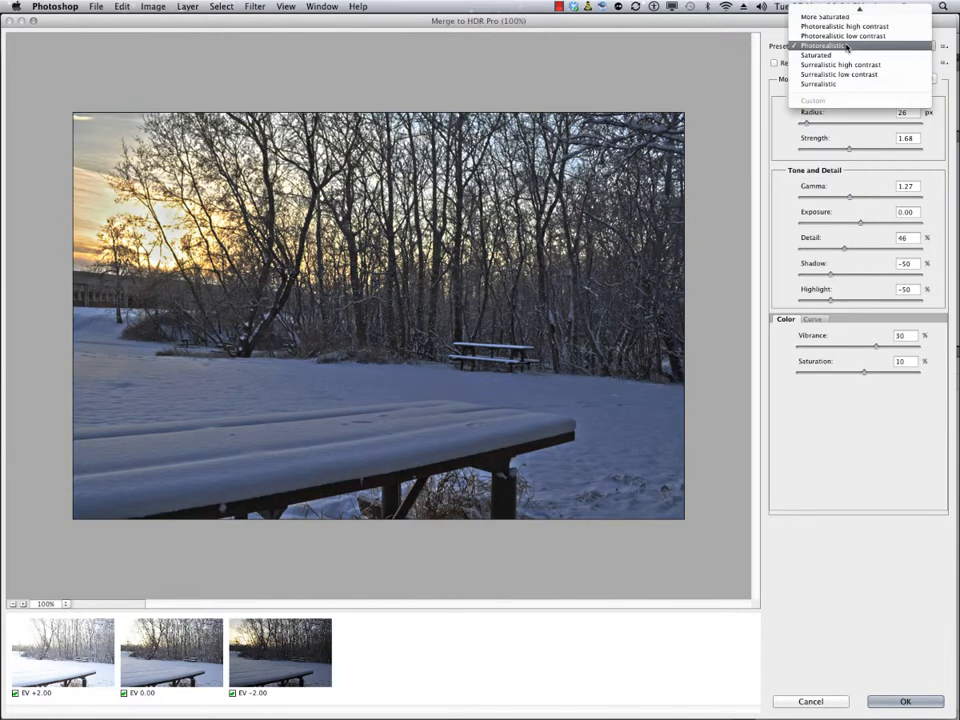
click(840, 64)
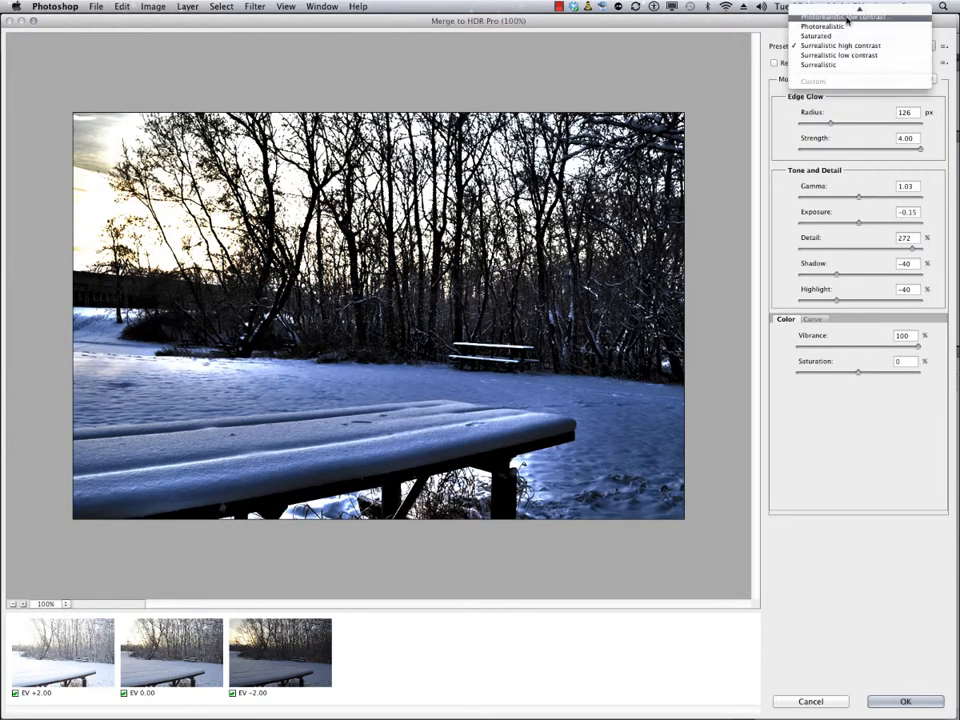
click(844, 36)
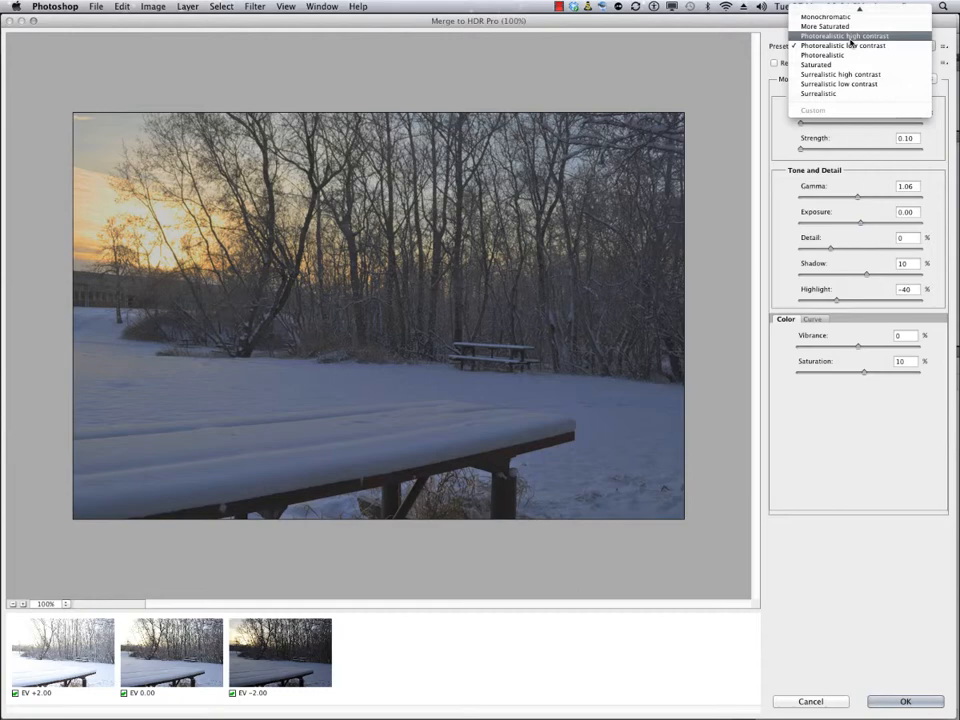
click(826, 36)
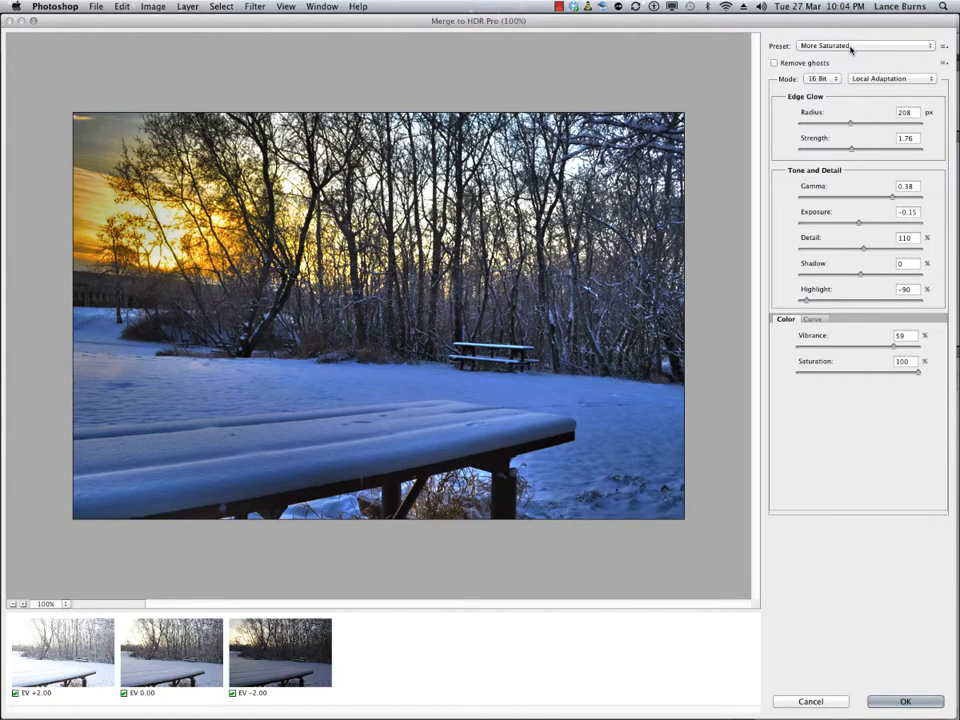
- Preview Monochromatic, low-contrast black-and-white and Surrealistic looks, then return to More Saturated
click(864, 46)
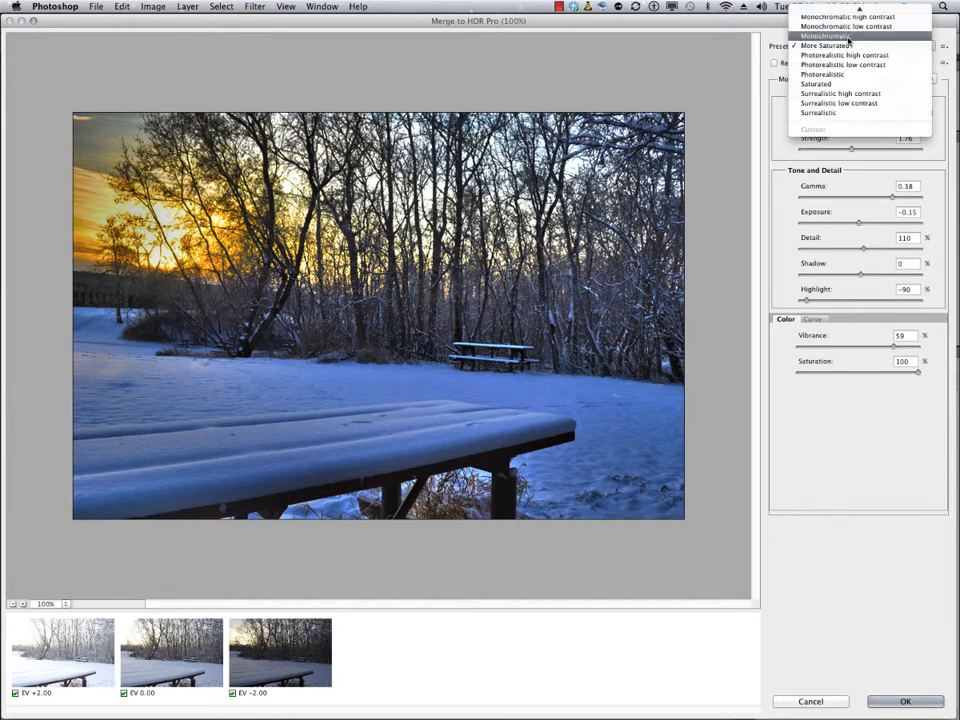
click(824, 36)
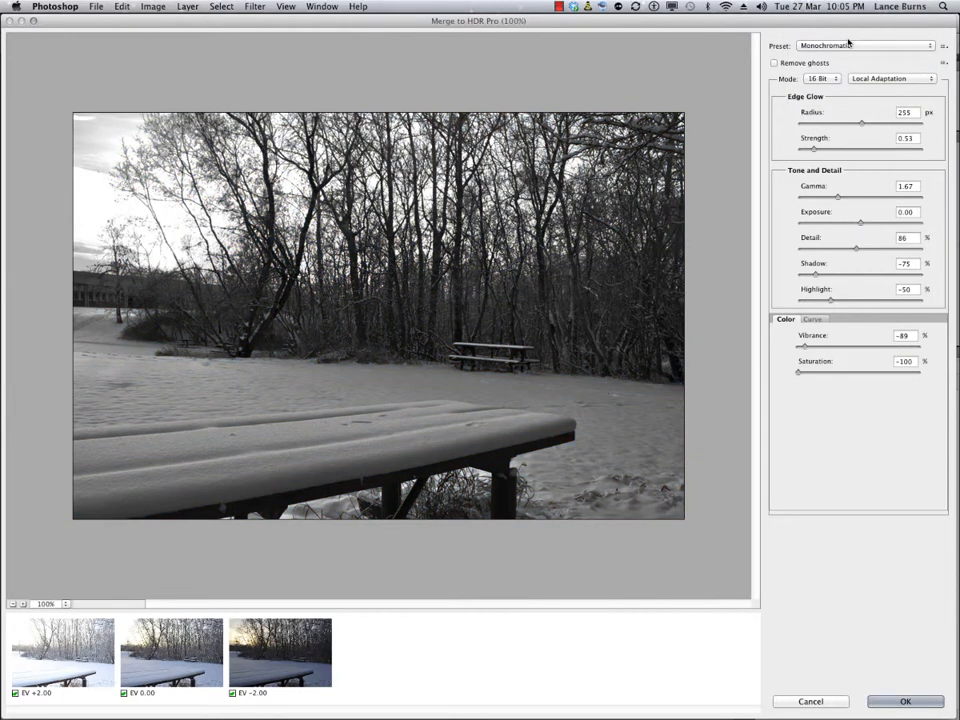
click(864, 44)
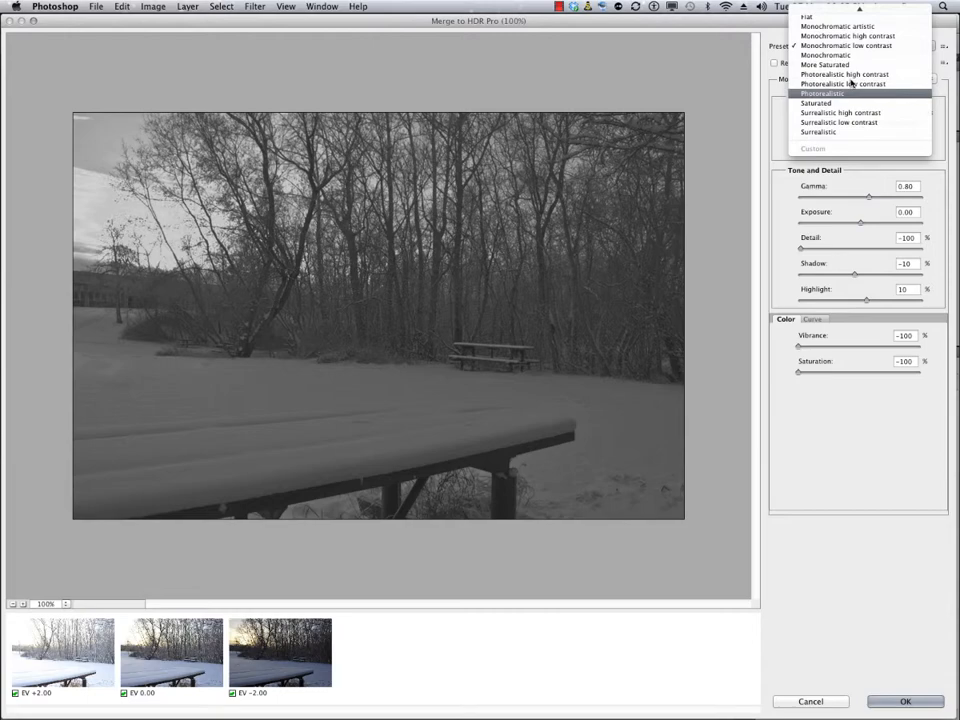
click(848, 36)
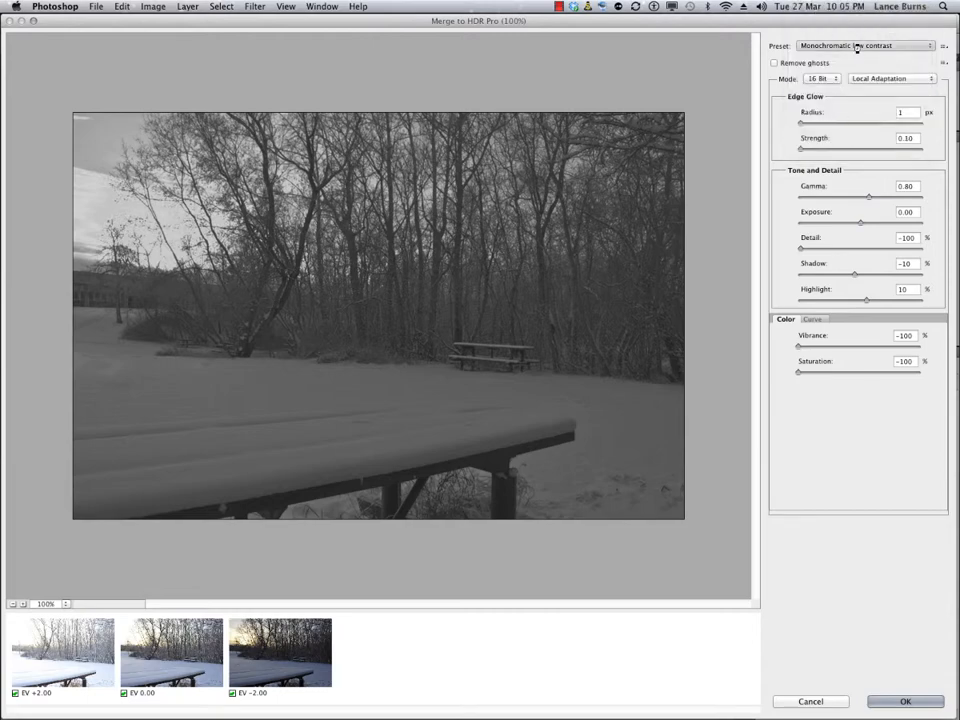
click(864, 46)
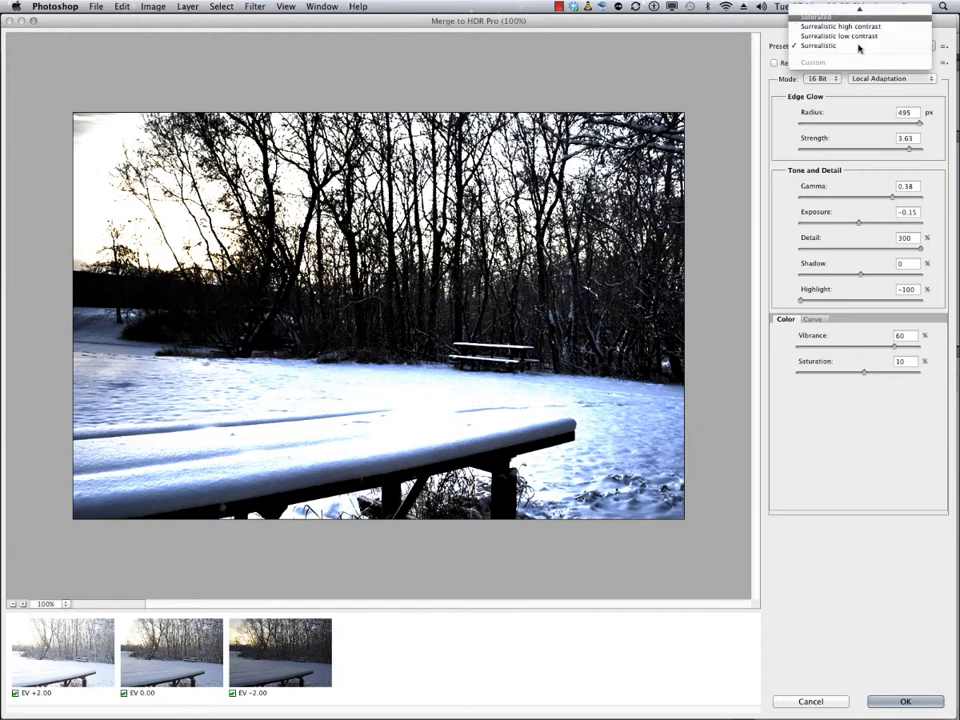
click(856, 46)
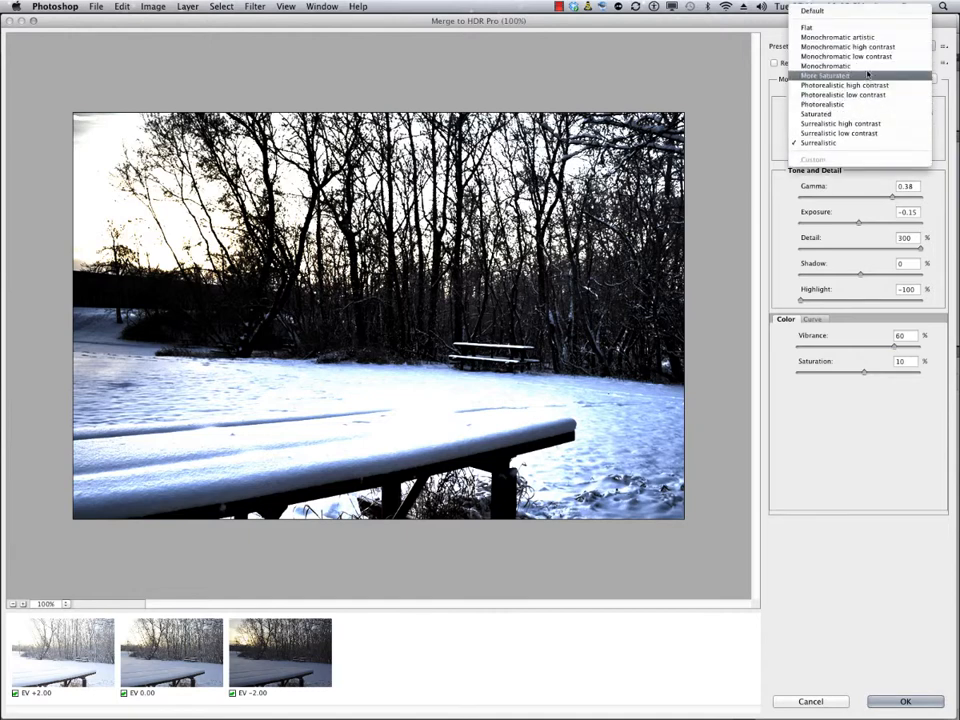
click(824, 76)
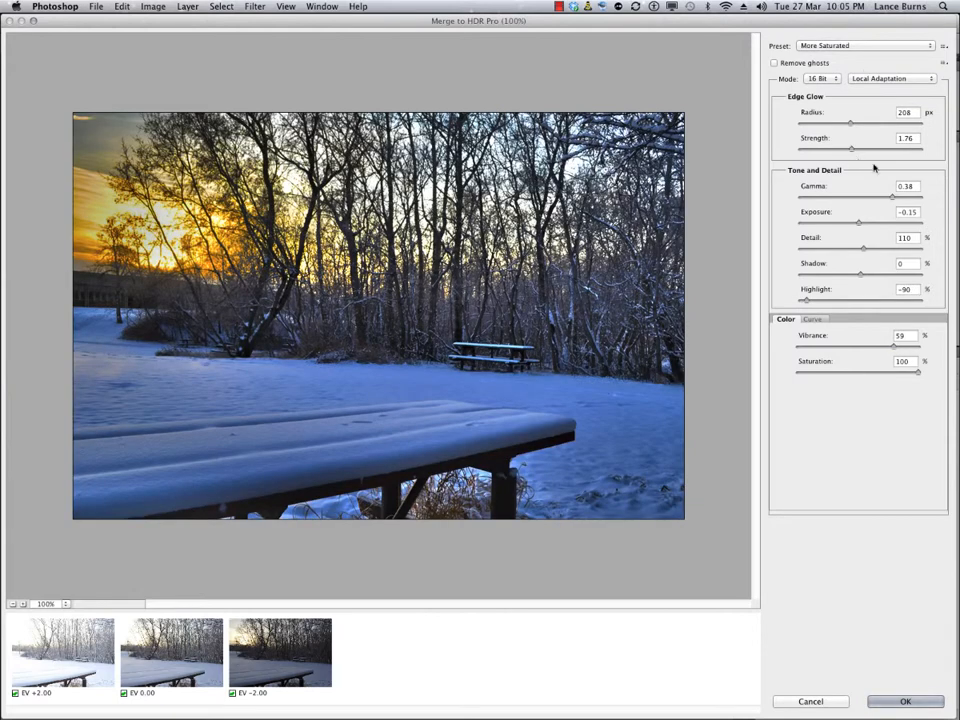
mouse_move(858, 228)
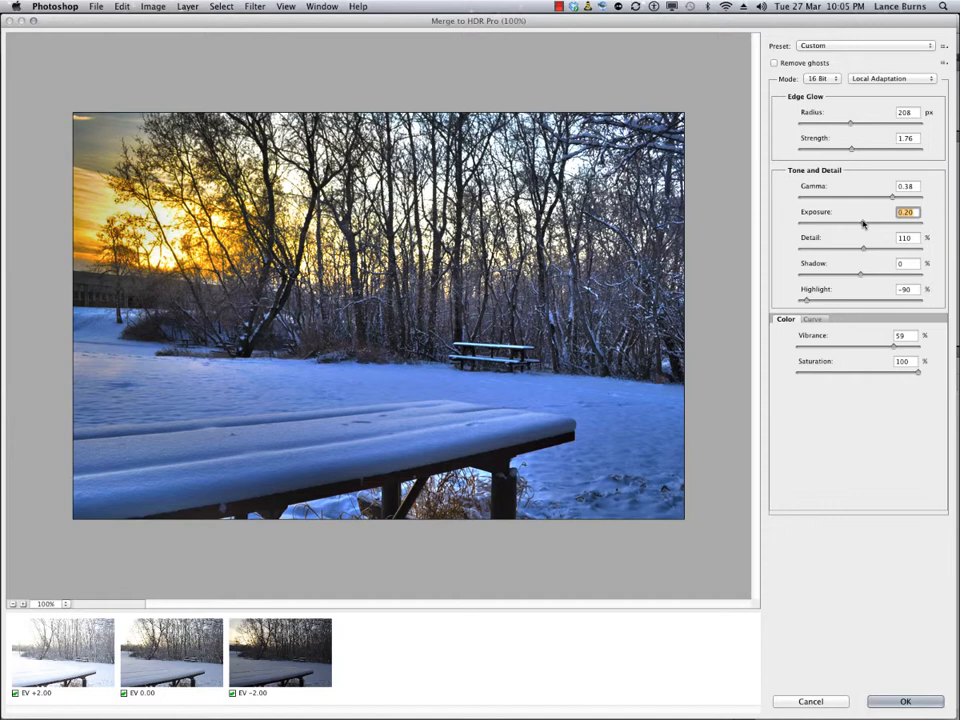
- Raise the HDR exposure slightly and retune the Highlight slider under Tone and Detail
drag(862, 224, 868, 224)
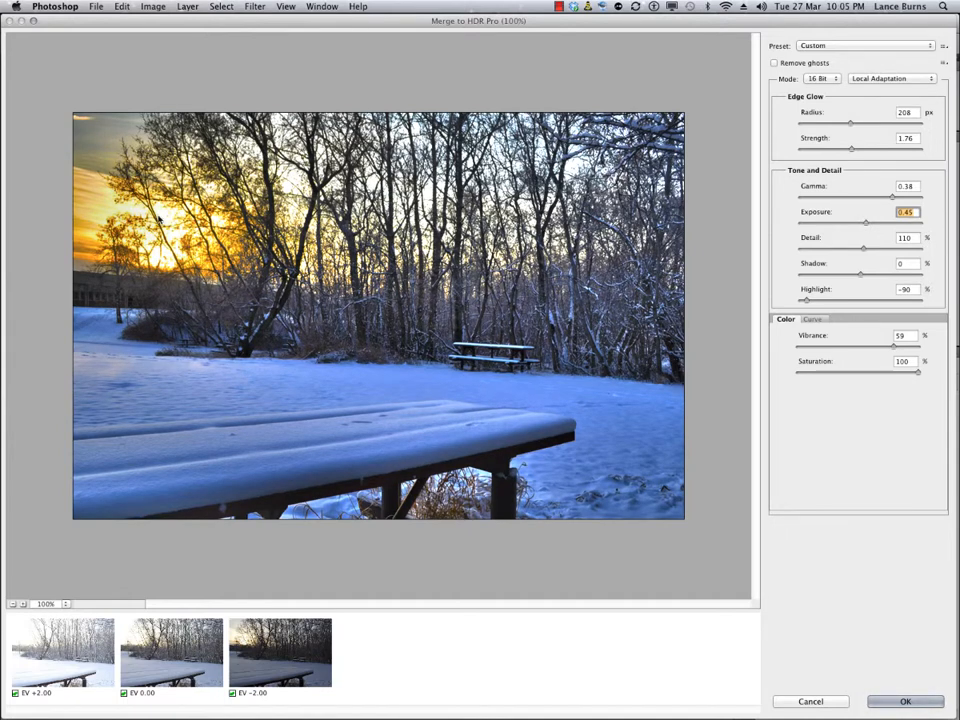
mouse_move(872, 228)
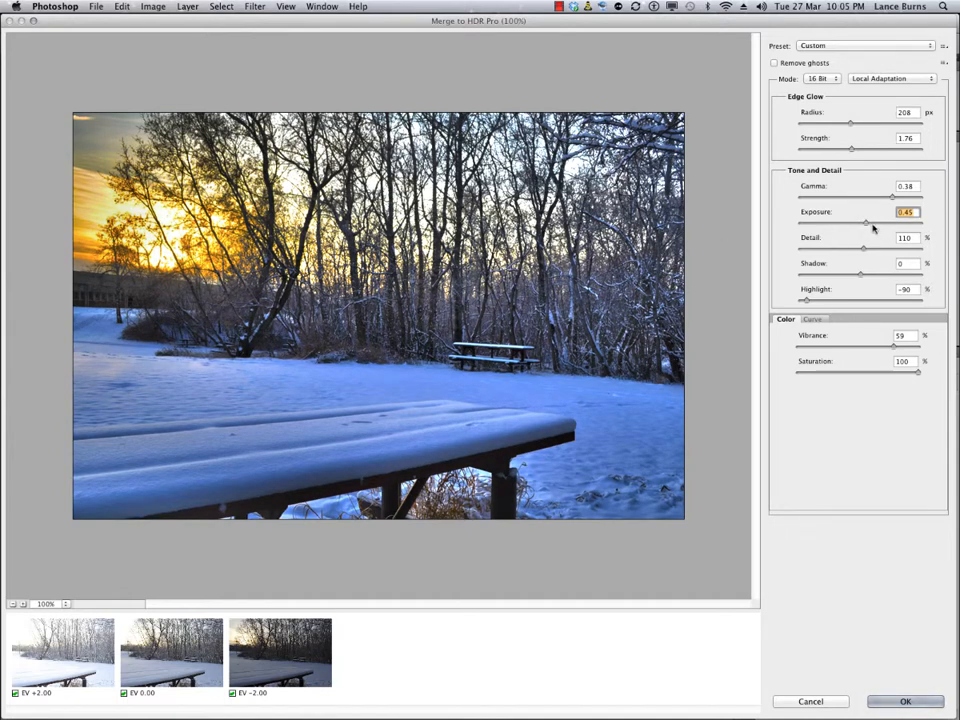
drag(864, 220, 856, 220)
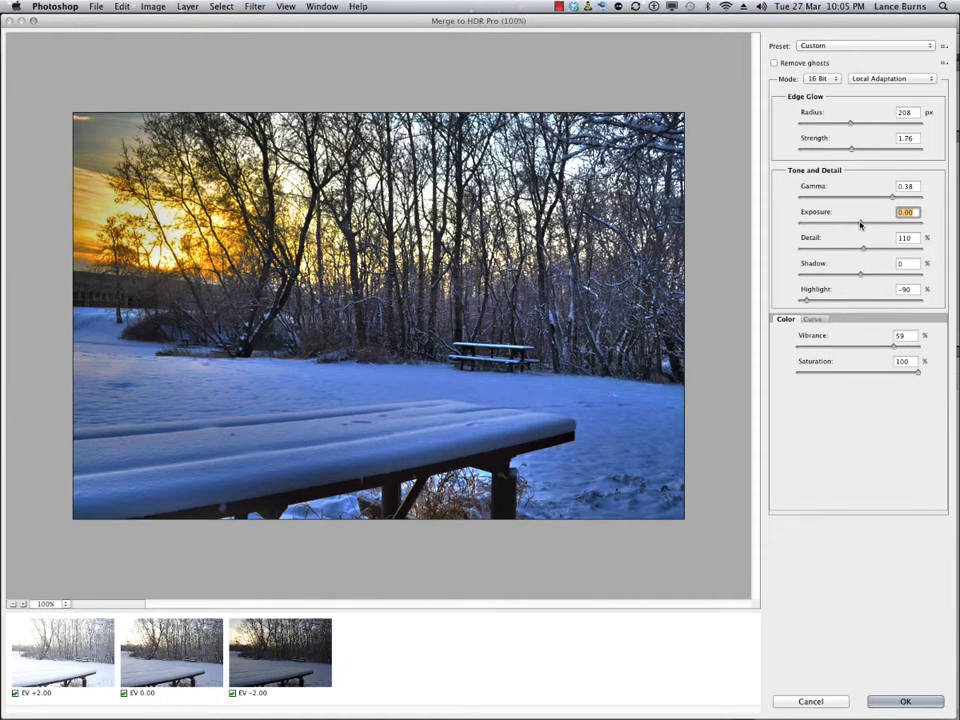
drag(850, 224, 864, 224)
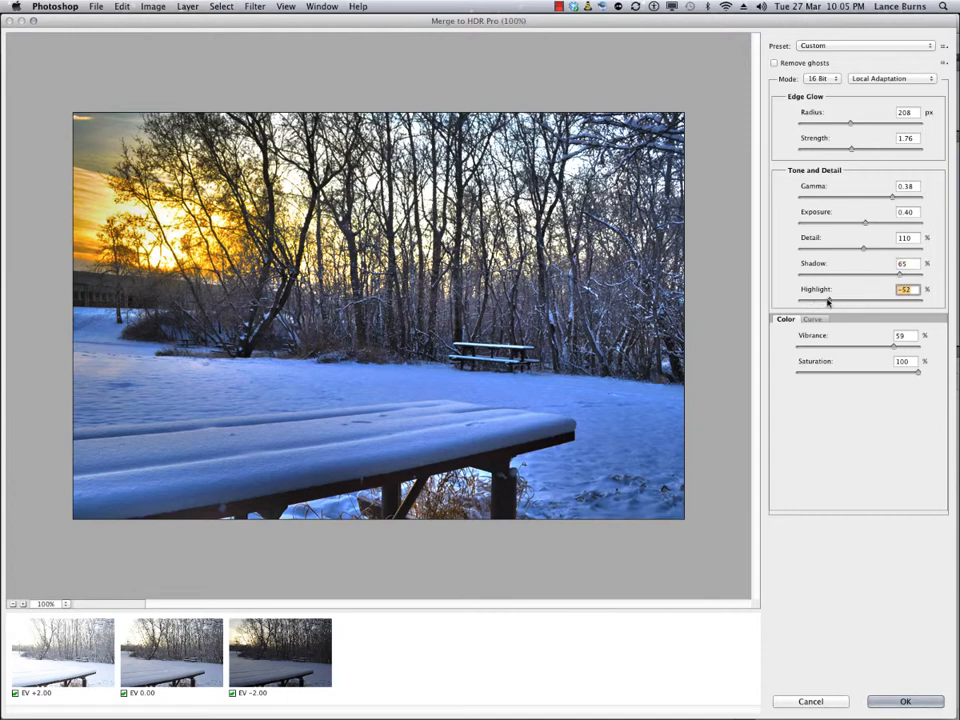
drag(828, 300, 872, 300)
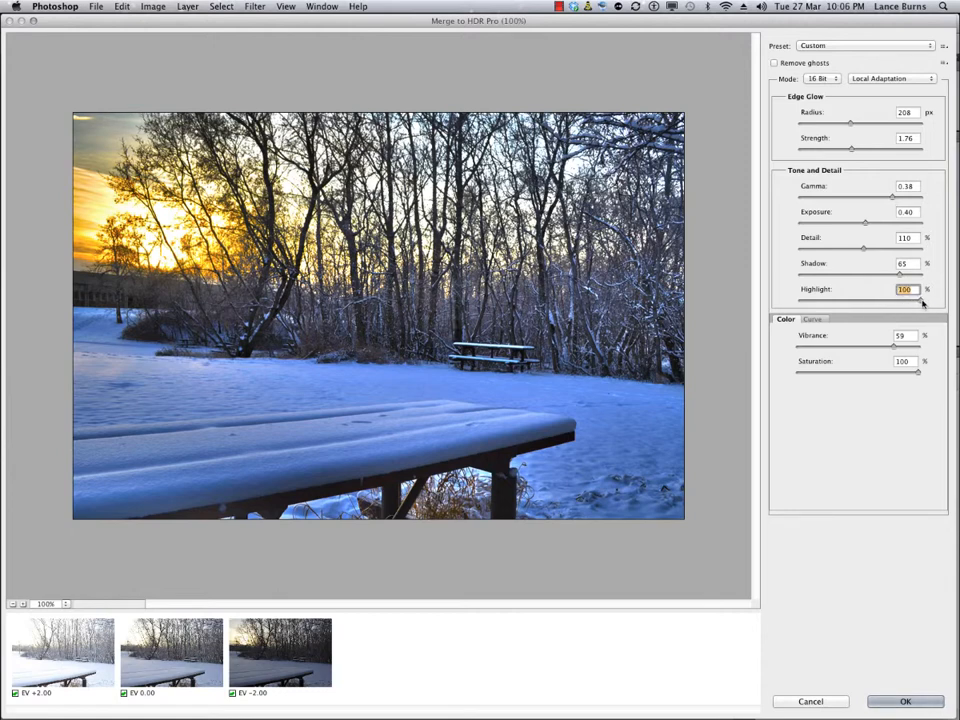
drag(900, 300, 838, 304)
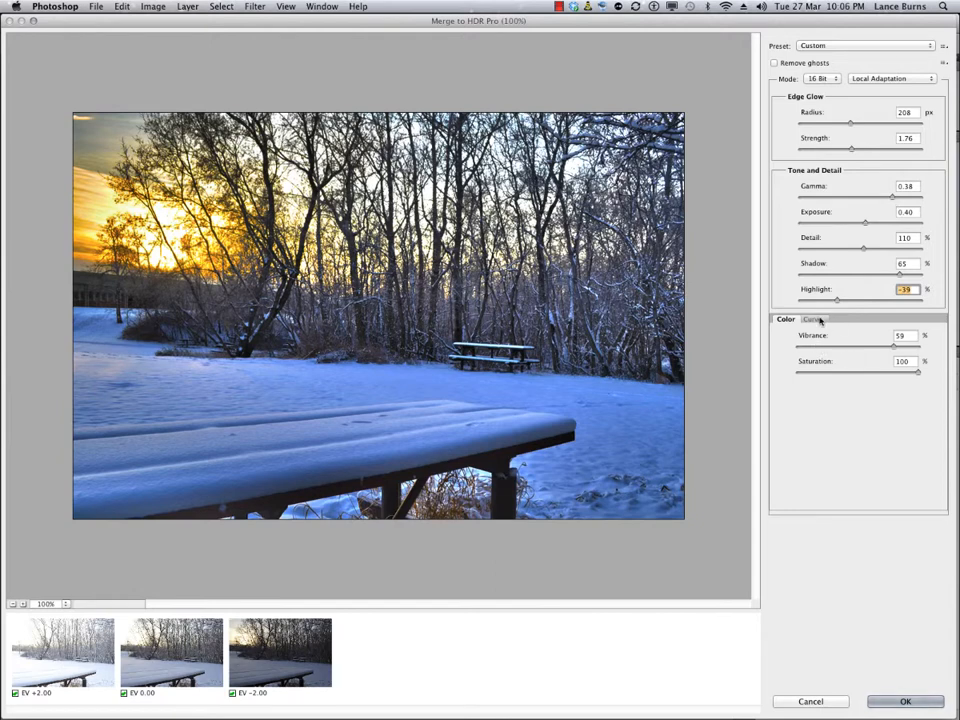
- On the Curve tab, add points lifting the midtones and deepening the shadows
click(812, 320)
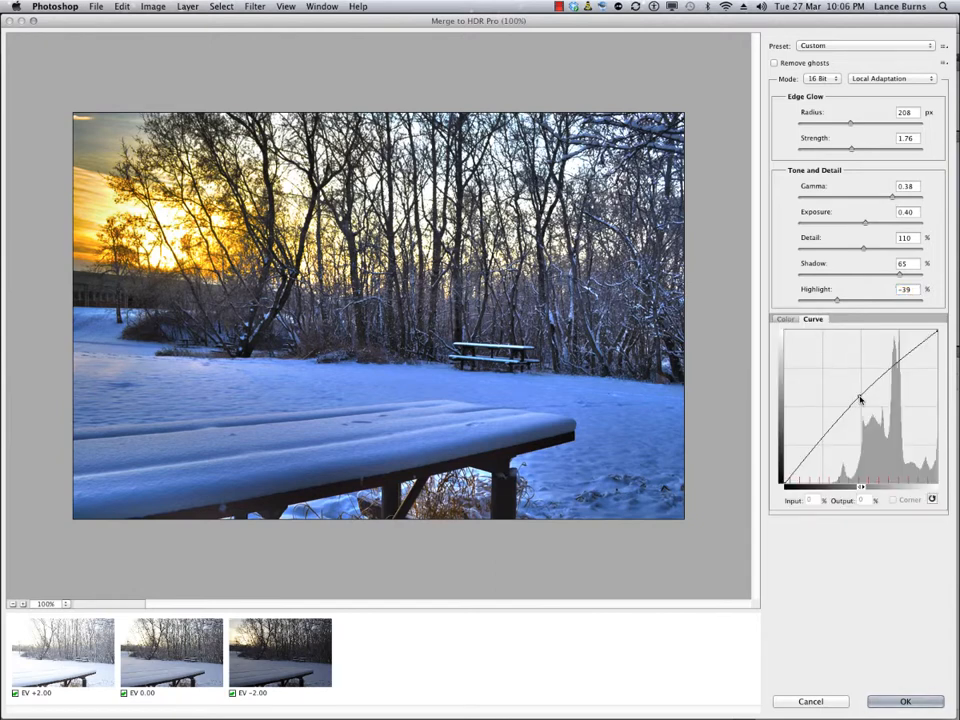
drag(860, 398, 860, 382)
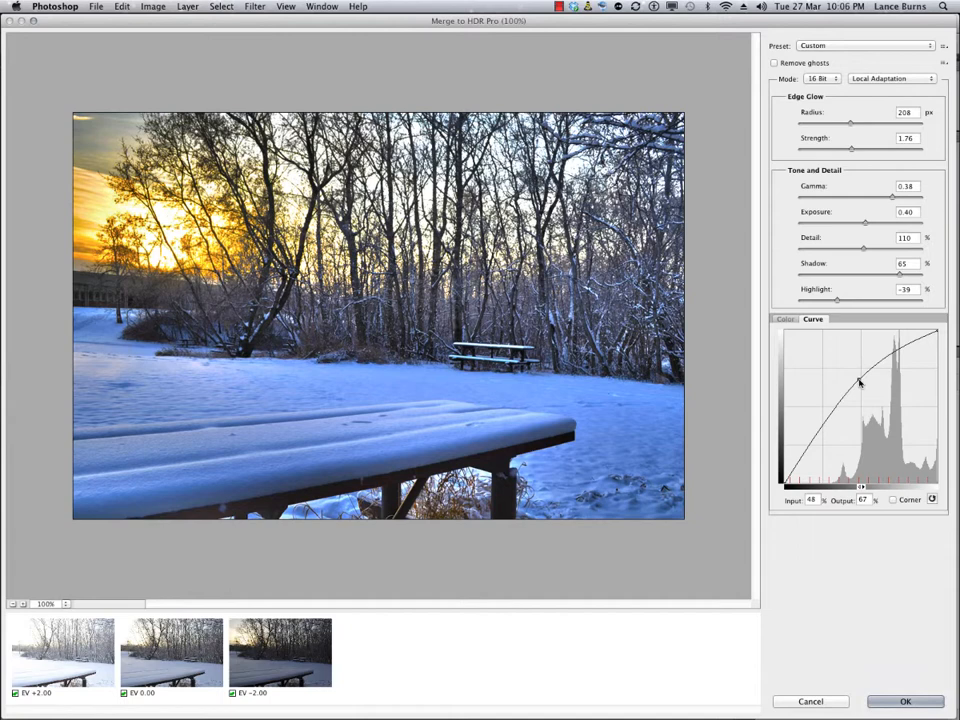
drag(858, 382, 830, 440)
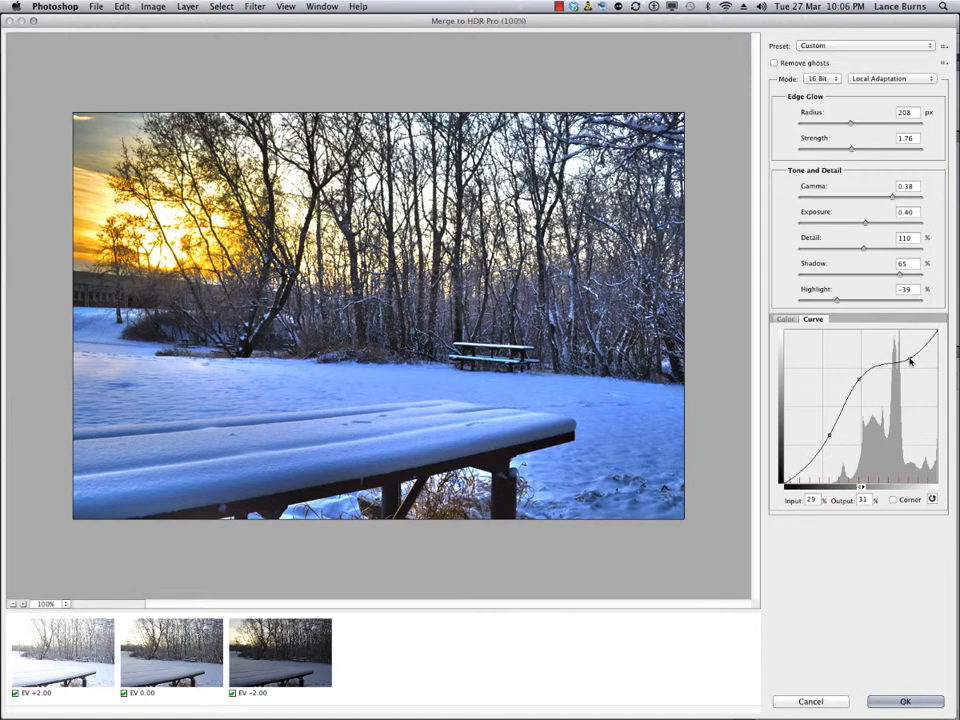
drag(908, 360, 908, 368)
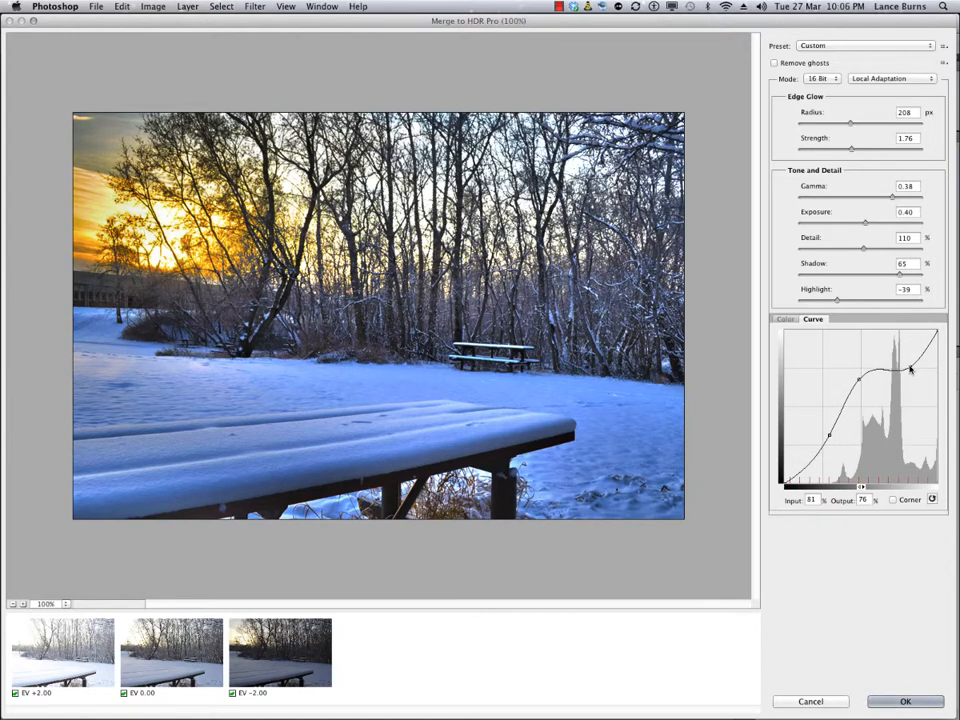
drag(910, 370, 890, 336)
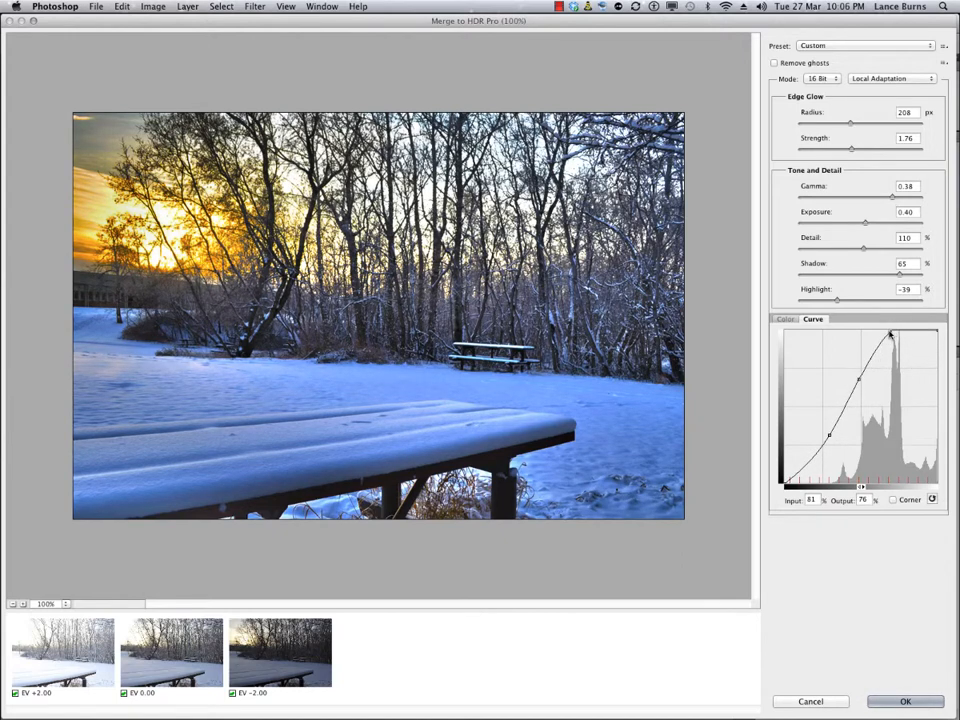
- Reshape the upper curve points to temper highlights and add contrast
drag(890, 336, 900, 332)
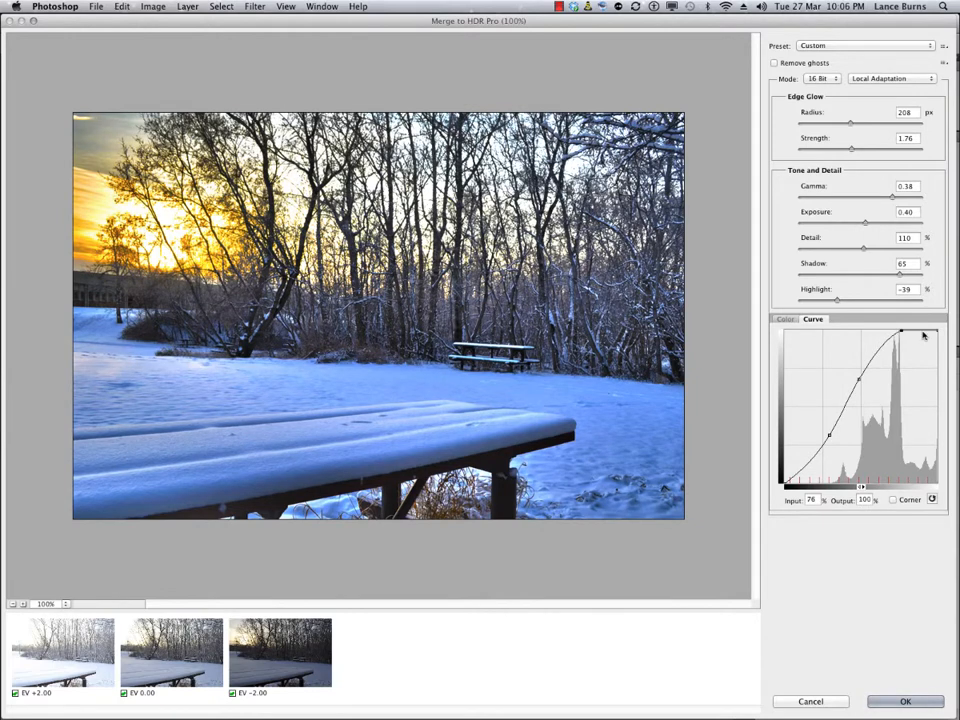
drag(900, 336, 936, 352)
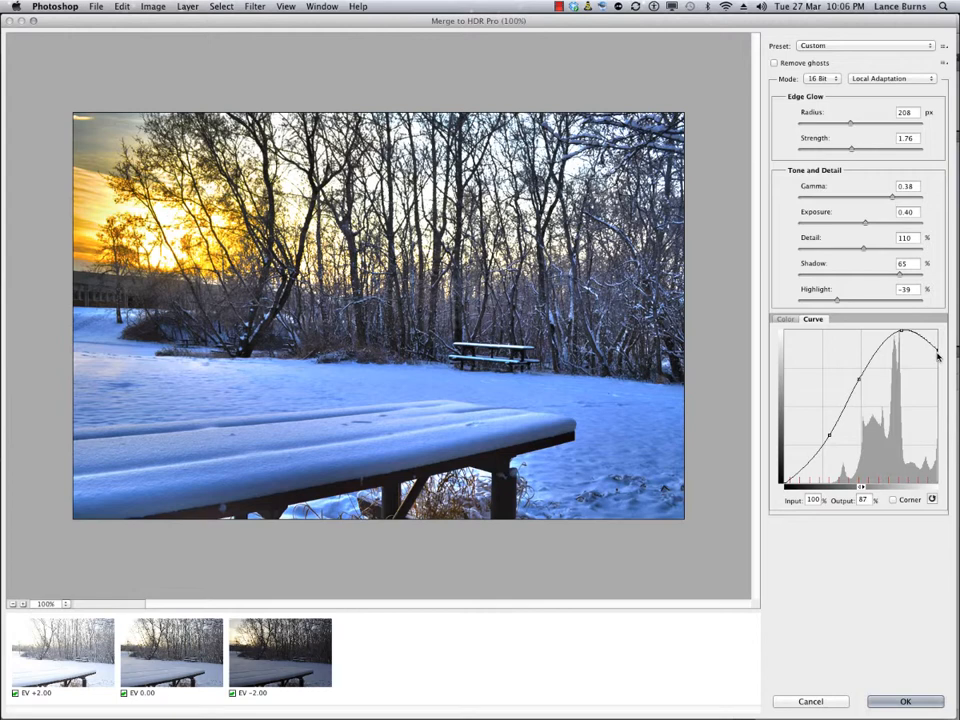
drag(936, 356, 930, 376)
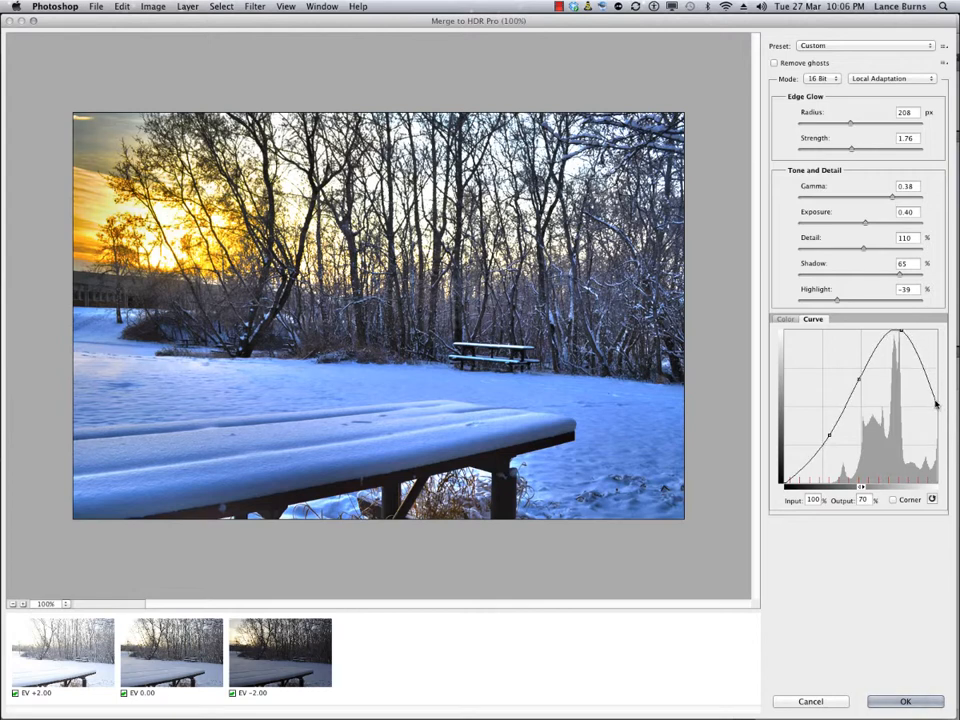
drag(936, 404, 940, 430)
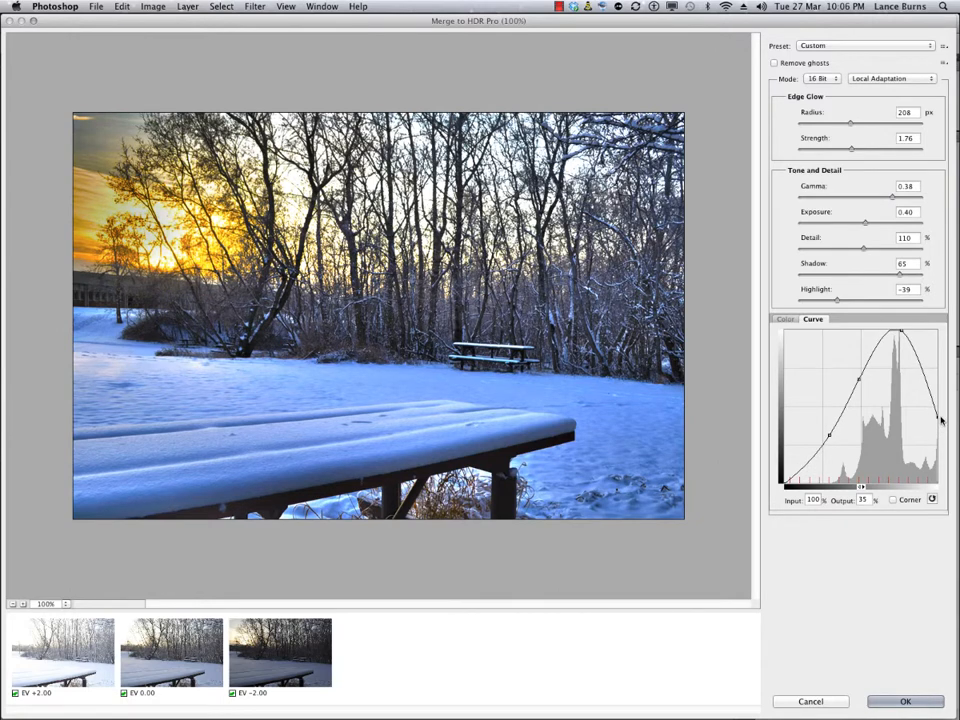
drag(936, 420, 936, 380)
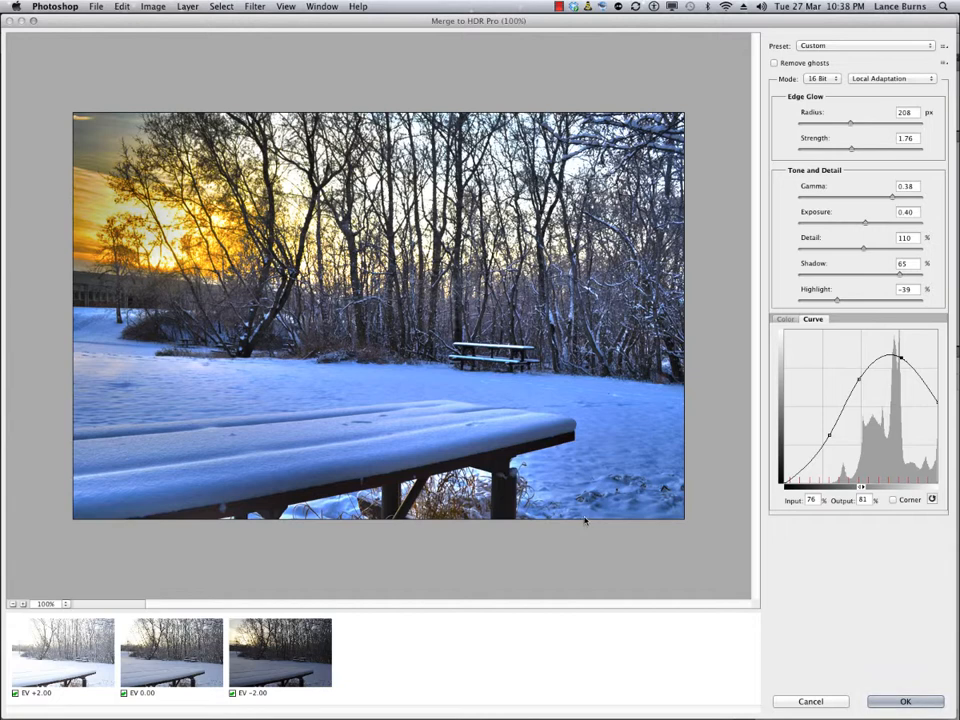
mouse_move(702, 566)
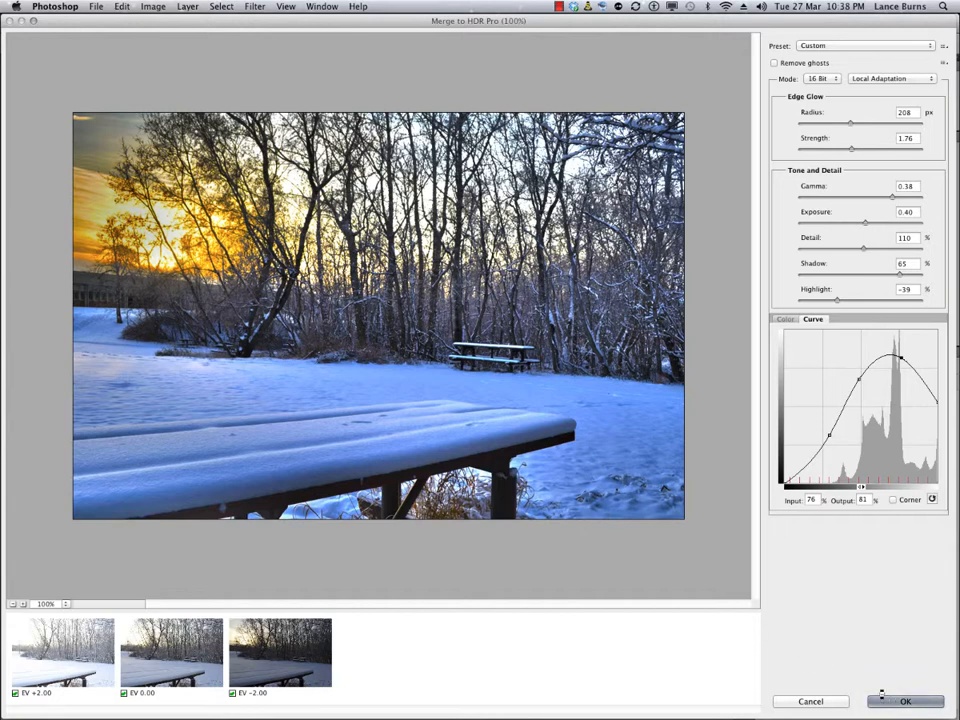
- Accept the HDR merge so the toned image opens as a document with Layer 1 above Background
click(904, 700)
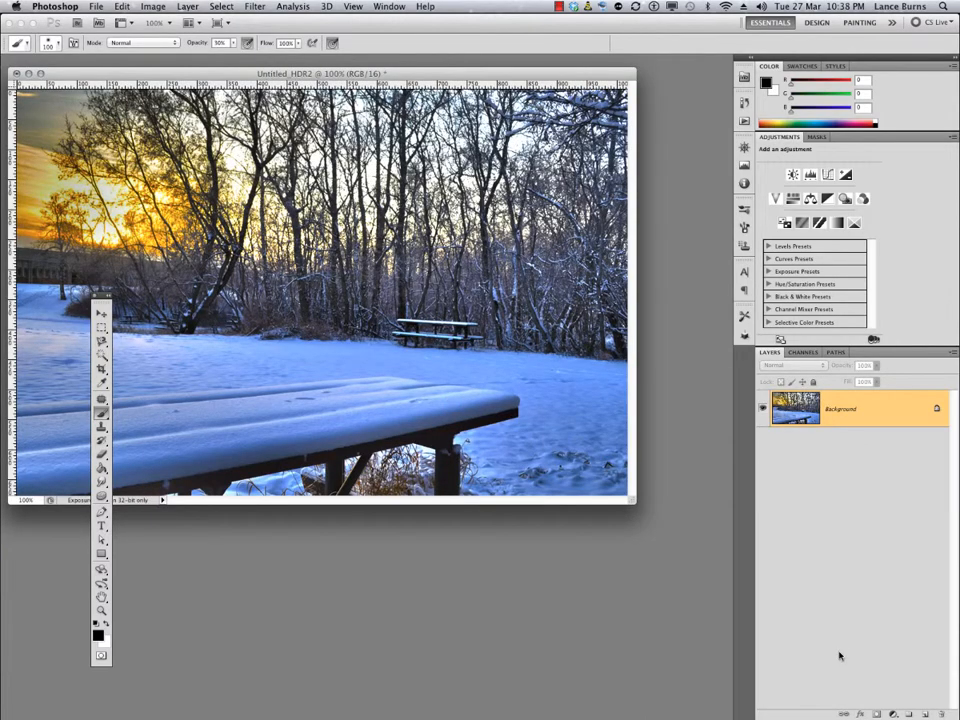
click(154, 6)
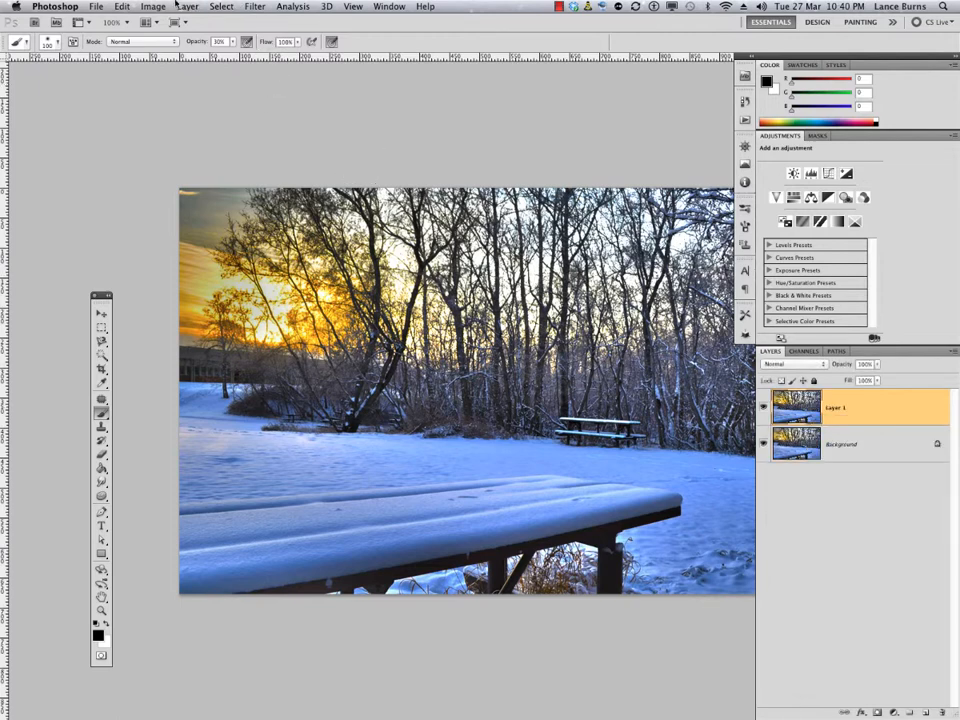
- Change the image's bits-per-channel mode via Image > Mode, choosing Don't Flatten to keep both layers
click(152, 8)
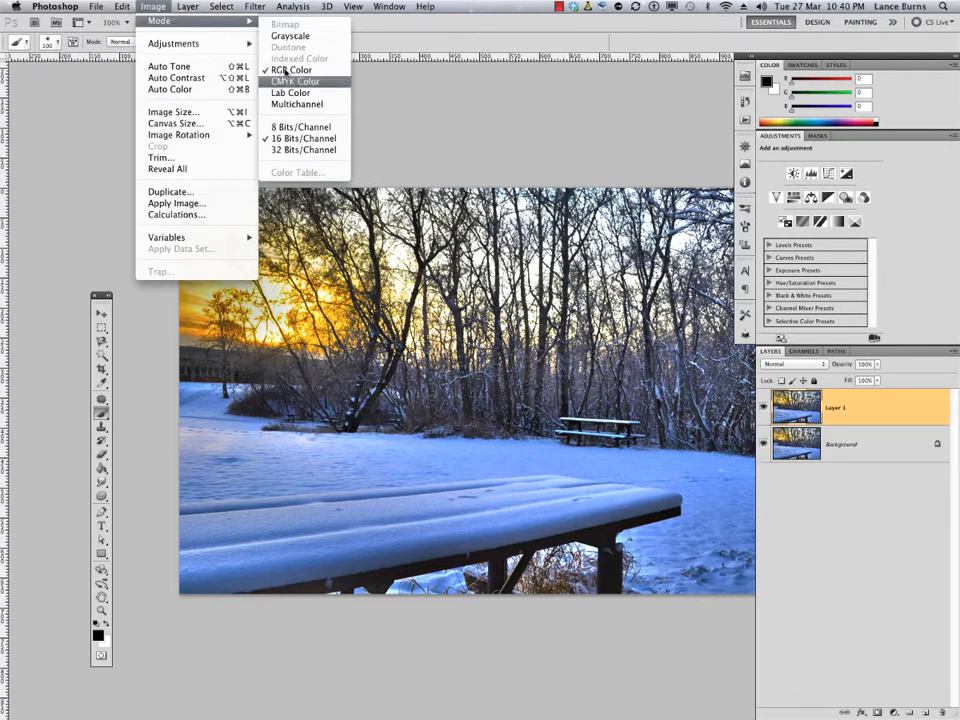
click(292, 80)
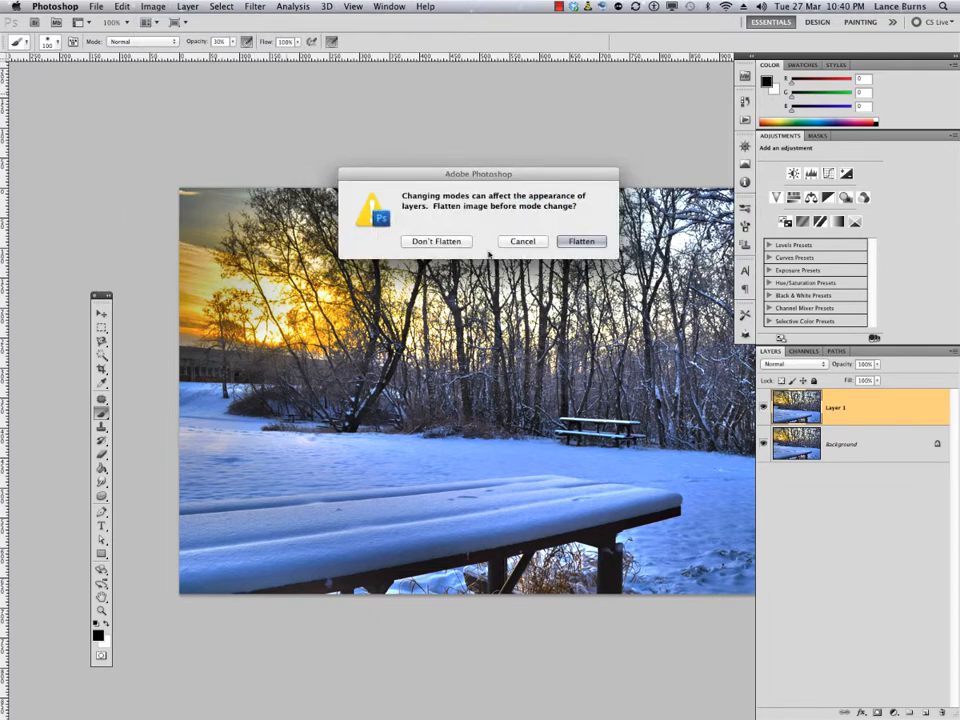
click(436, 240)
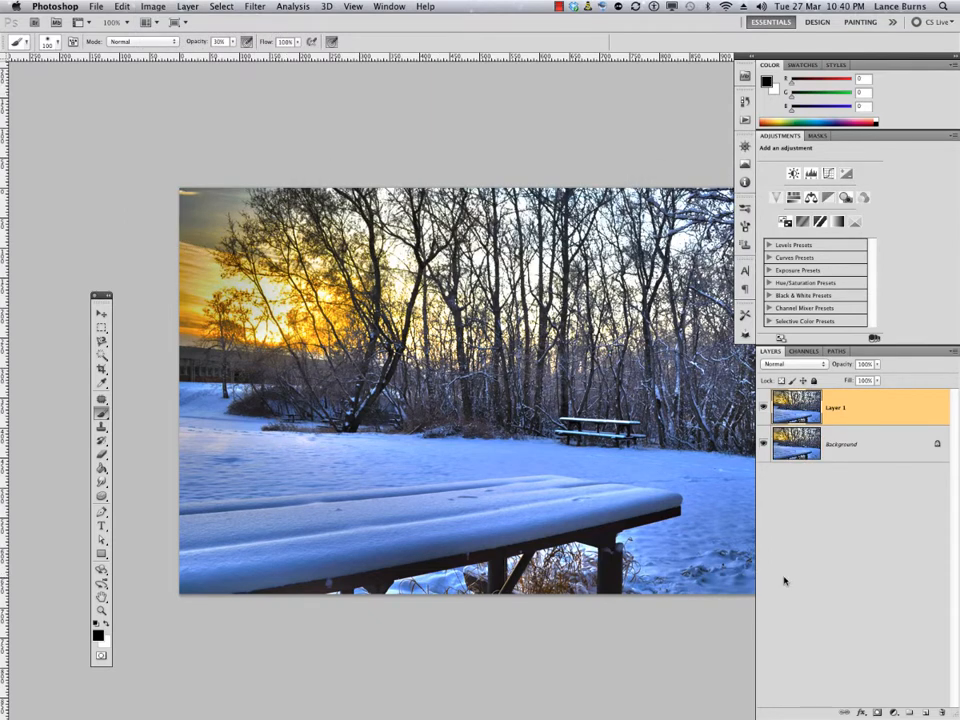
click(892, 712)
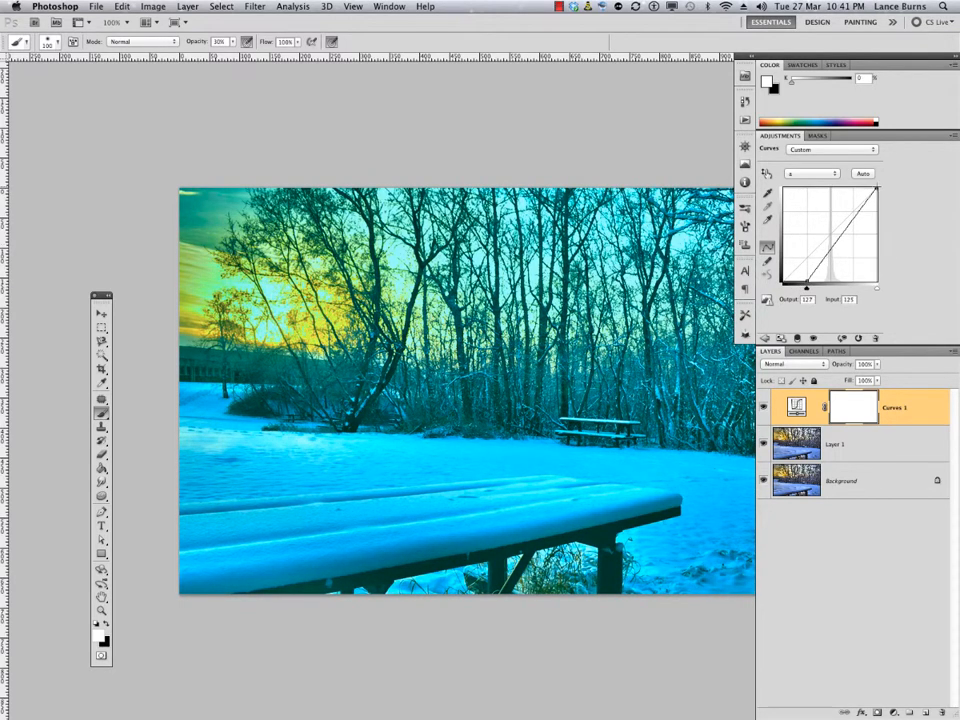
- In the Curves adjustment, pick a colour channel and reshape its curve to remove the cyan cast
click(862, 172)
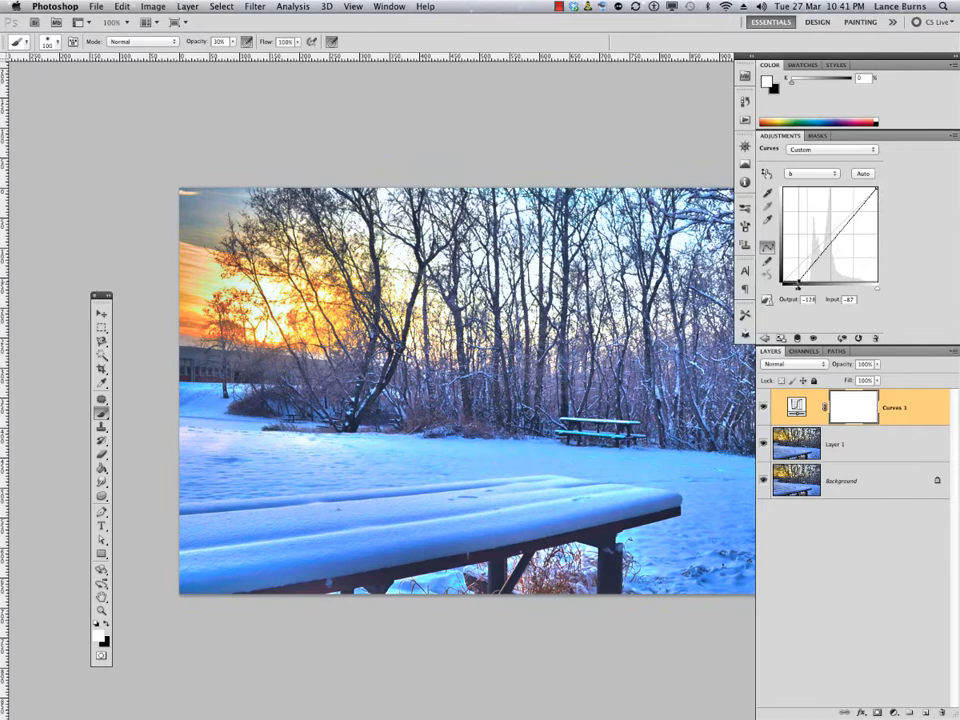
drag(804, 290, 804, 282)
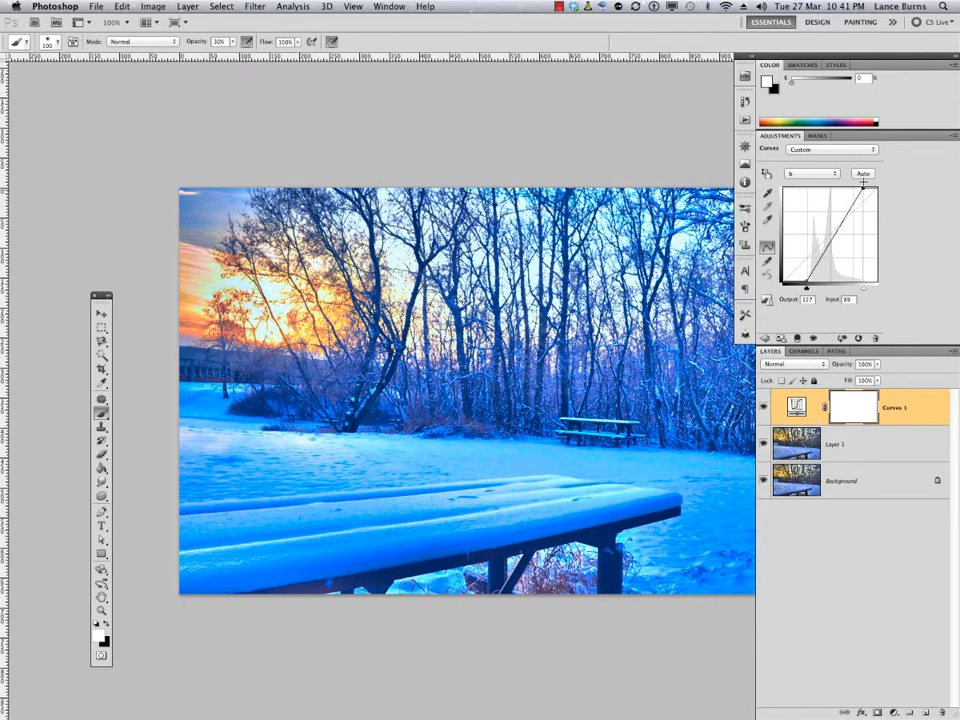
drag(858, 228, 844, 210)
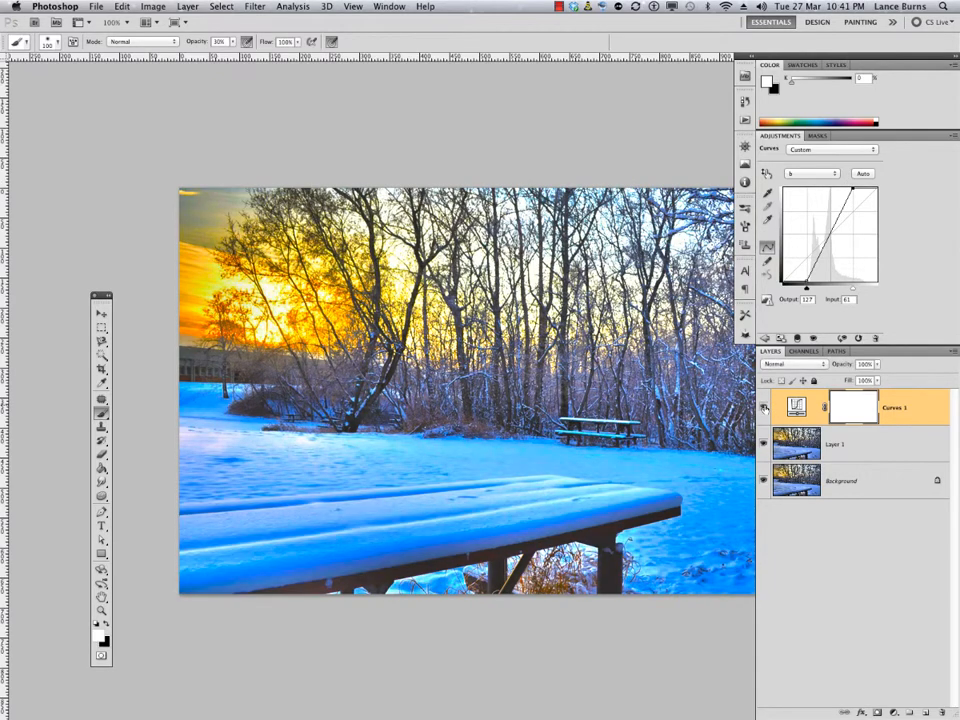
click(764, 408)
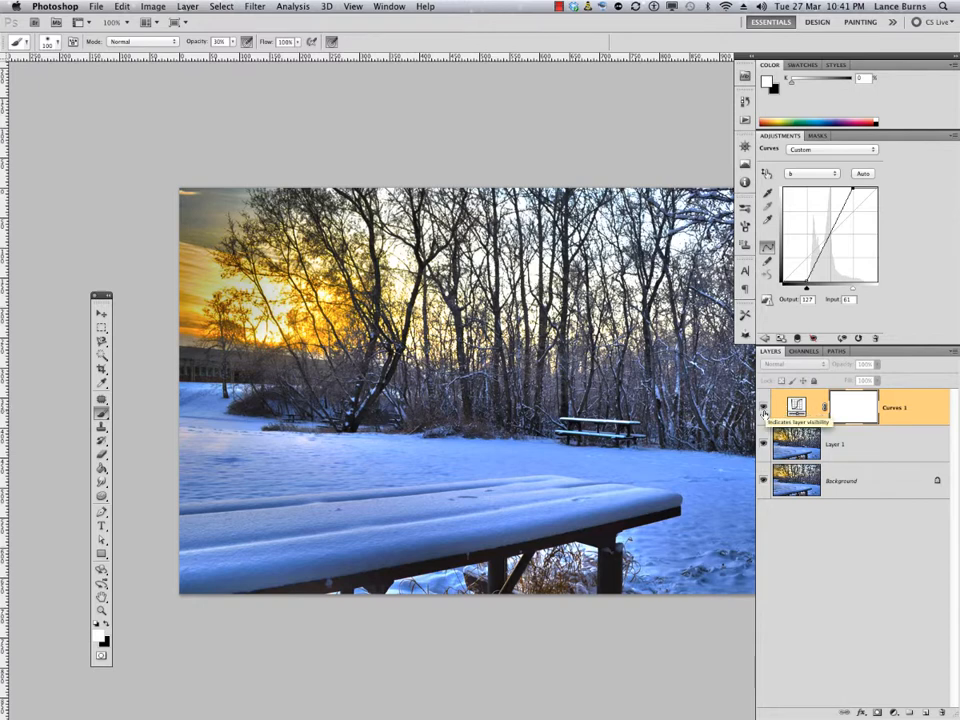
- Merge the Curves layer into Layer 1 and apply an Image > Adjustments option to it
click(764, 408)
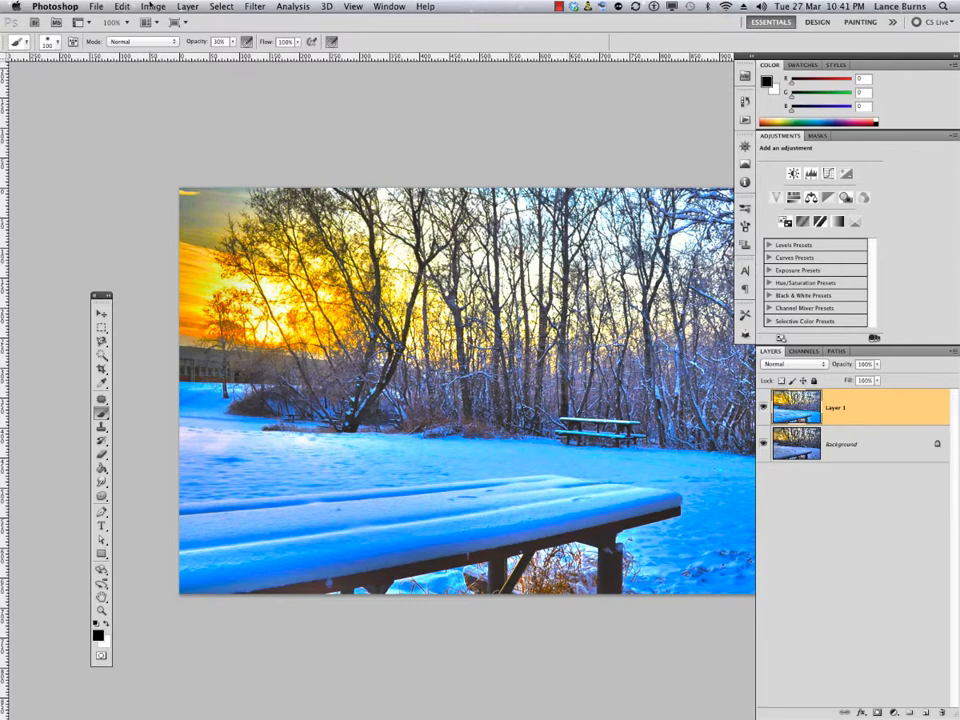
click(152, 8)
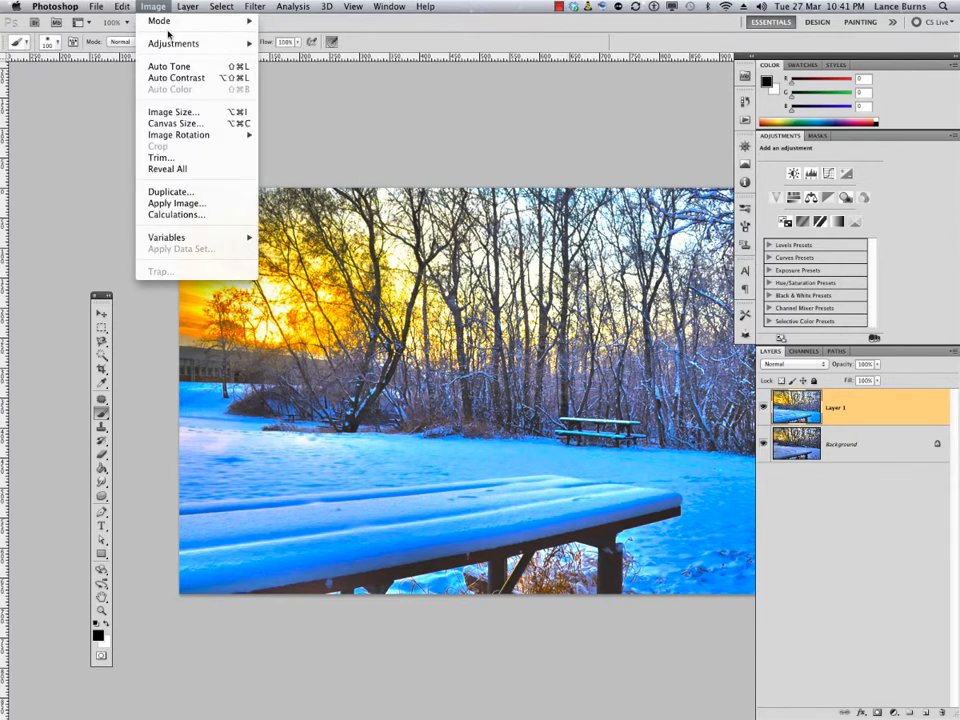
click(160, 20)
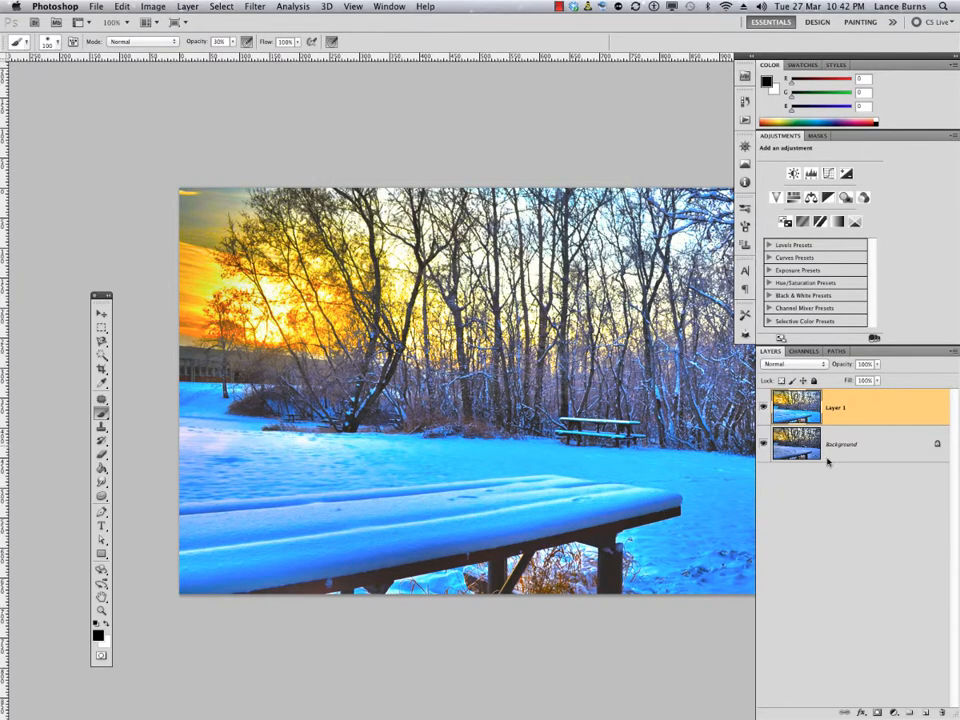
click(764, 408)
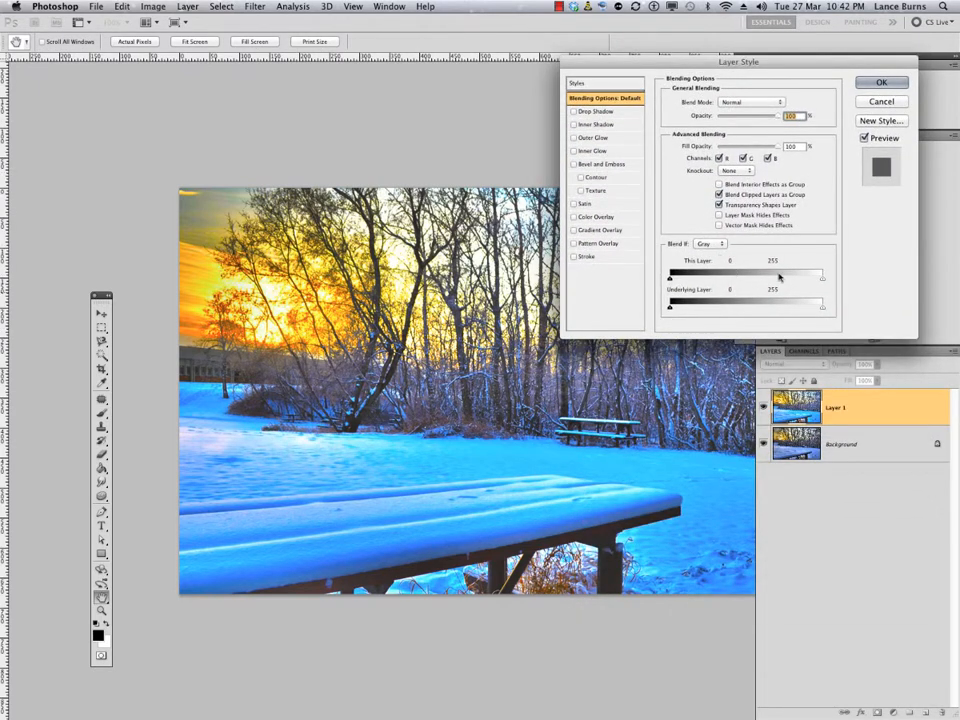
- Drag the This Layer Blend If sliders to hide Layer 1's bright tones over the background
drag(820, 272, 772, 272)
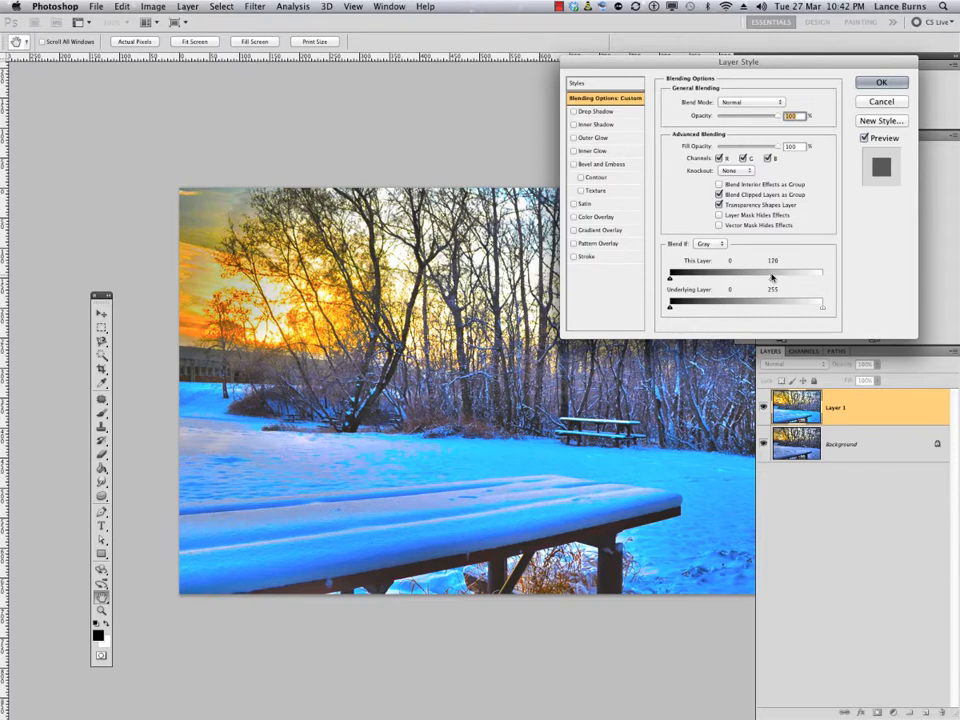
drag(772, 272, 712, 272)
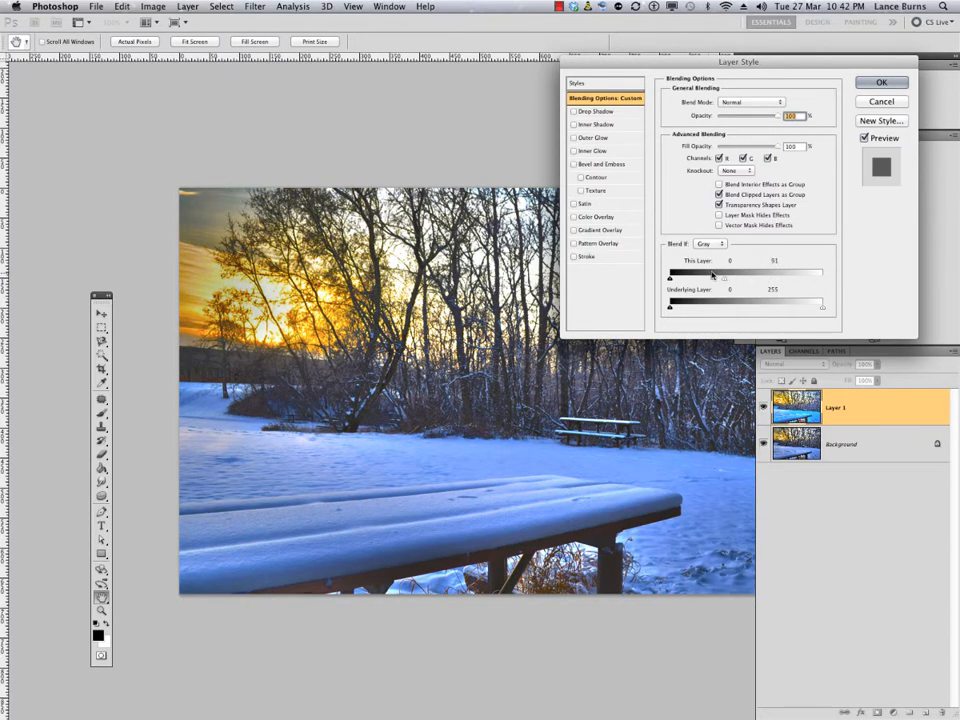
drag(710, 272, 756, 272)
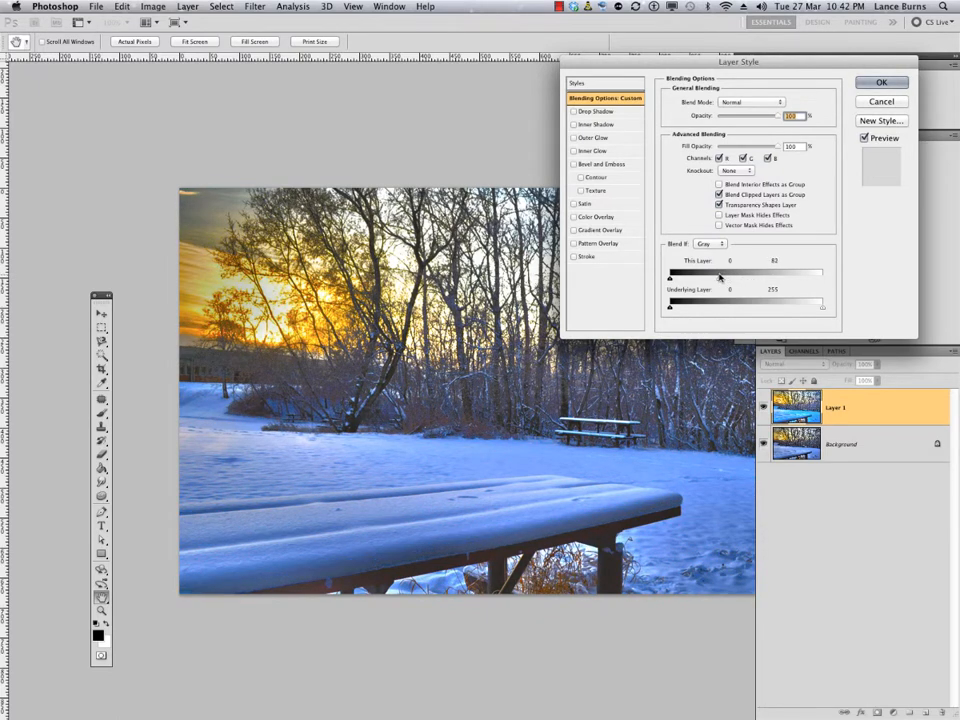
drag(718, 272, 716, 272)
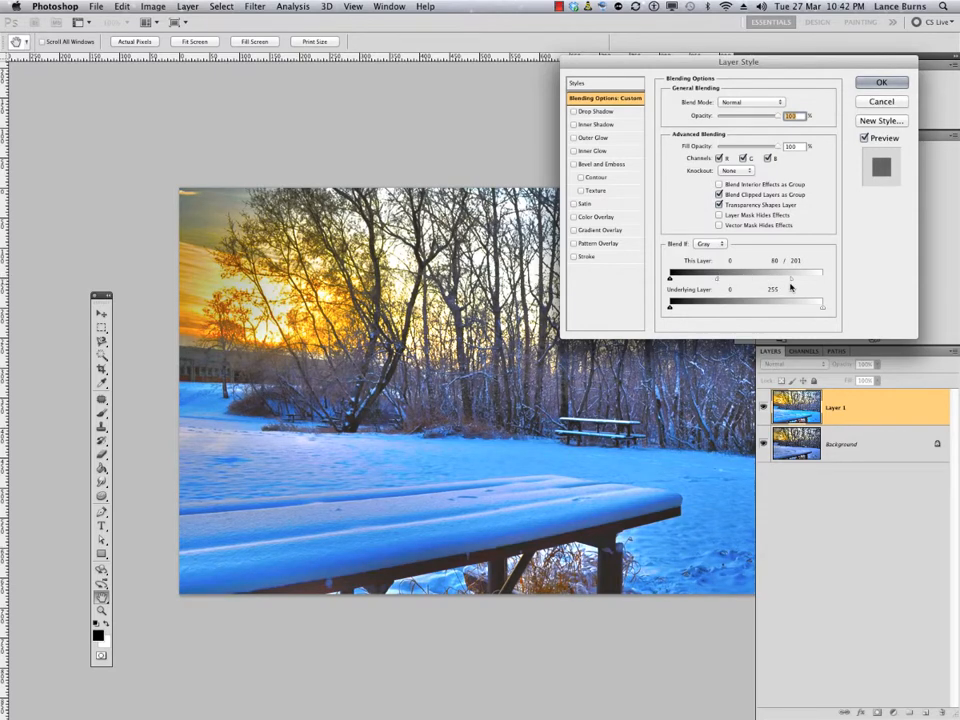
drag(820, 272, 756, 272)
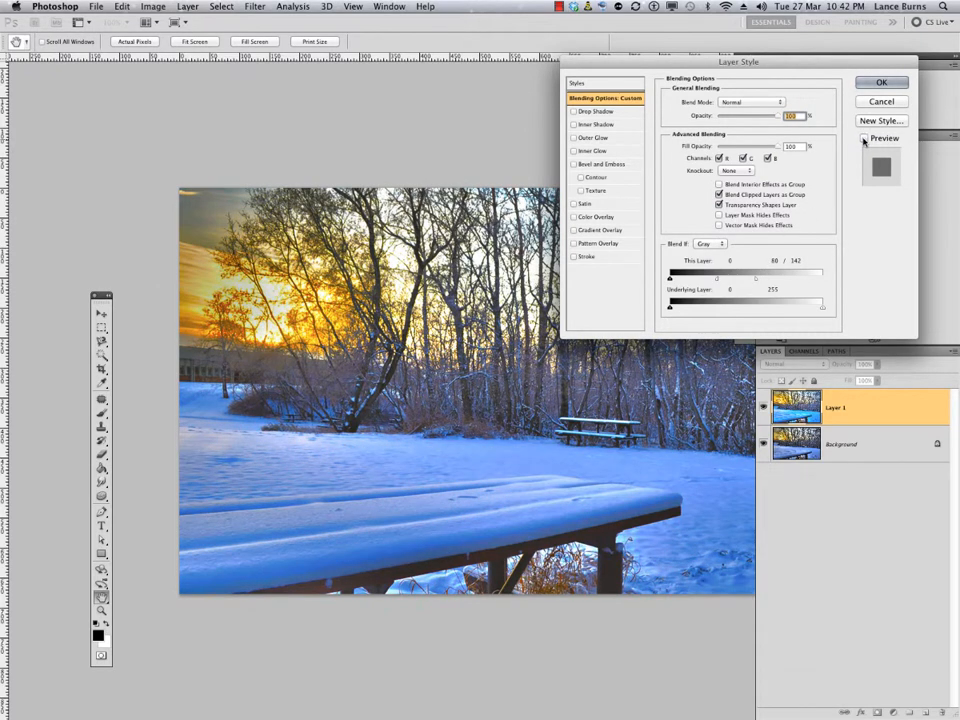
- Switch the Blend If channel from Gray to Blue
click(864, 138)
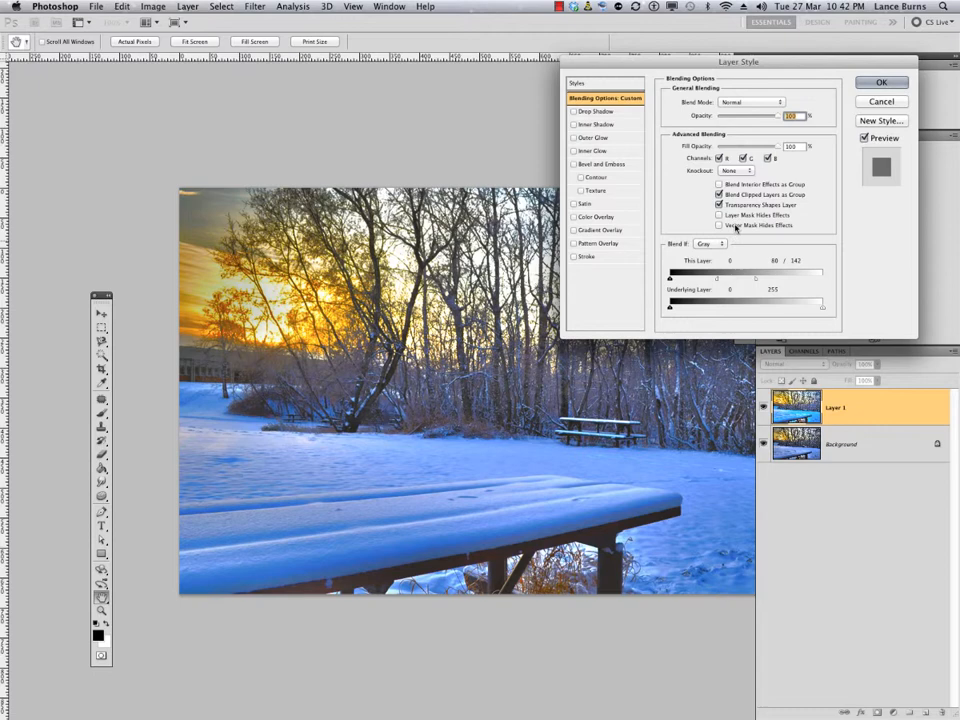
click(710, 244)
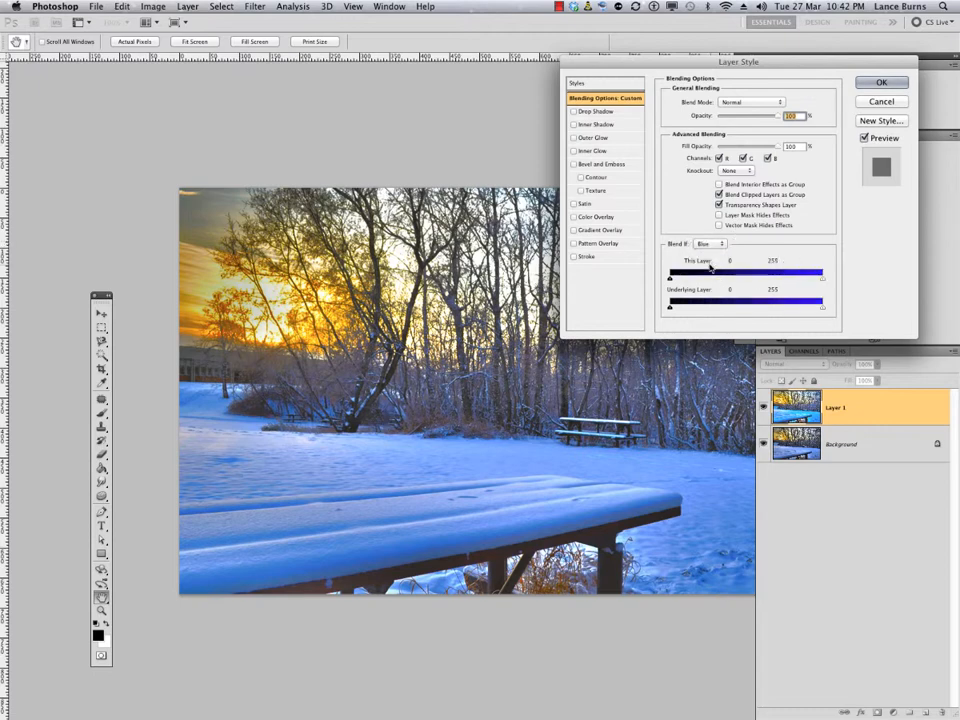
click(710, 244)
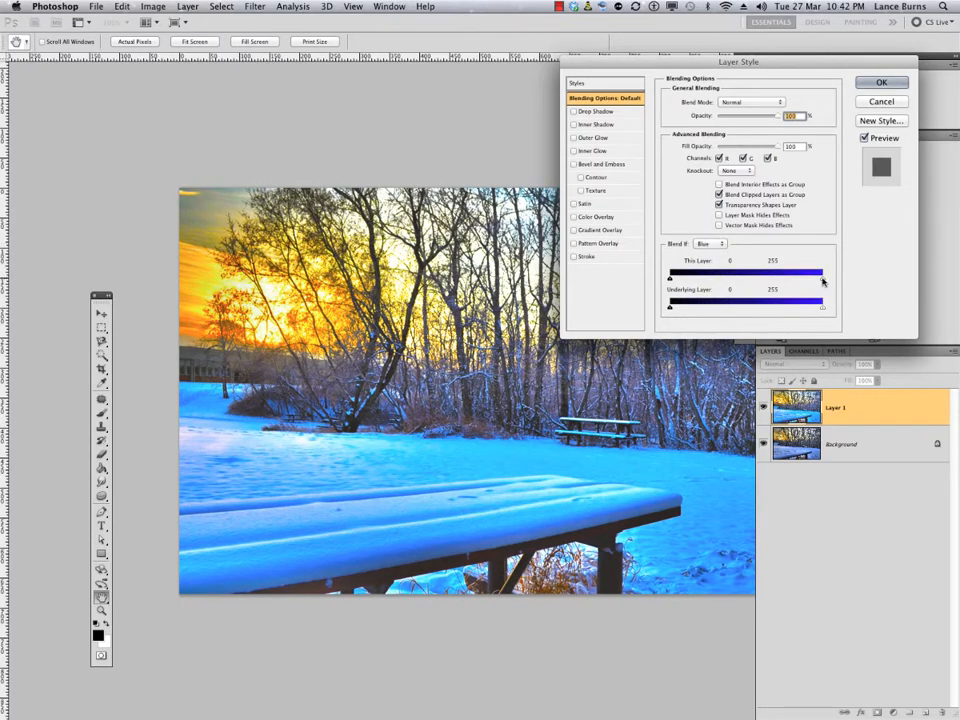
- Pull the bright blue cutoff of Layer 1 inward and split it for a soft feathered transition
drag(824, 272, 758, 272)
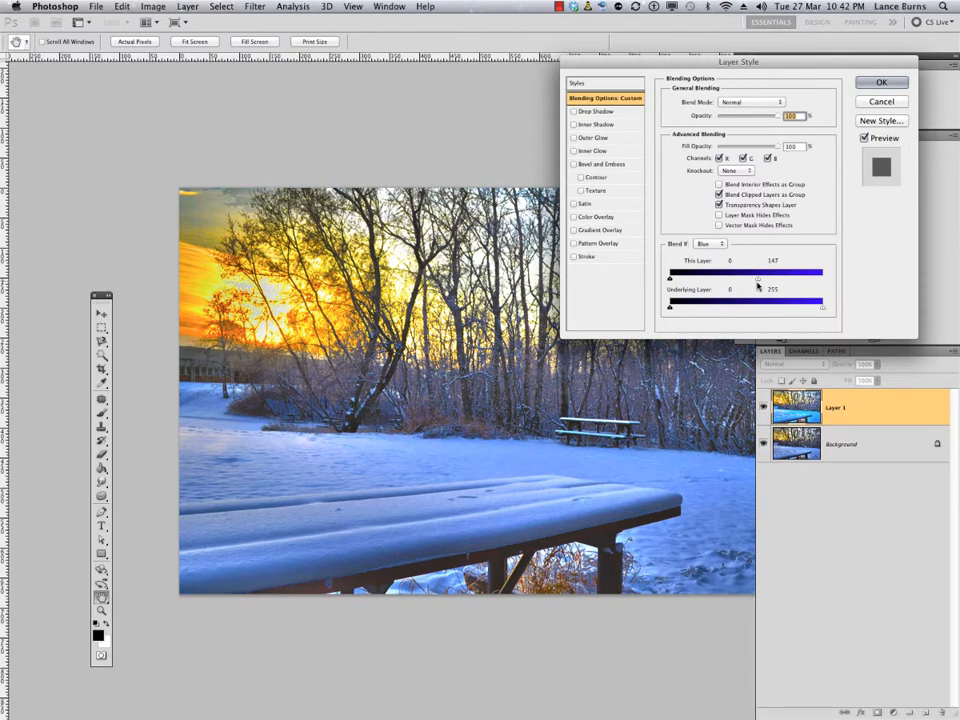
drag(756, 272, 720, 272)
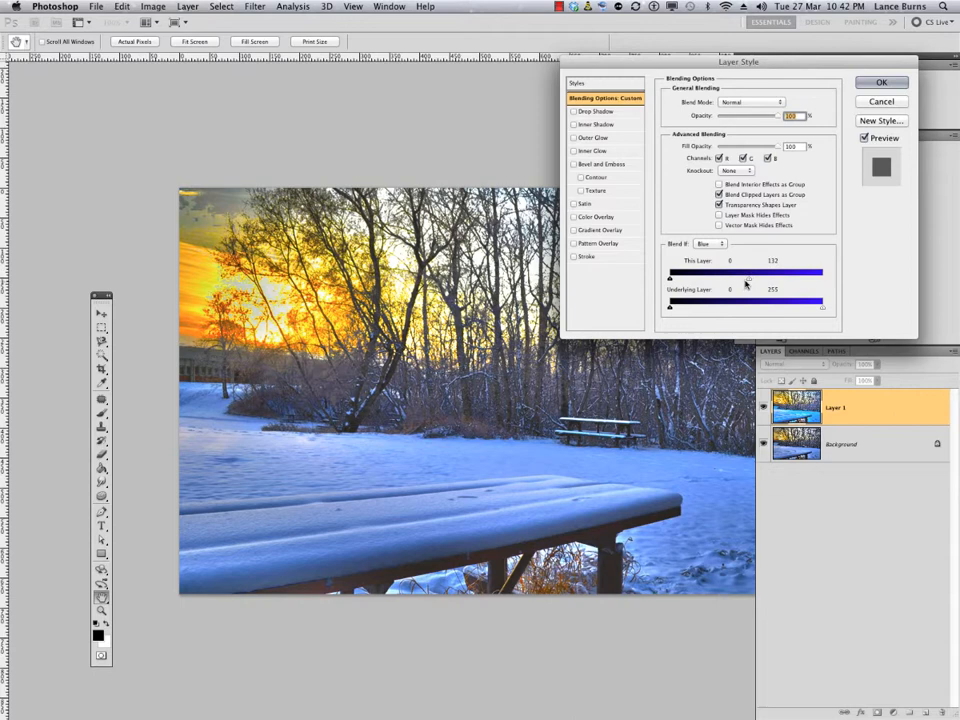
drag(748, 272, 750, 272)
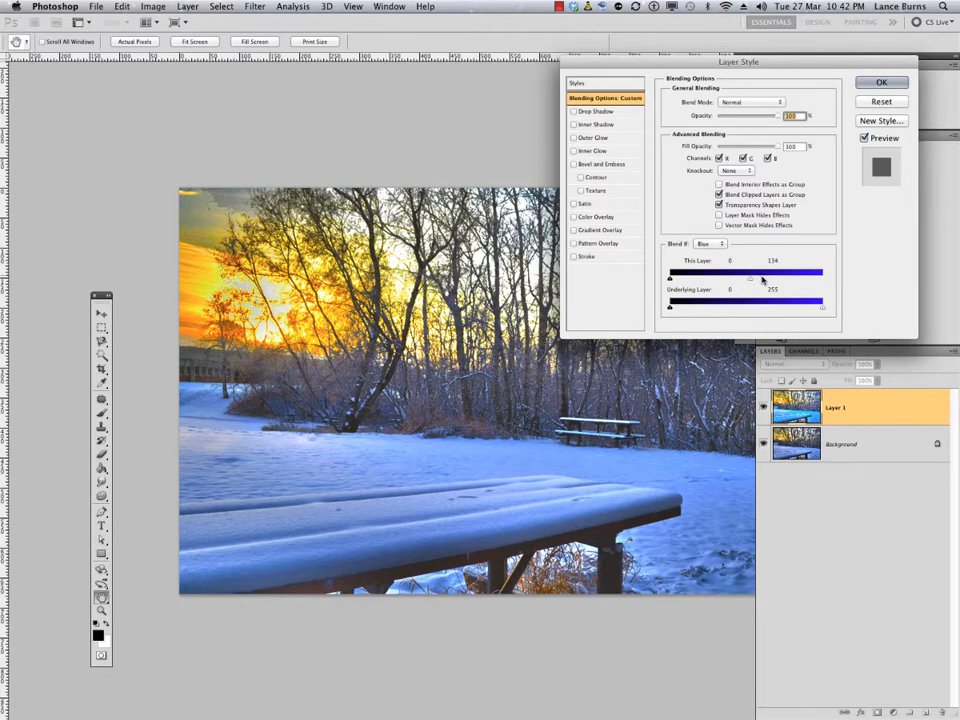
drag(772, 272, 792, 272)
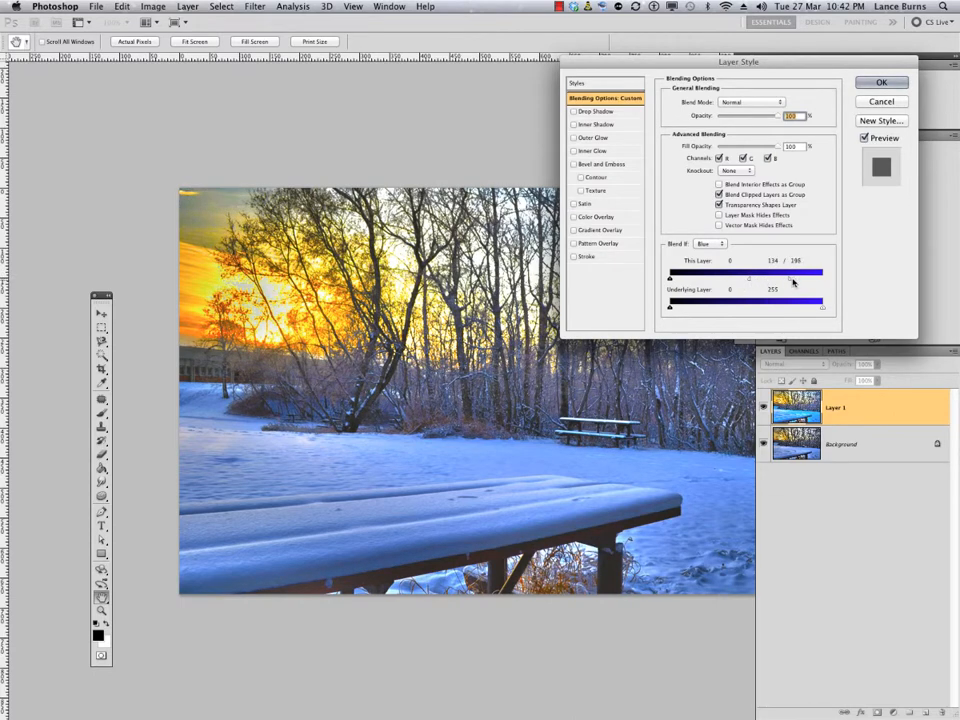
drag(670, 276, 704, 276)
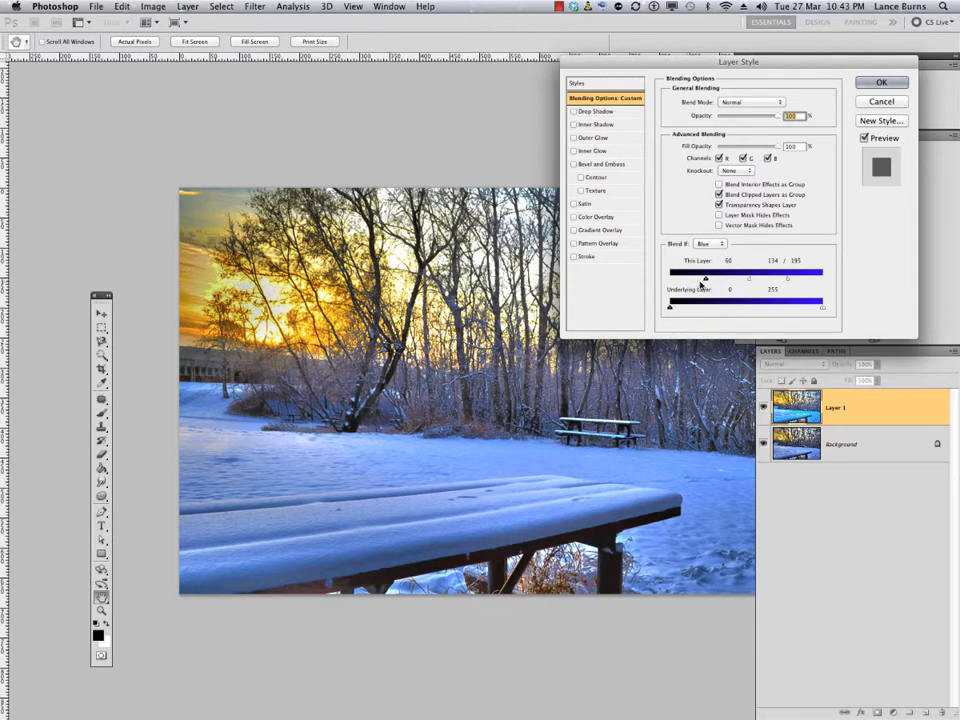
- Raise the dark blue cutoff of Layer 1 and split it for a soft transition
drag(718, 272, 704, 272)
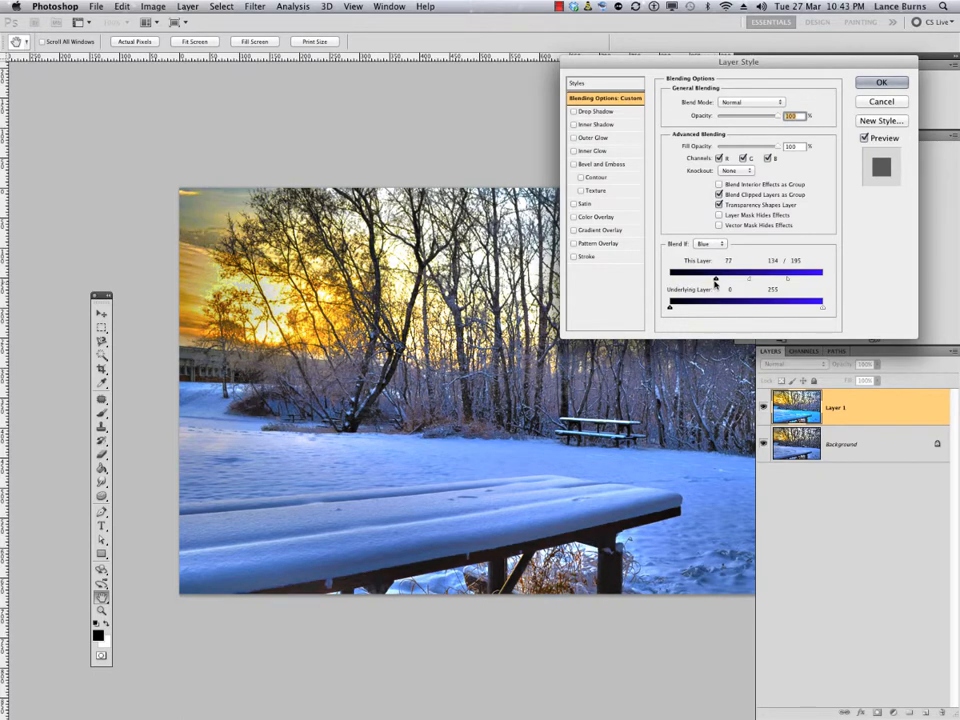
drag(716, 278, 670, 278)
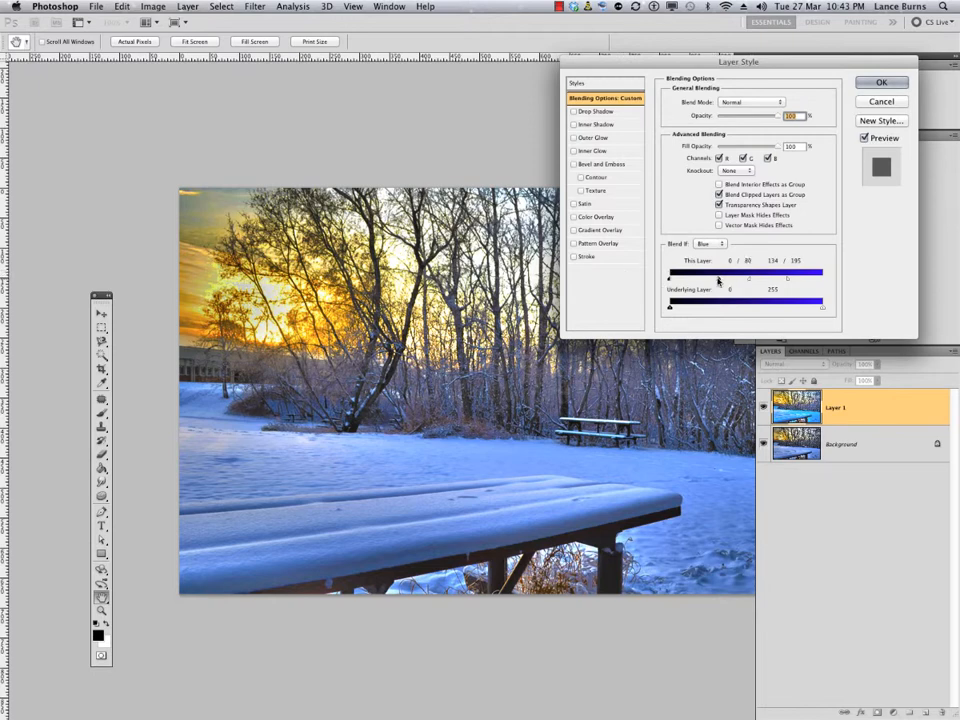
drag(718, 280, 684, 280)
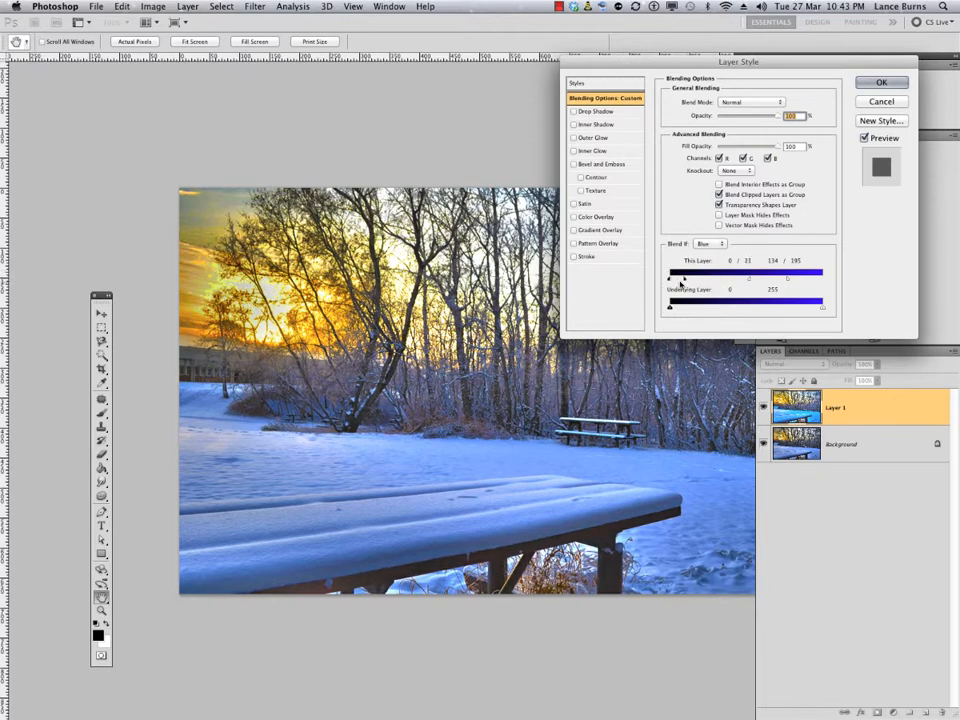
drag(684, 272, 668, 272)
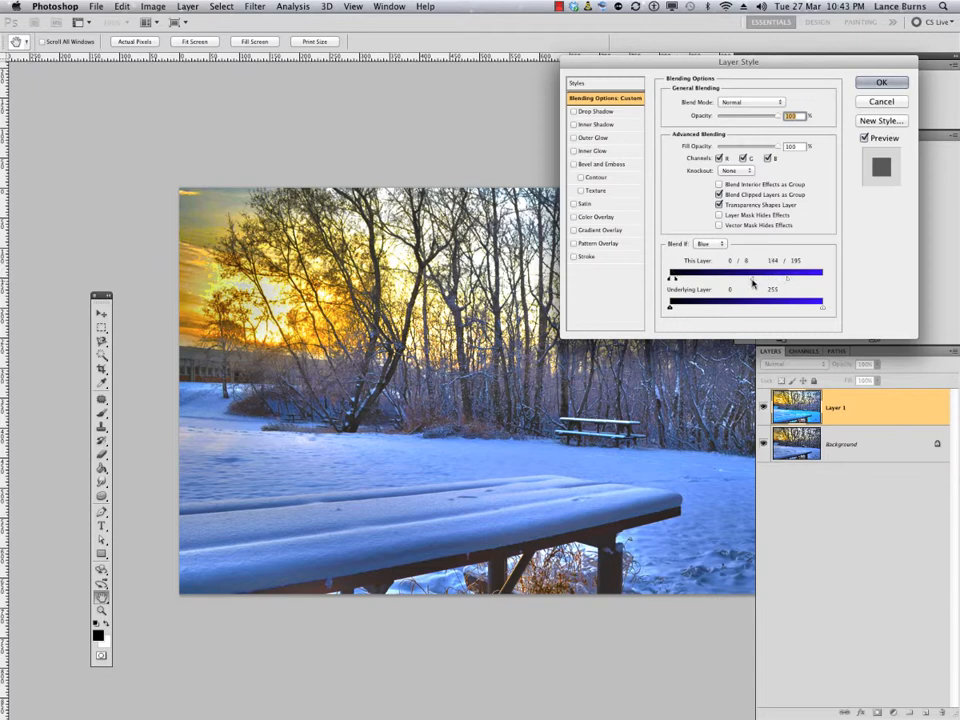
- Fine-tune where the bright blue fade begins and ends
drag(788, 272, 772, 272)
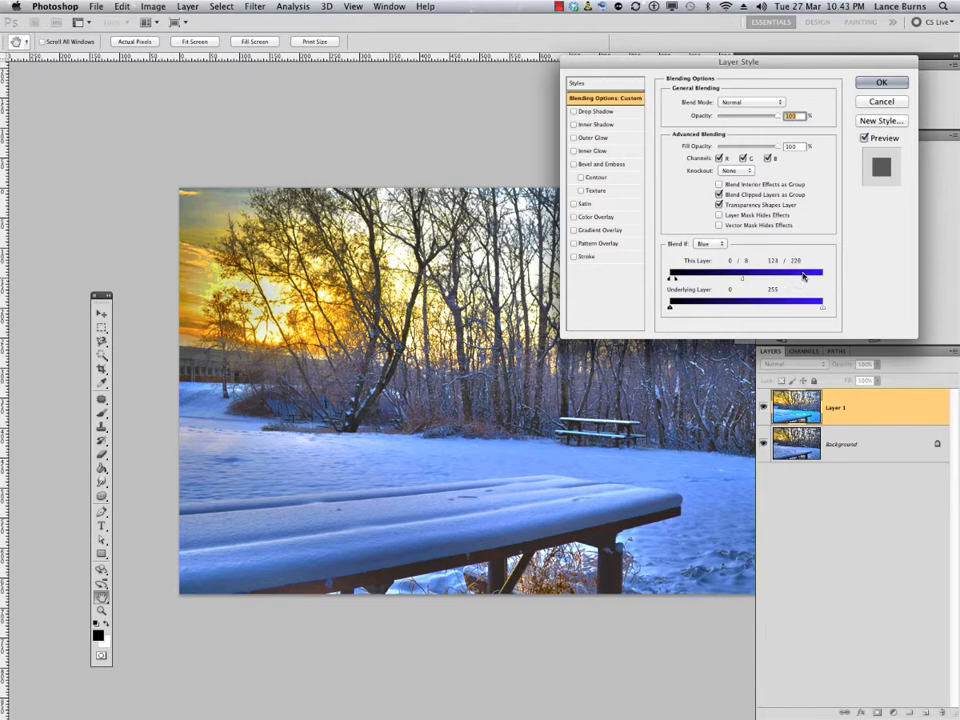
drag(800, 272, 804, 272)
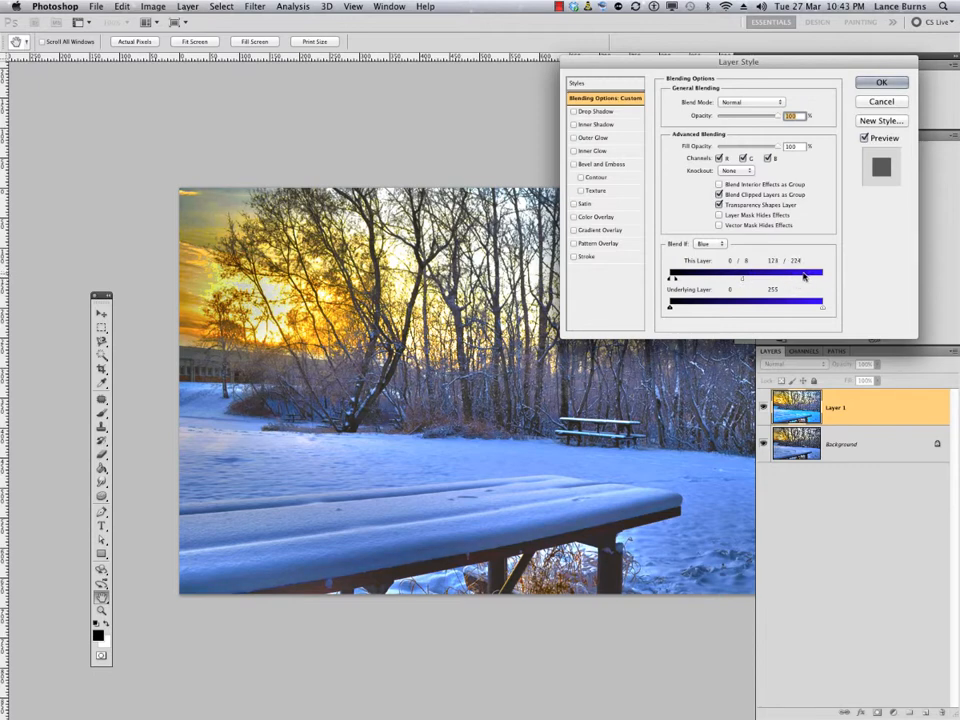
drag(804, 272, 822, 272)
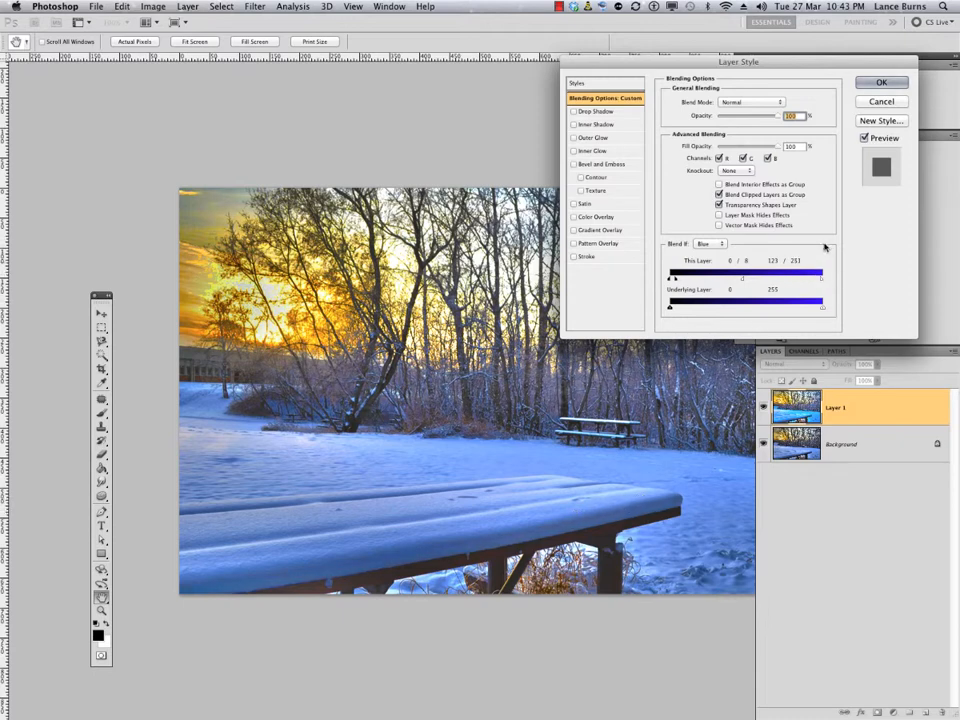
- Set Blend If back to Gray and nudge the Underlying Layer dark limit, then reset it
click(710, 244)
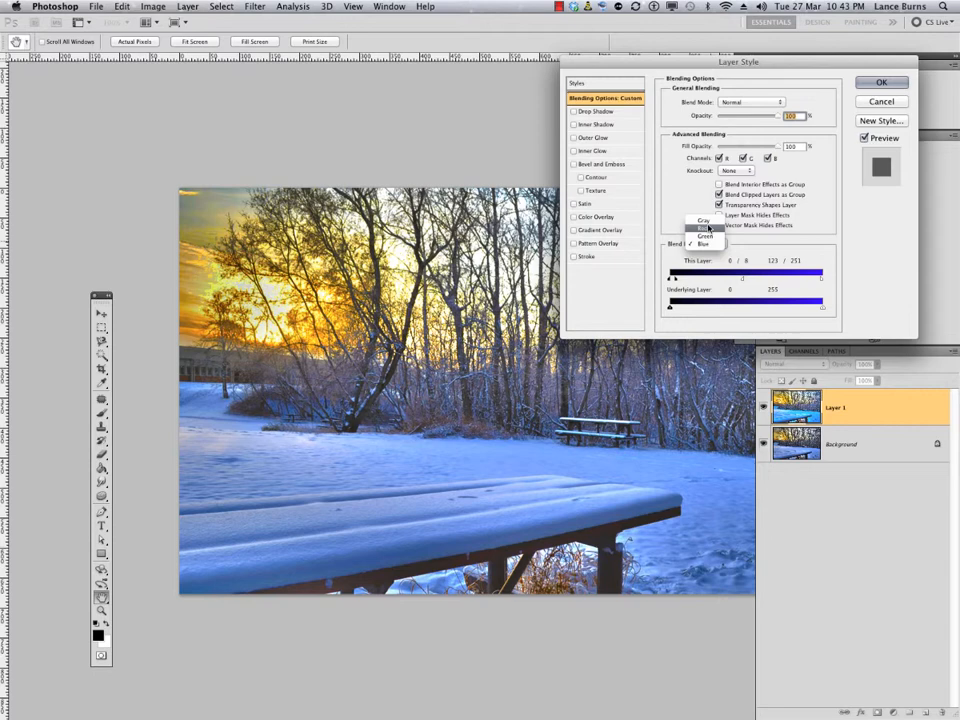
click(704, 220)
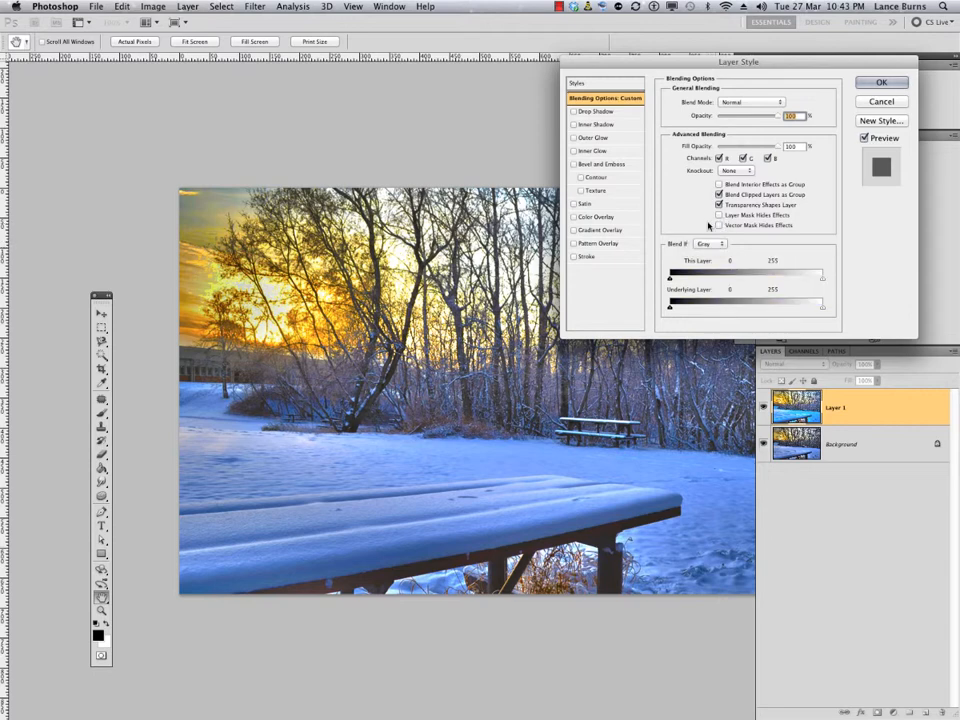
drag(670, 304, 680, 304)
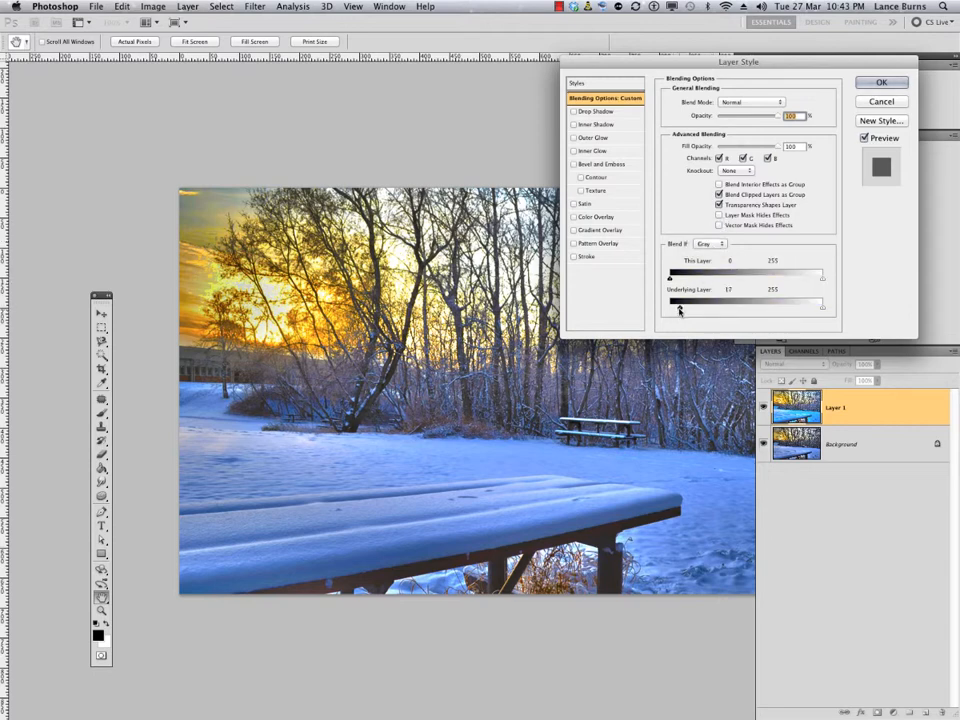
drag(680, 308, 672, 308)
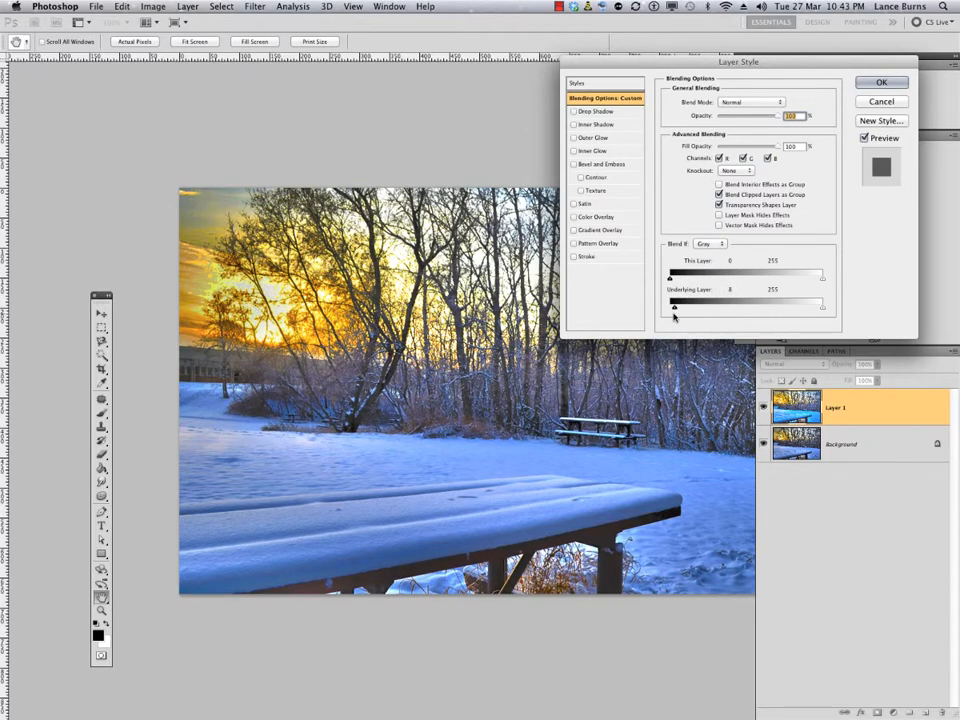
drag(674, 308, 670, 308)
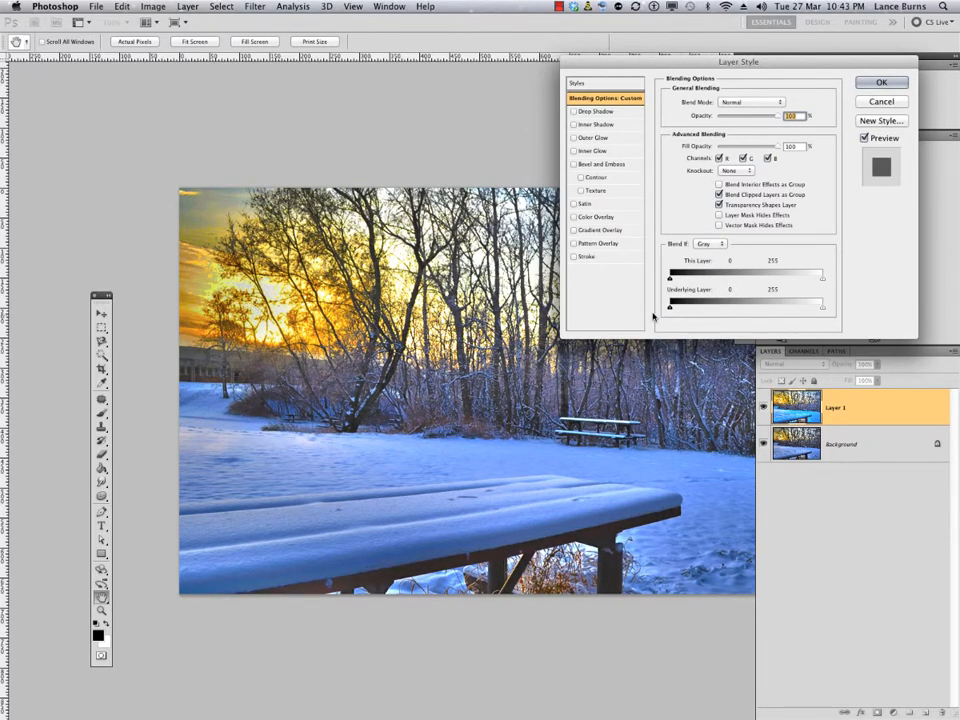
drag(670, 276, 670, 276)
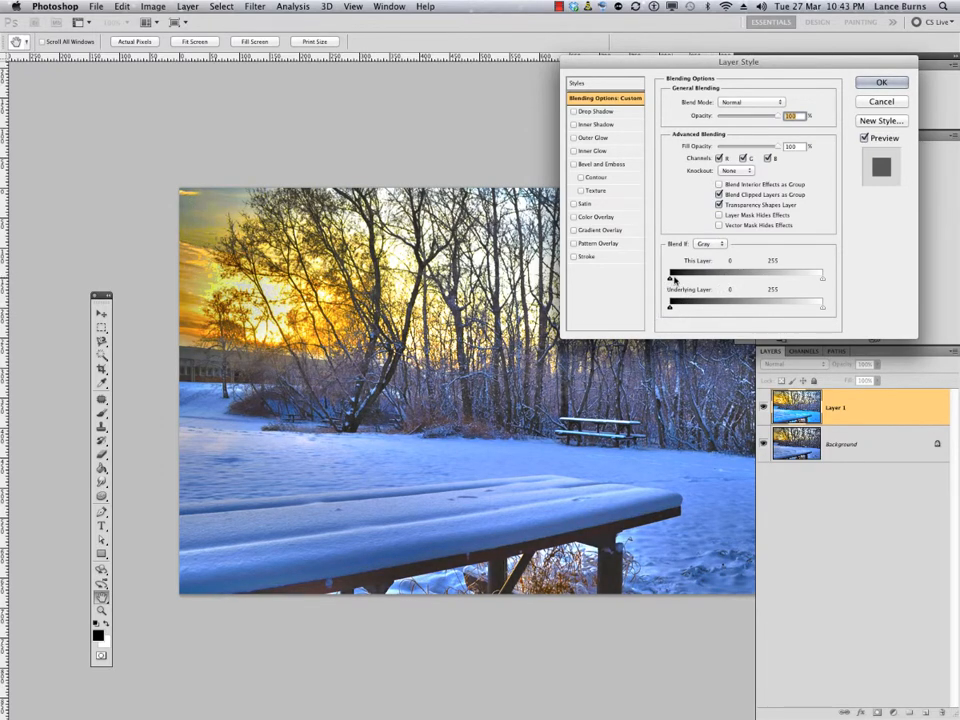
- Raise the This Layer dark cutoff of Layer 1 and feather its transition
drag(670, 276, 730, 276)
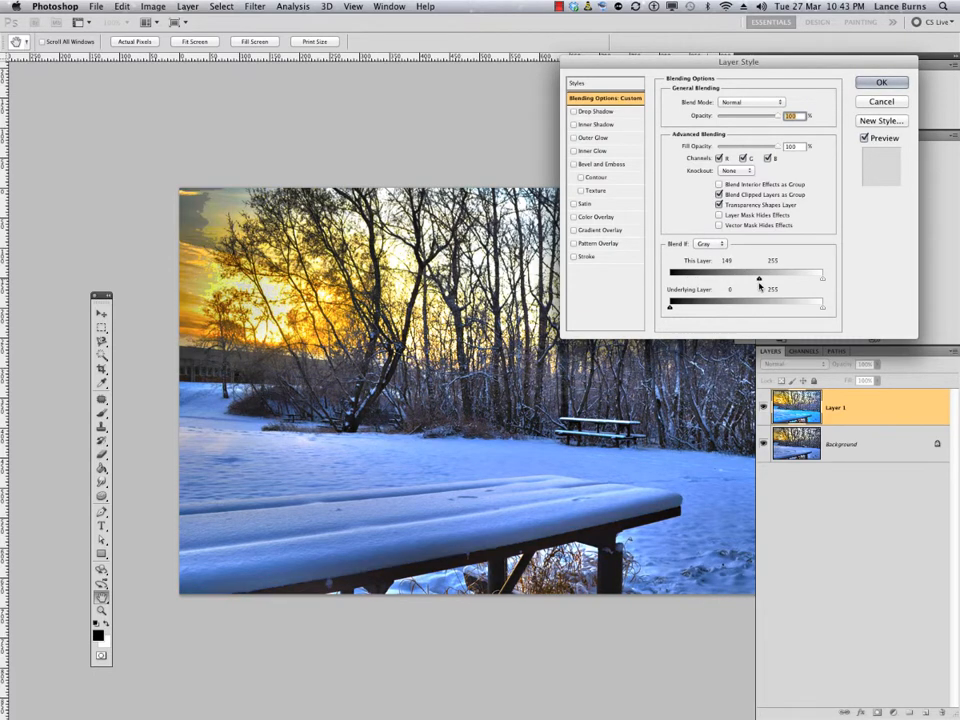
drag(760, 278, 676, 278)
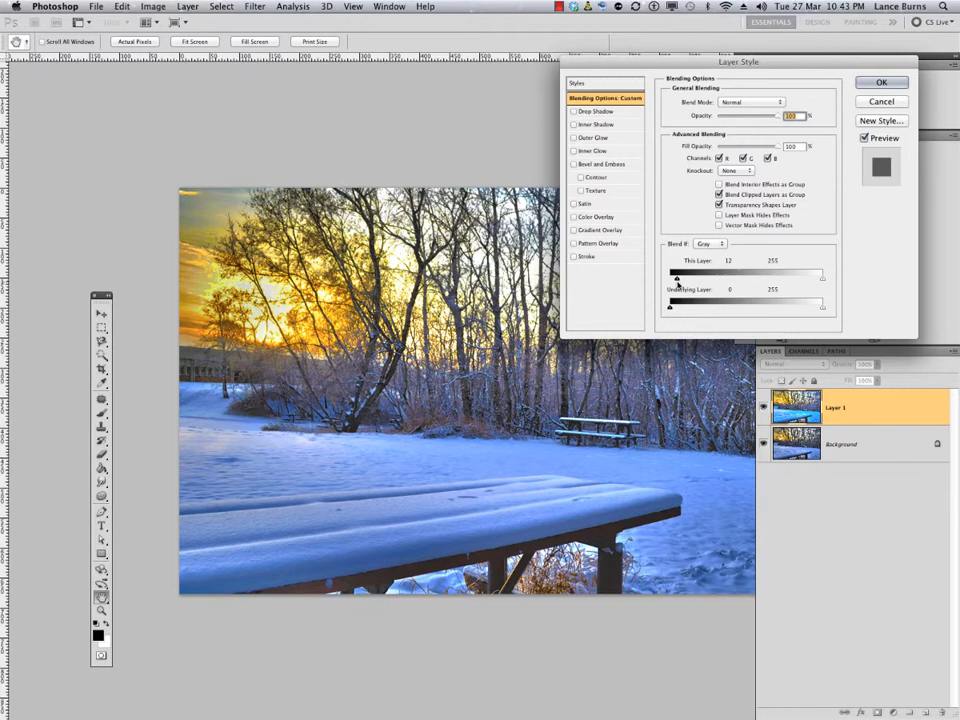
drag(676, 278, 690, 278)
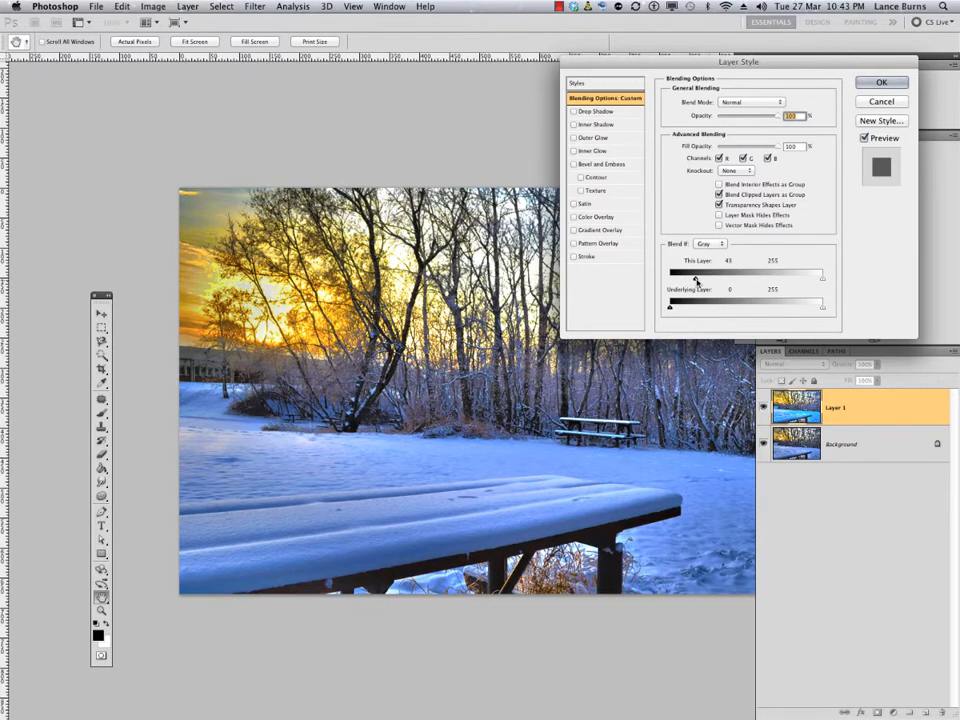
drag(672, 276, 668, 276)
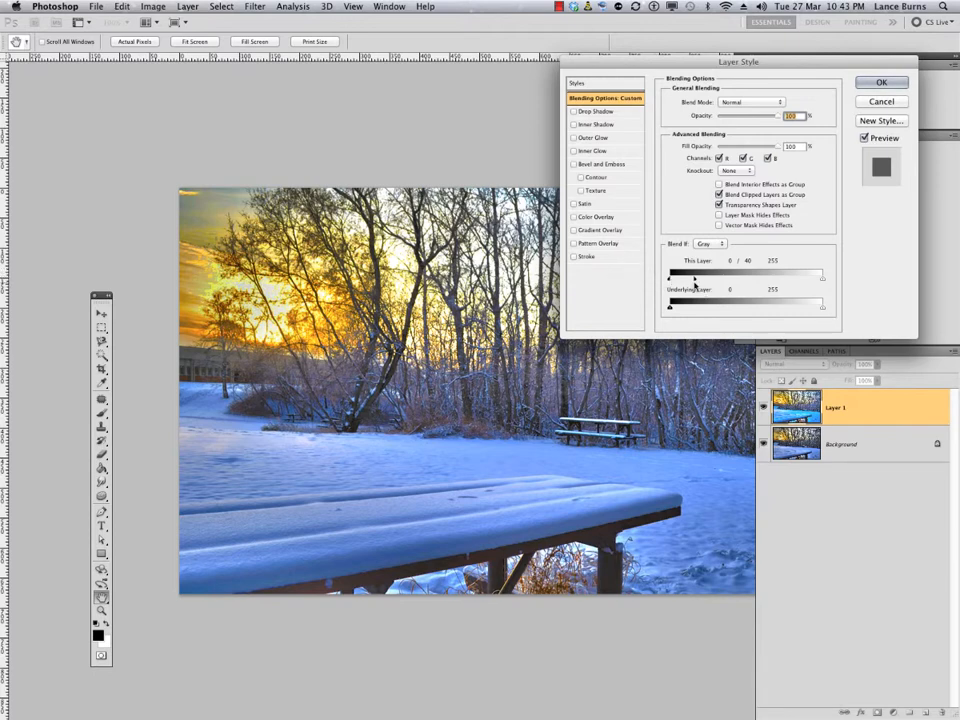
- Retune both This Layer limits with split sliders and commit the blending with OK
drag(684, 274, 756, 274)
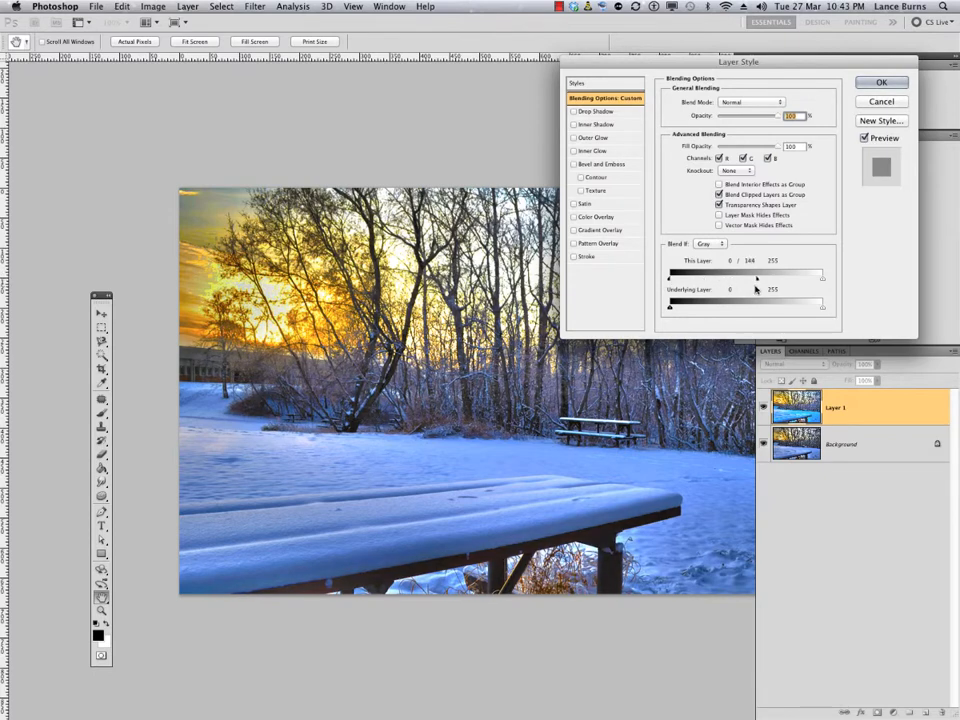
drag(756, 276, 728, 276)
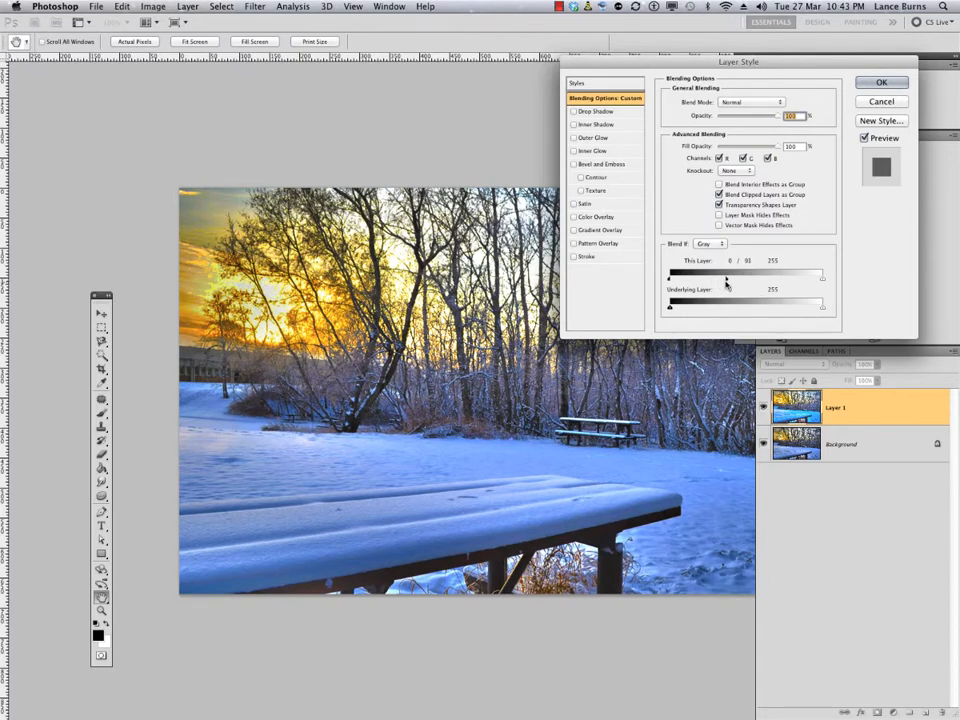
drag(822, 276, 782, 276)
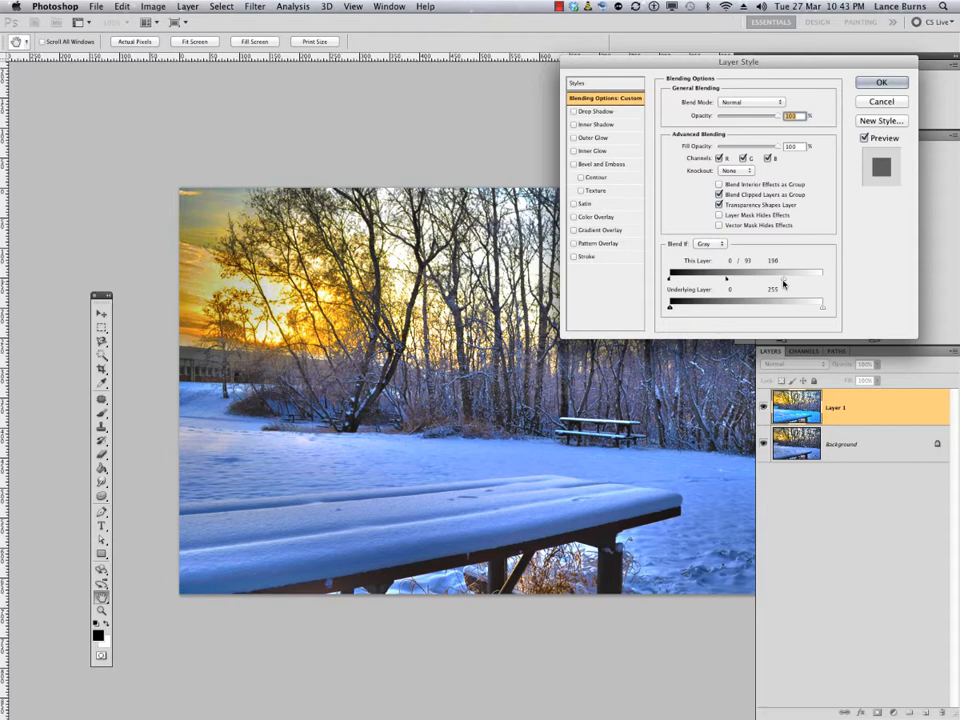
drag(784, 276, 816, 276)
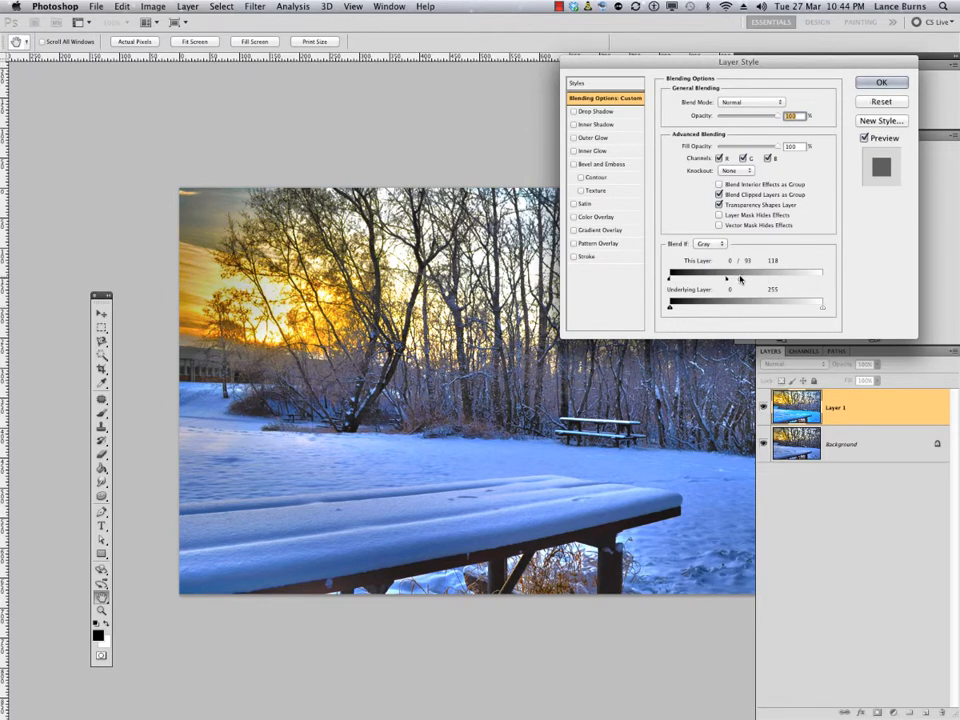
drag(740, 272, 800, 272)
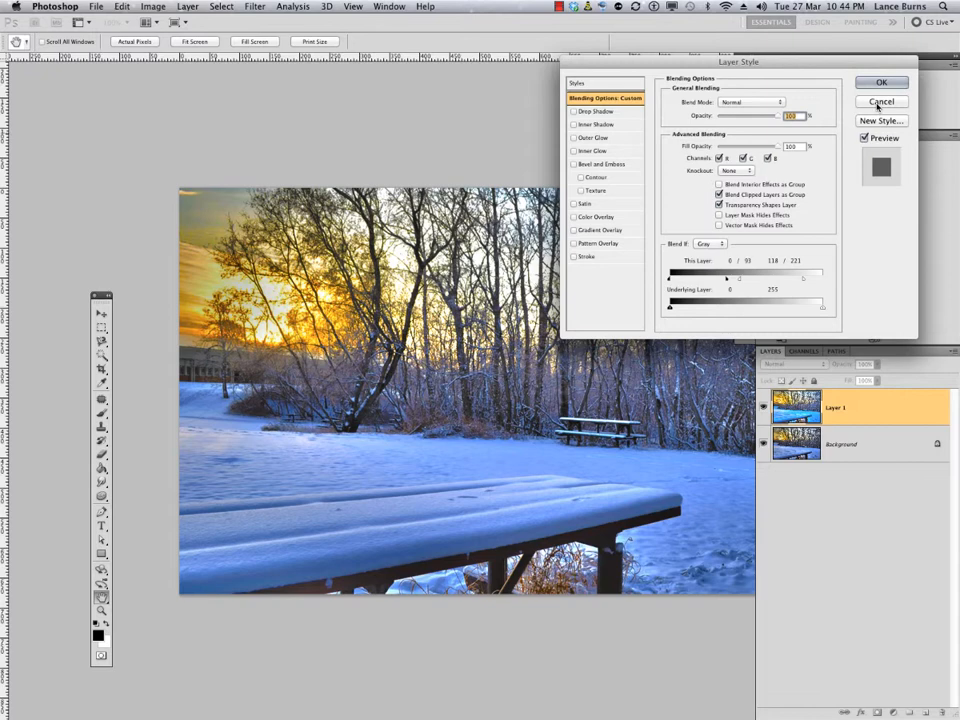
click(866, 138)
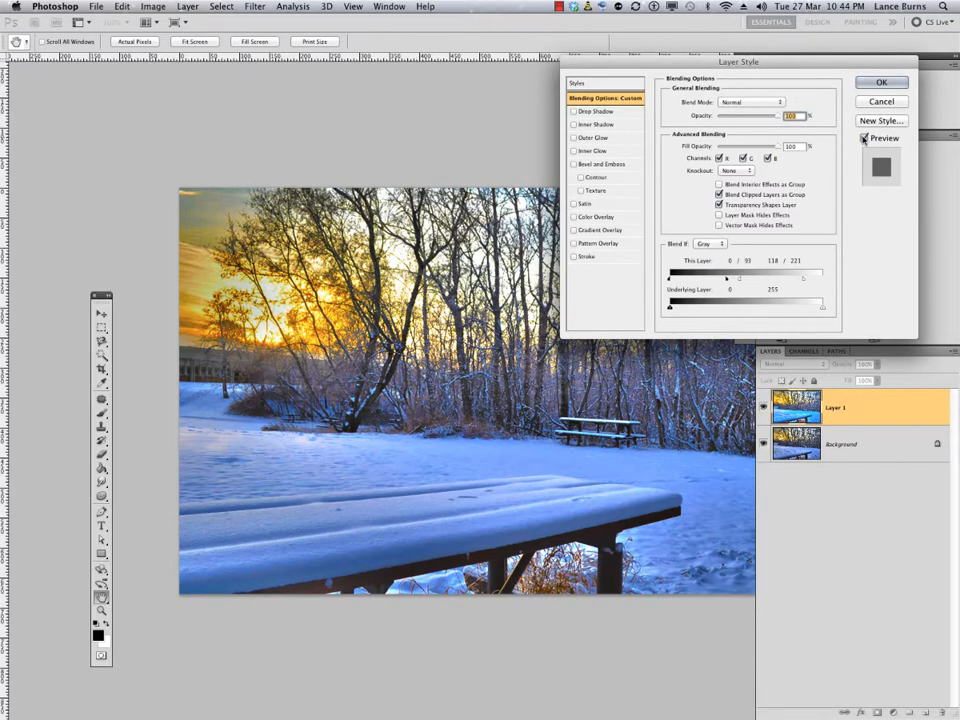
click(866, 138)
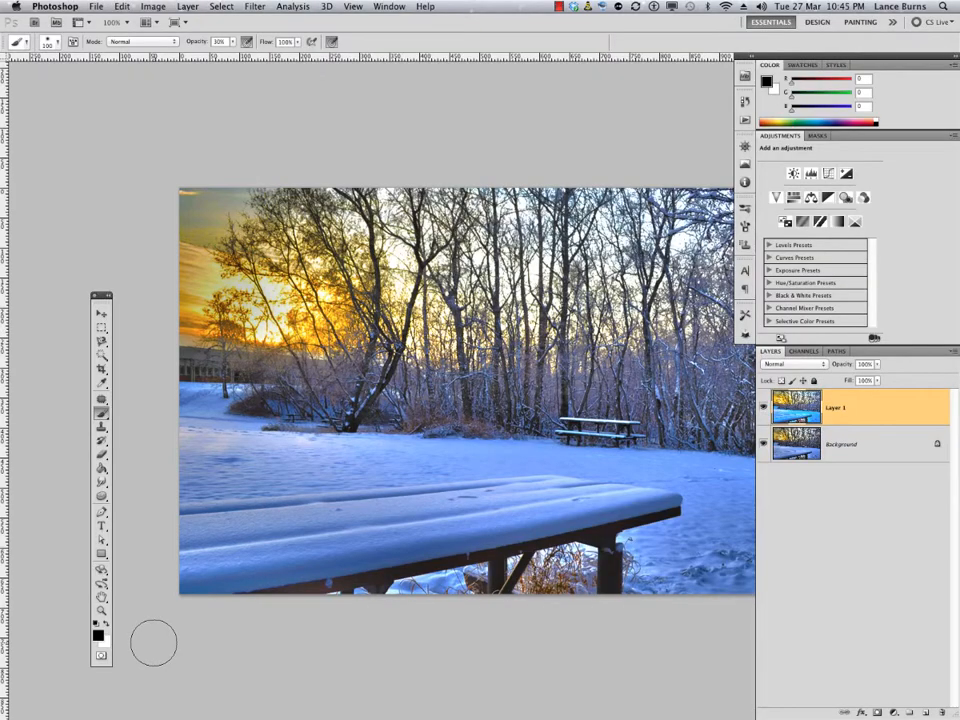
mouse_move(636, 490)
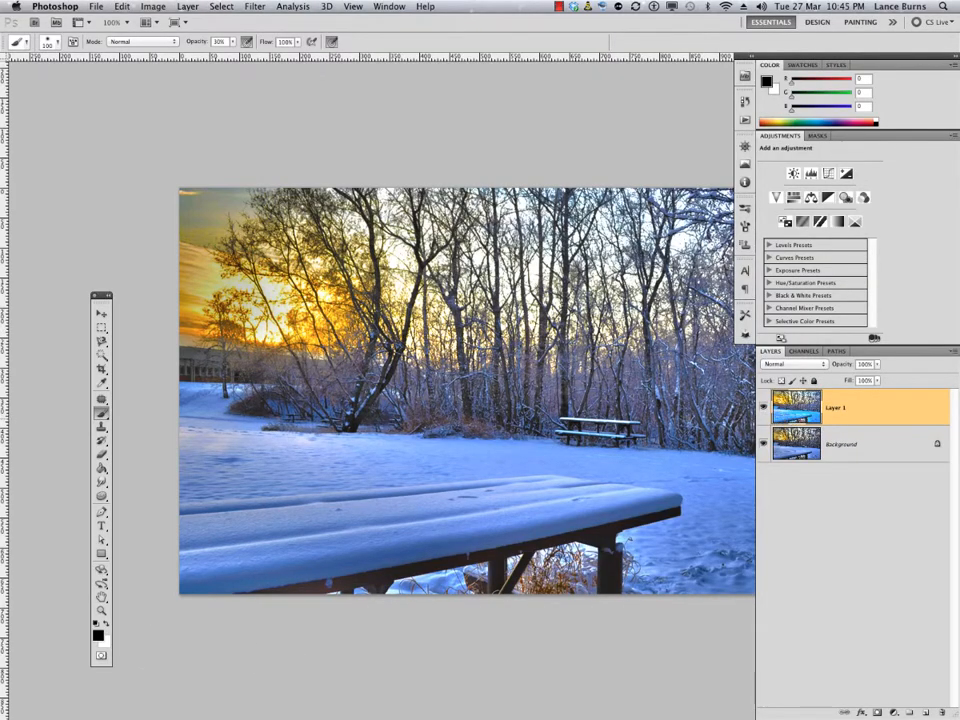
- Stamp the visible layers into a new merged Layer 2 on top of the stack
click(764, 408)
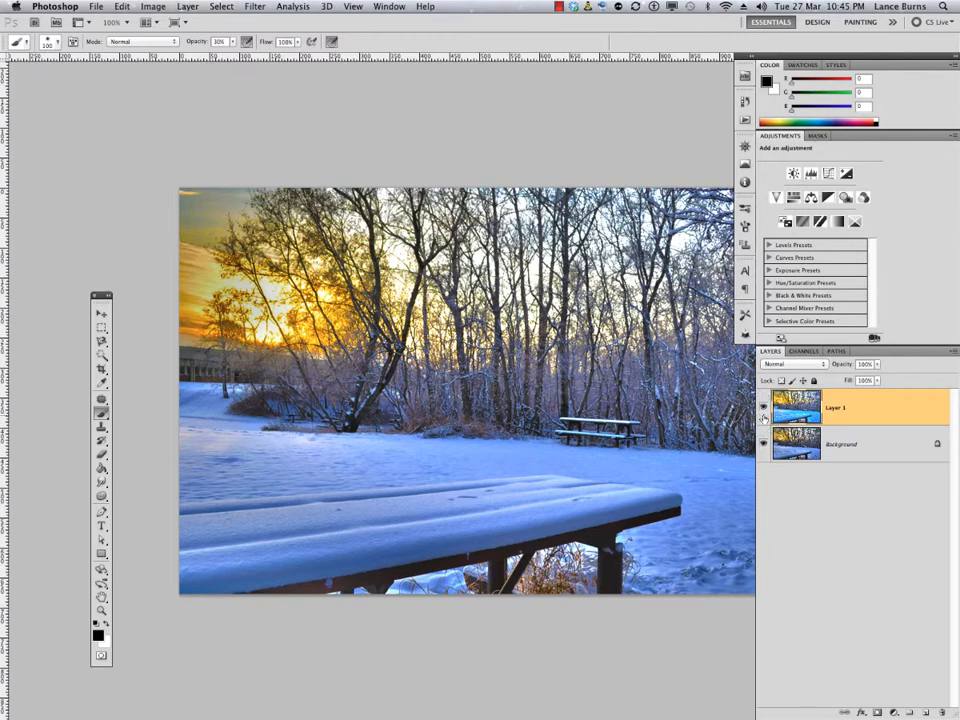
click(764, 408)
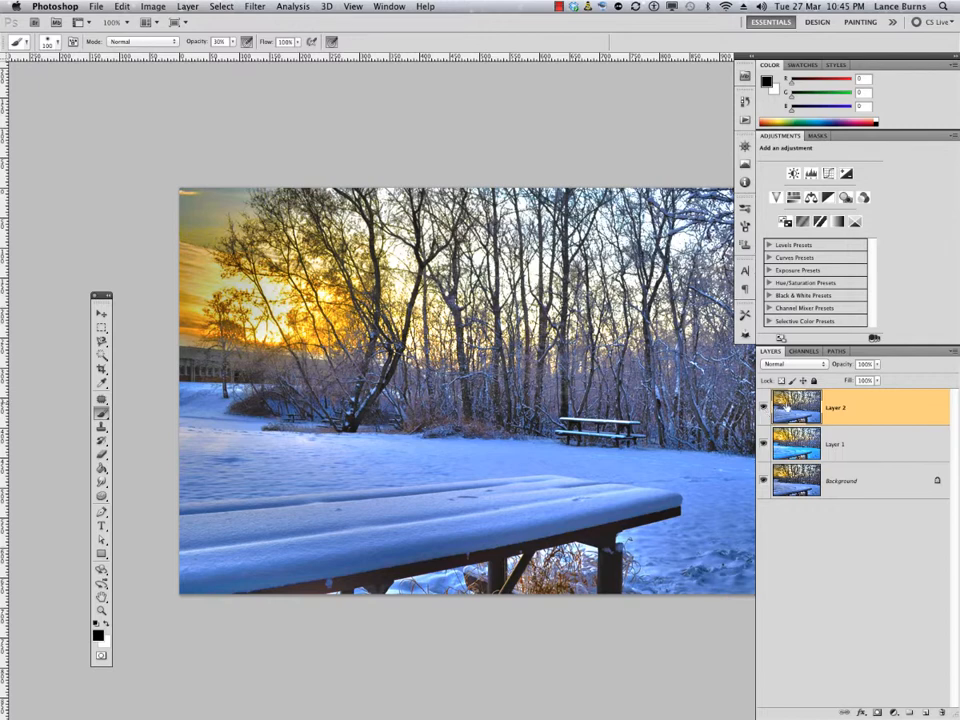
mouse_move(800, 408)
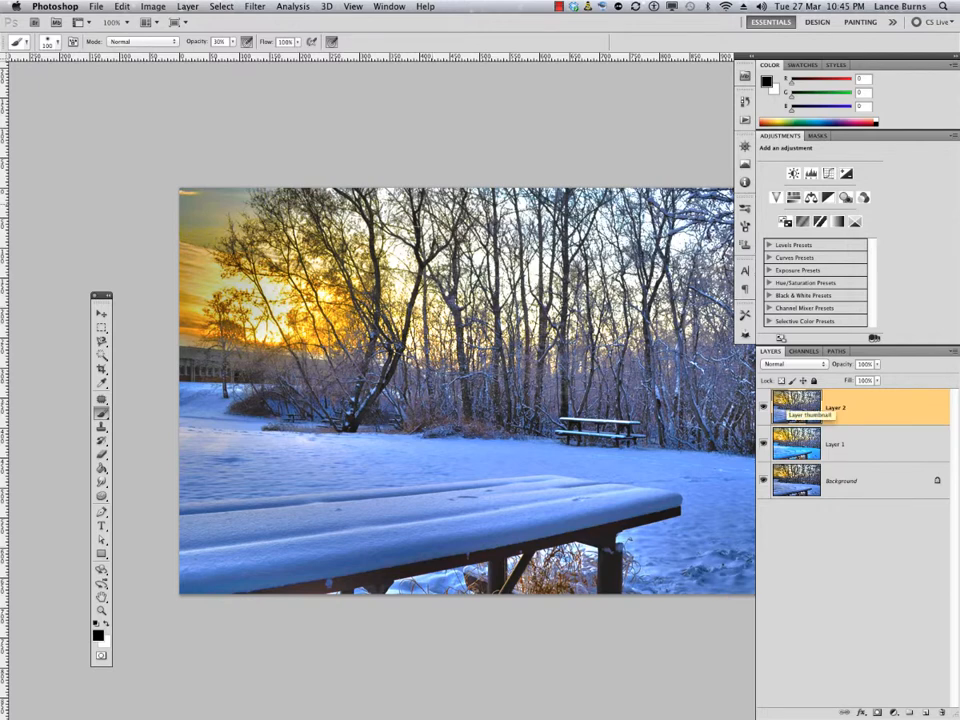
- Desaturate Layer 2 via Image > Adjustments to make it a grey detail copy
click(152, 8)
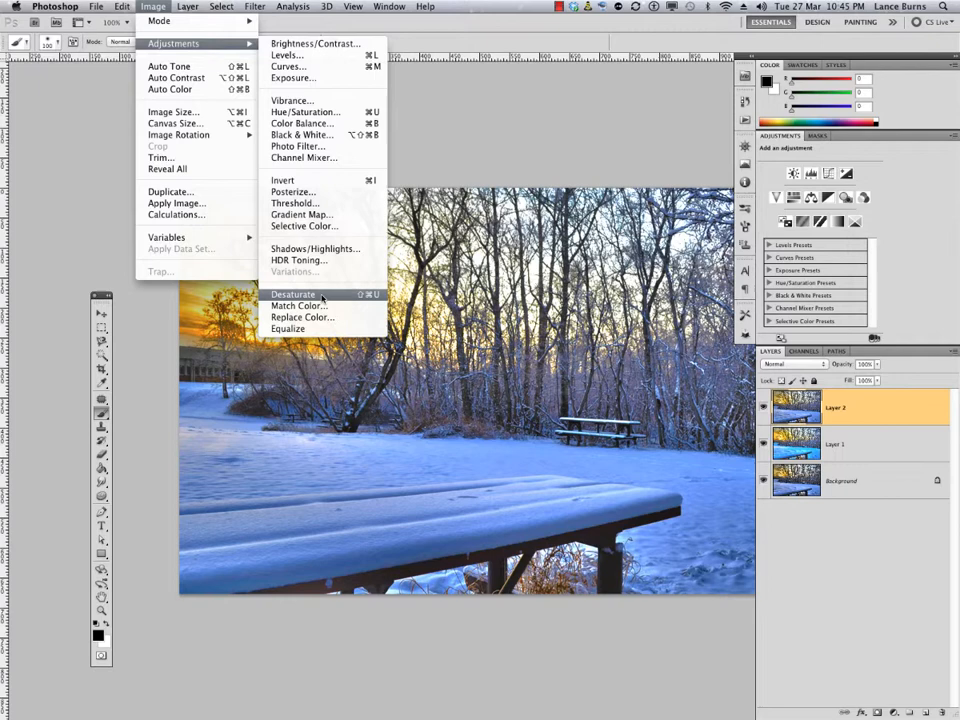
click(292, 8)
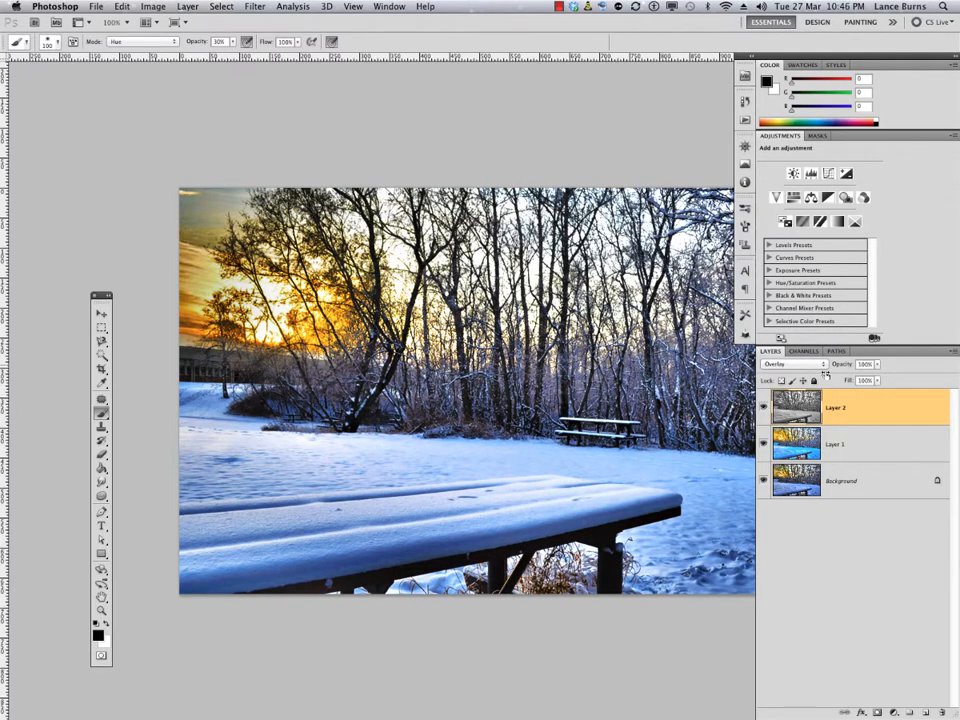
- Try Soft Light, Overlay and Hard Light on the grey detail layer, settling on a contrast blend mode
click(788, 364)
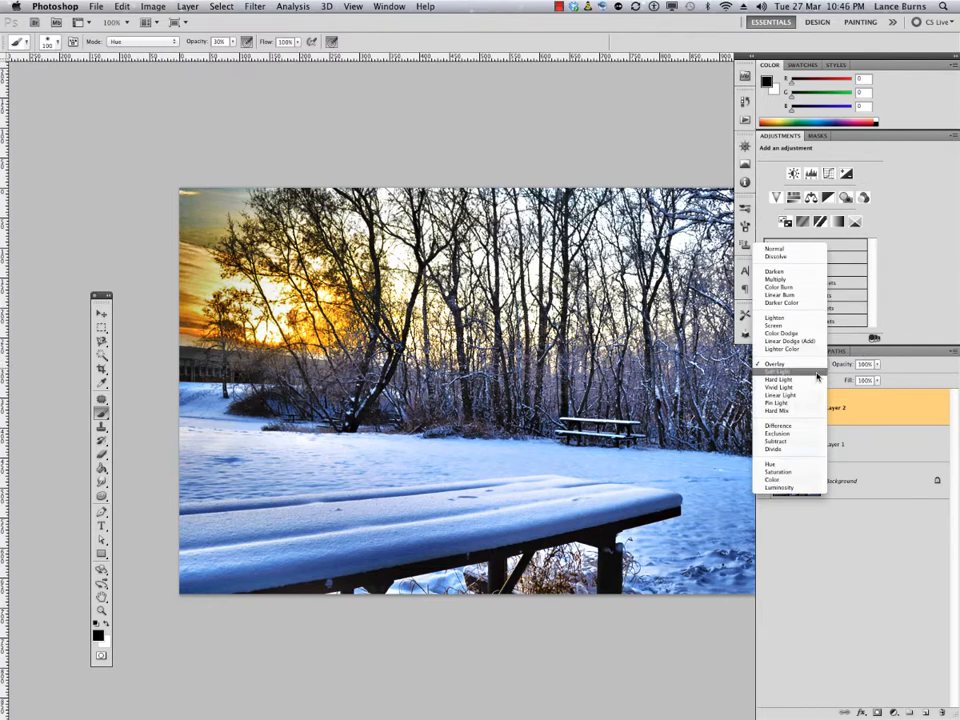
click(778, 372)
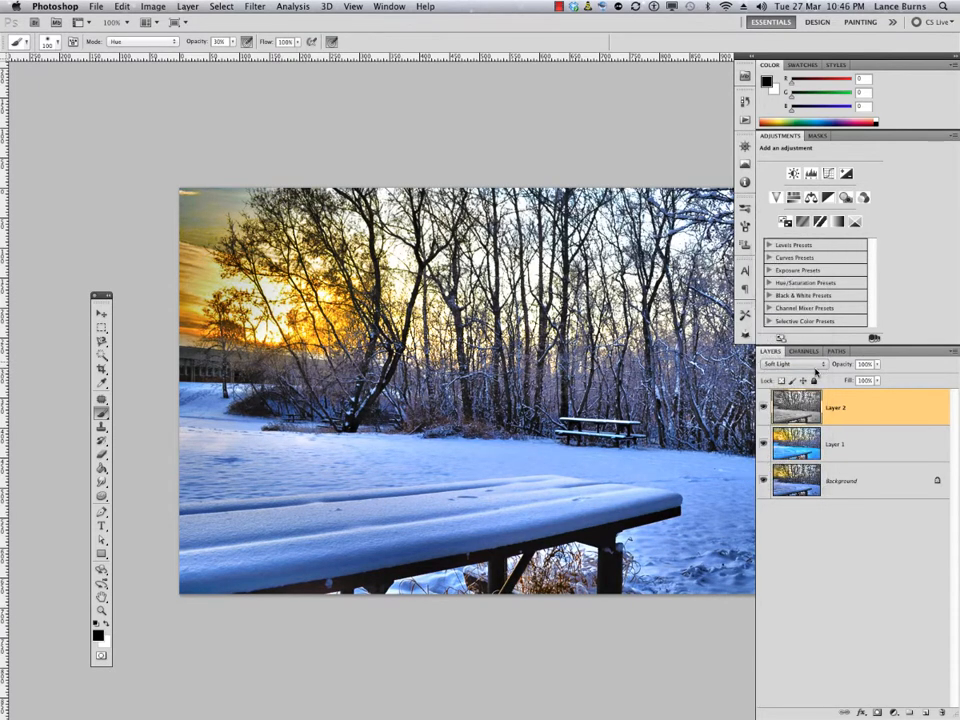
click(790, 364)
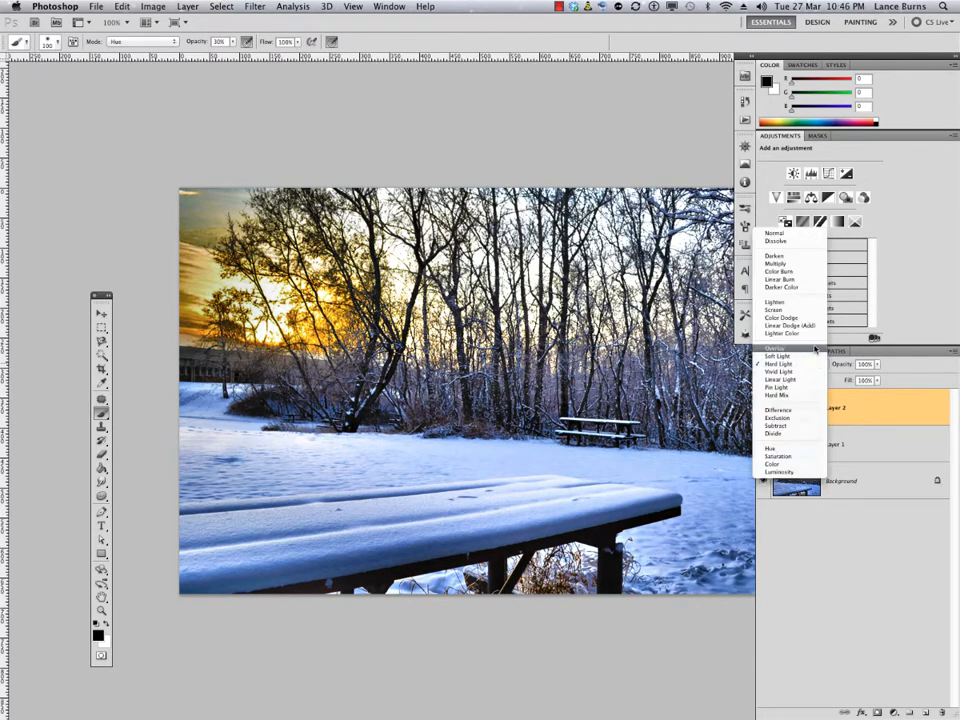
click(780, 356)
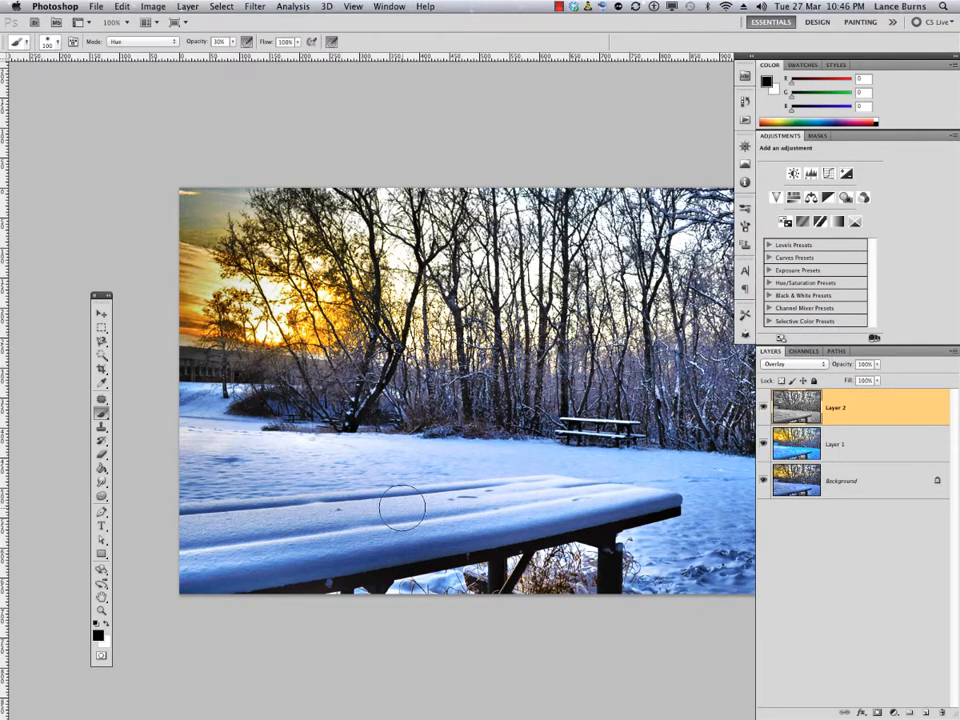
click(790, 364)
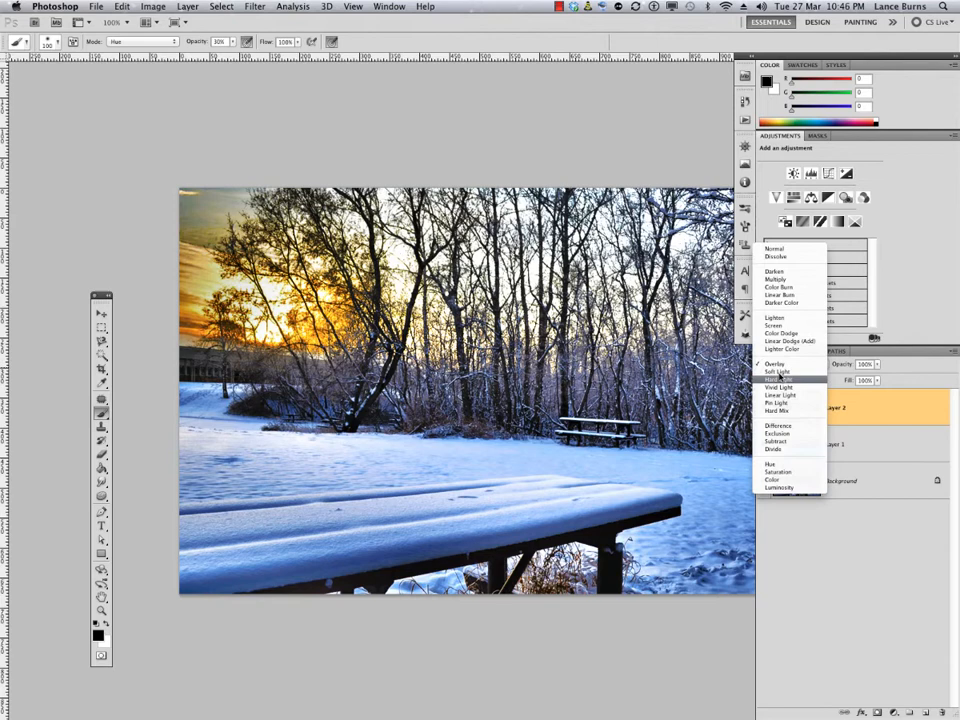
click(778, 384)
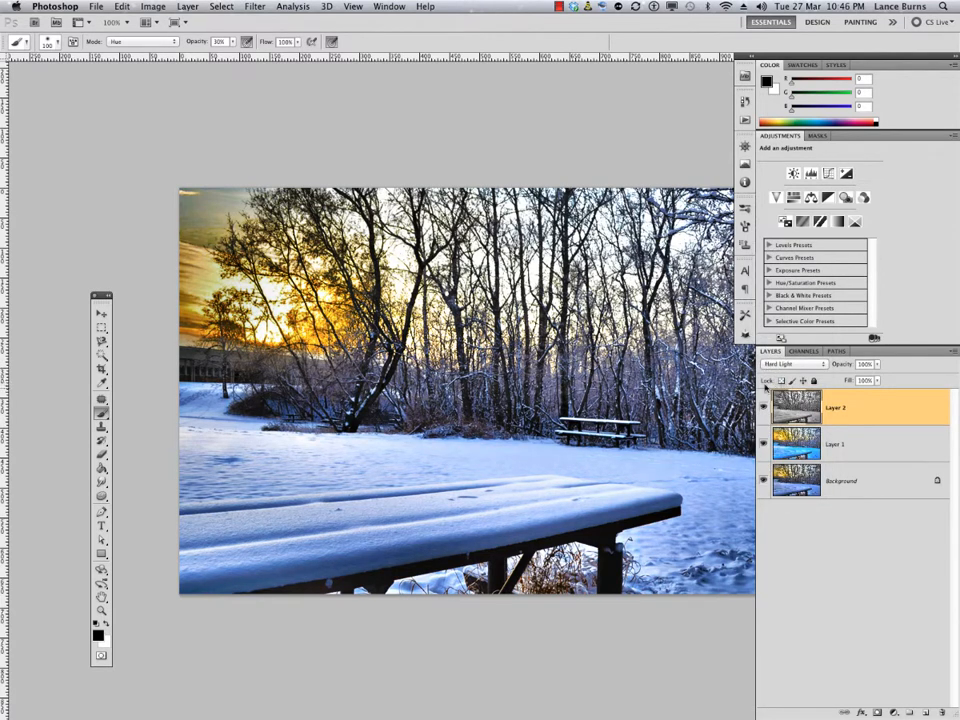
- Duplicate the detail layer, then delete the copy again
click(790, 364)
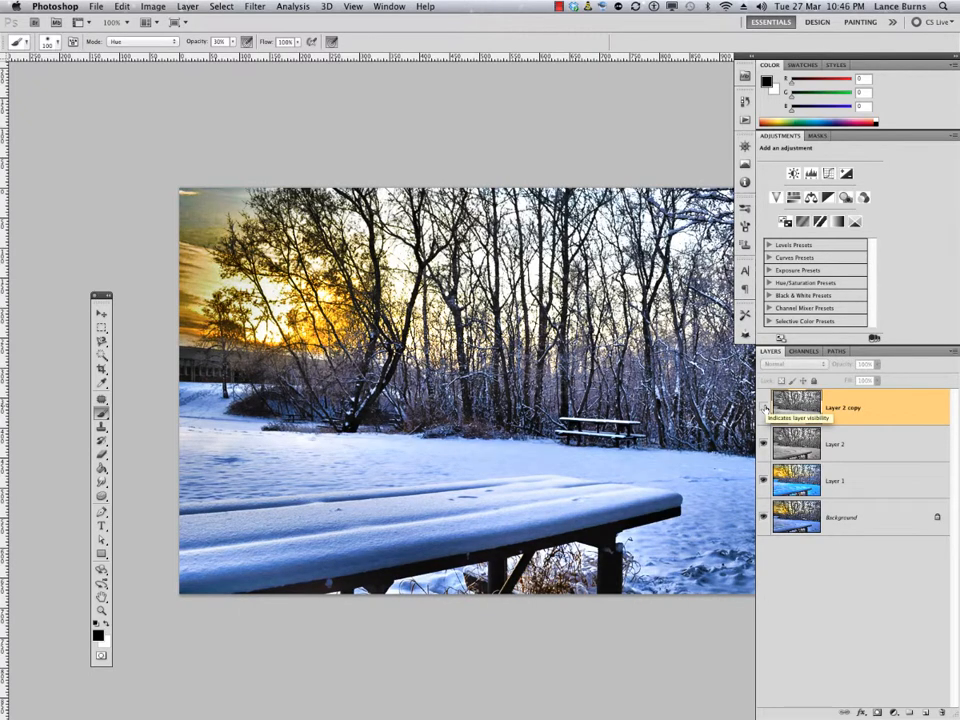
click(764, 408)
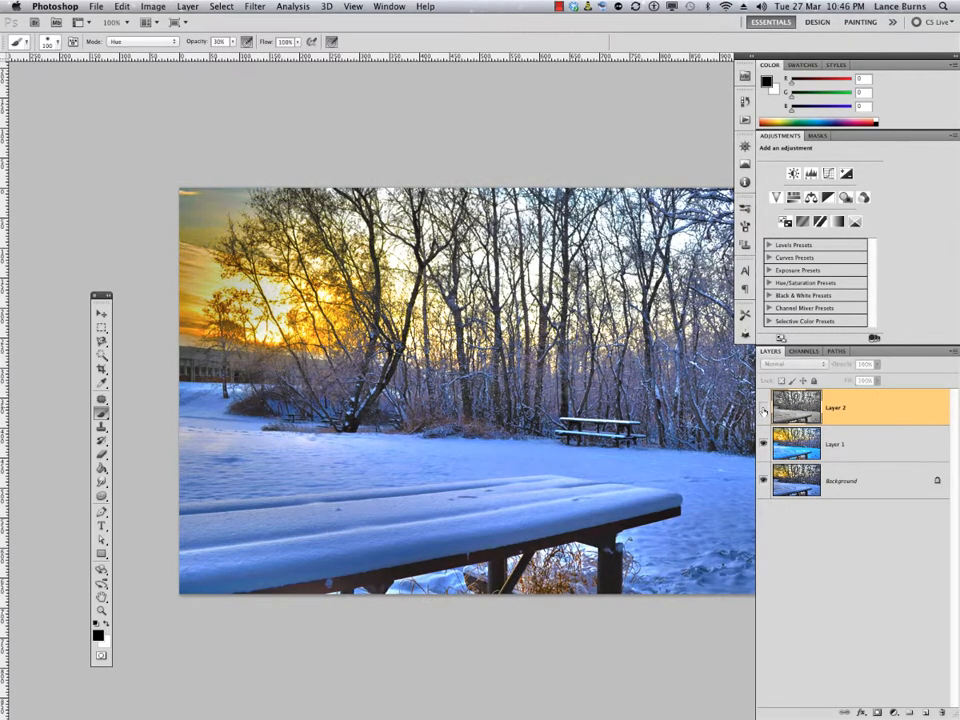
- Add a layer mask to the detail layer, paint out unwanted areas in black, and apply the mask
click(790, 364)
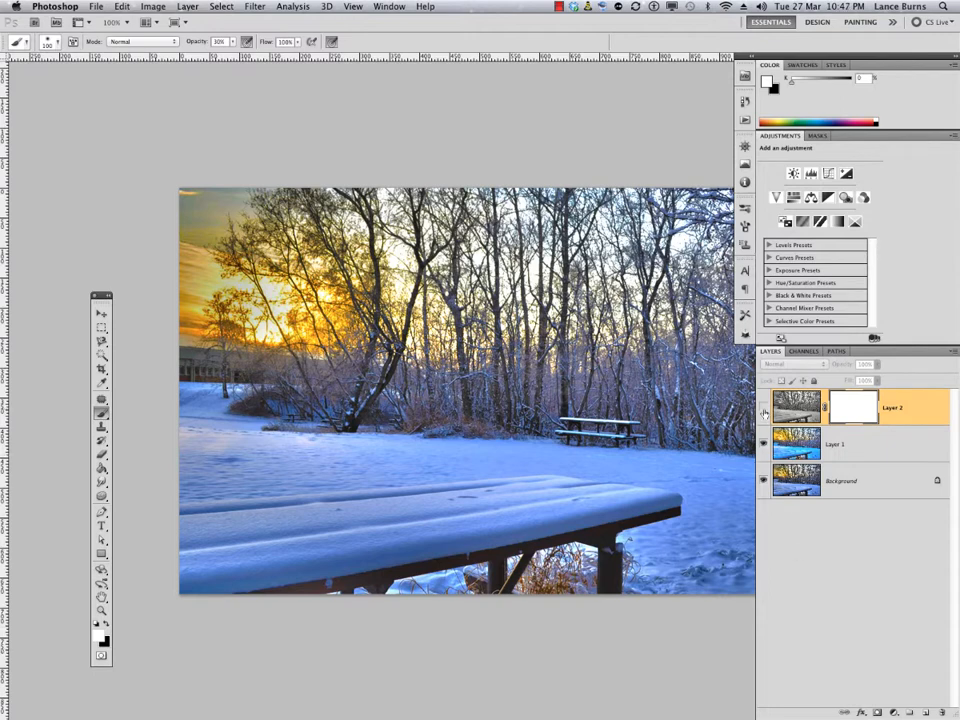
click(790, 364)
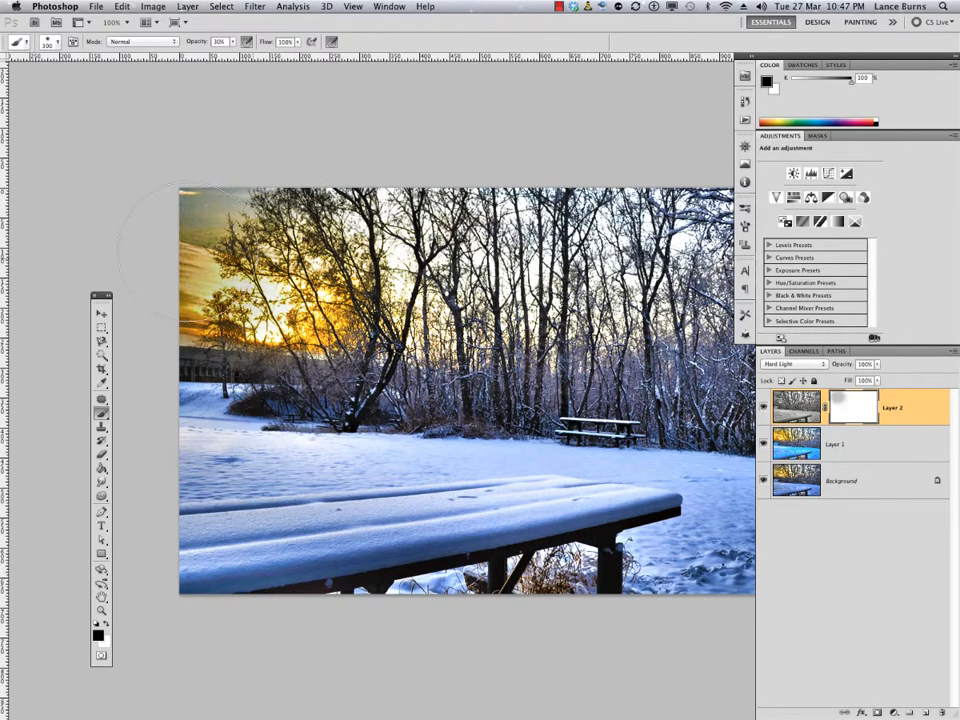
mouse_move(320, 184)
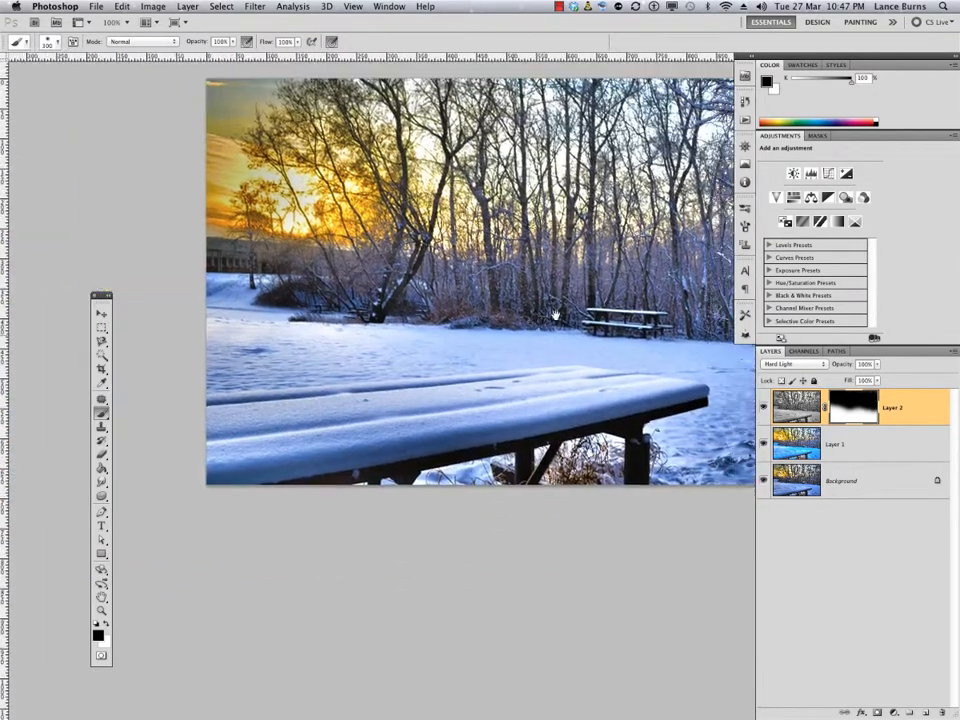
click(790, 364)
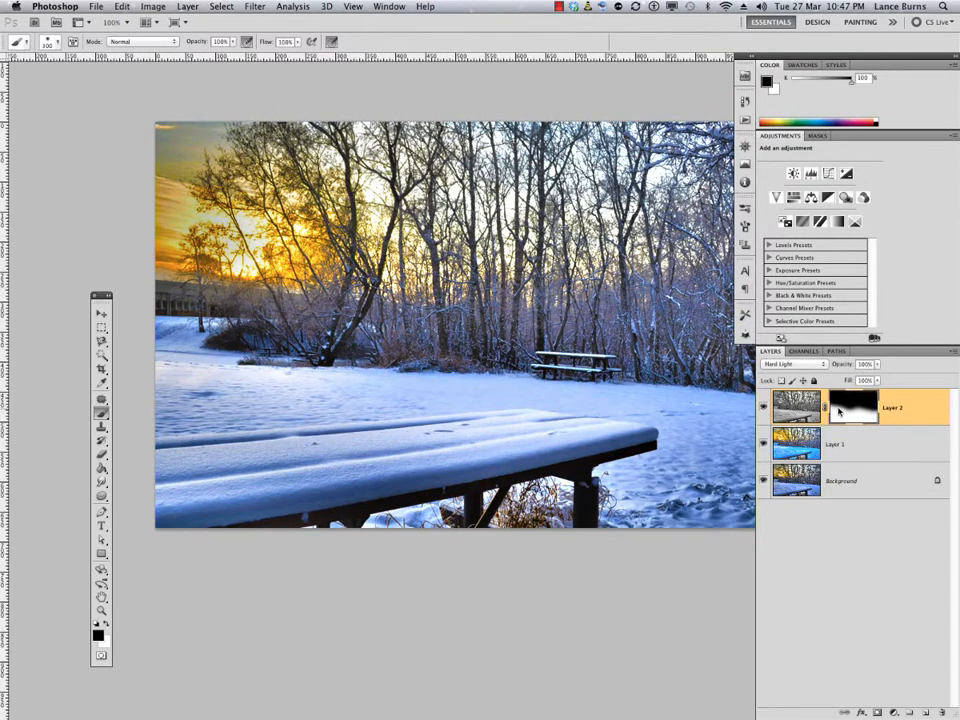
right_click(852, 404)
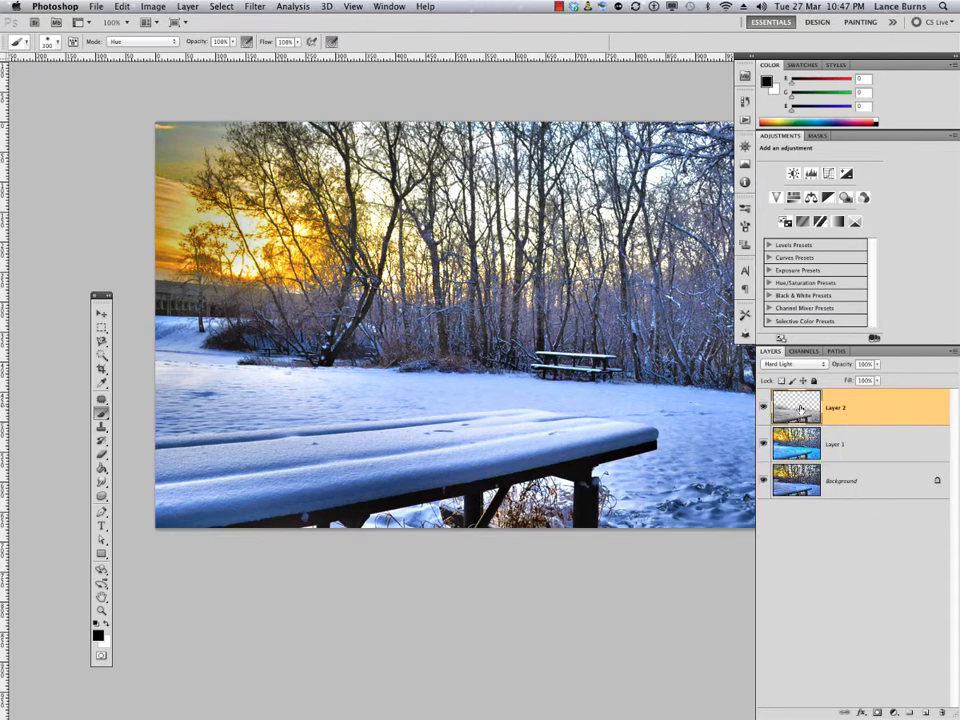
click(852, 708)
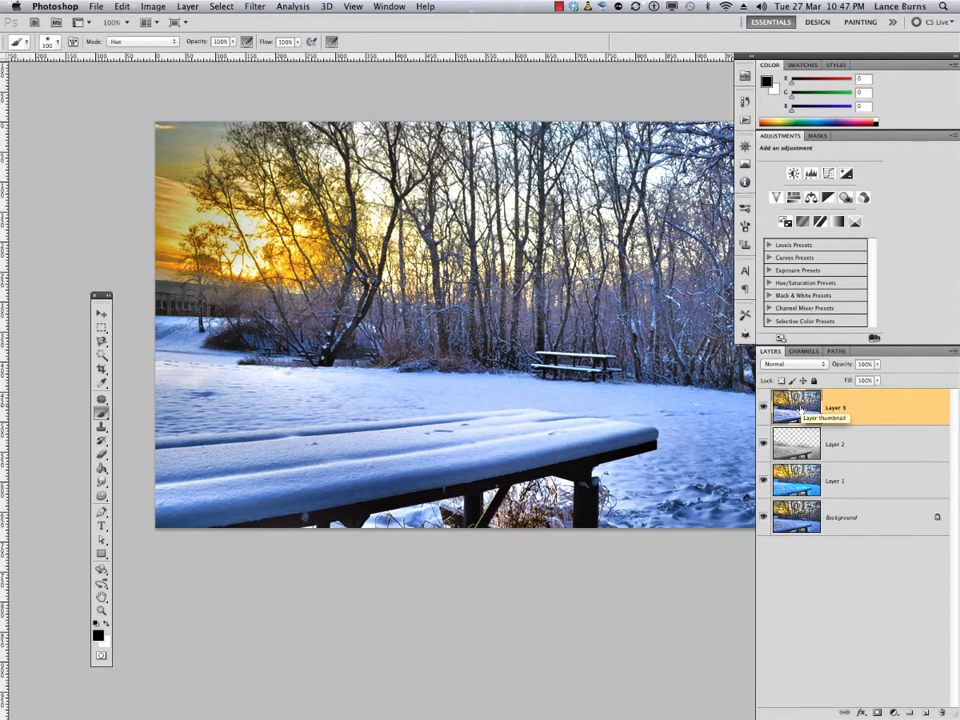
- Merge the detail layer down, leaving a combined layer over the background
click(836, 480)
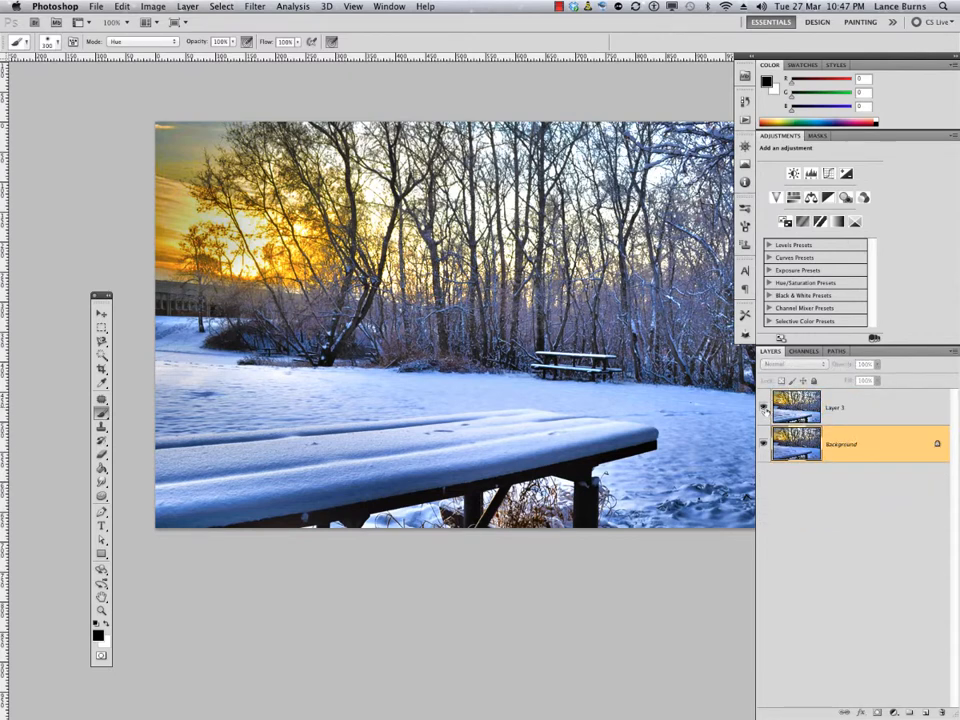
click(764, 408)
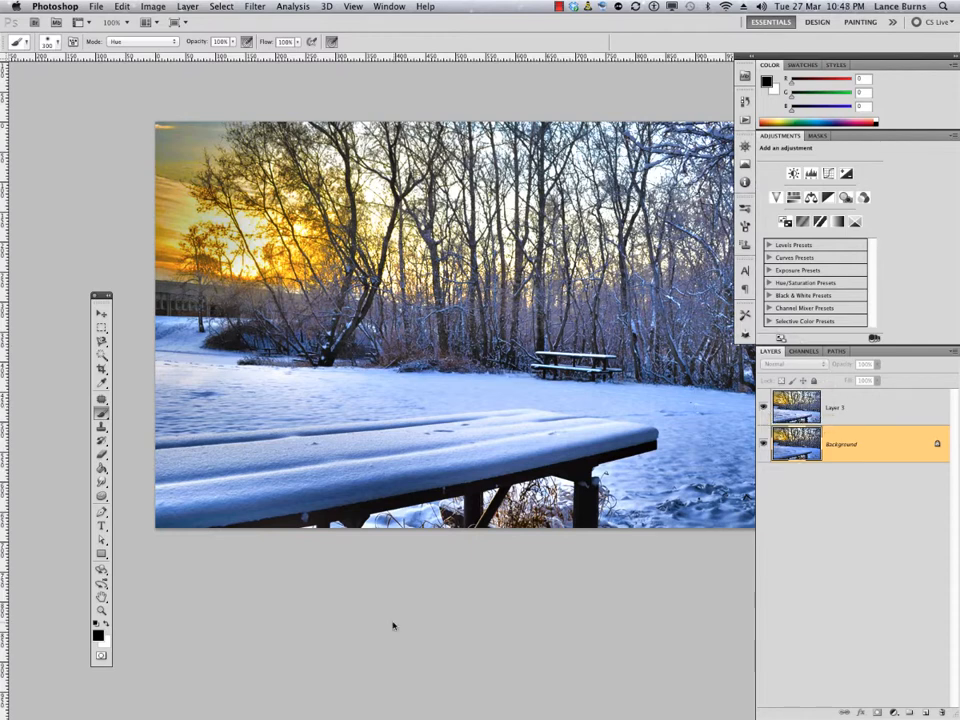
click(836, 408)
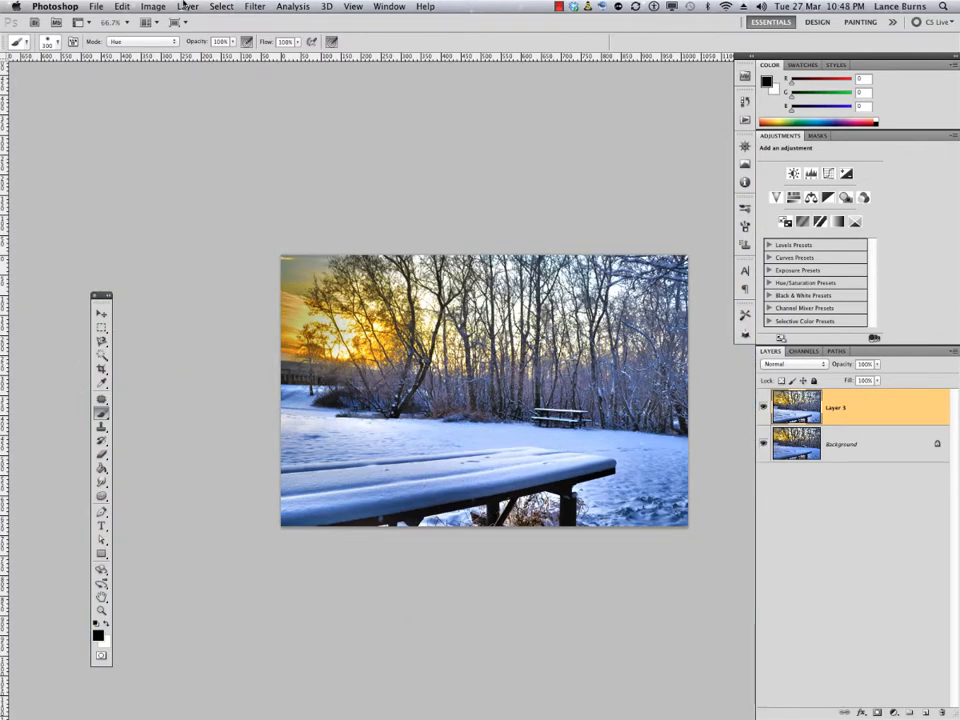
- Open the bright exposure JPG and add it to the HDR document, accepting the bit-depth warning
click(96, 8)
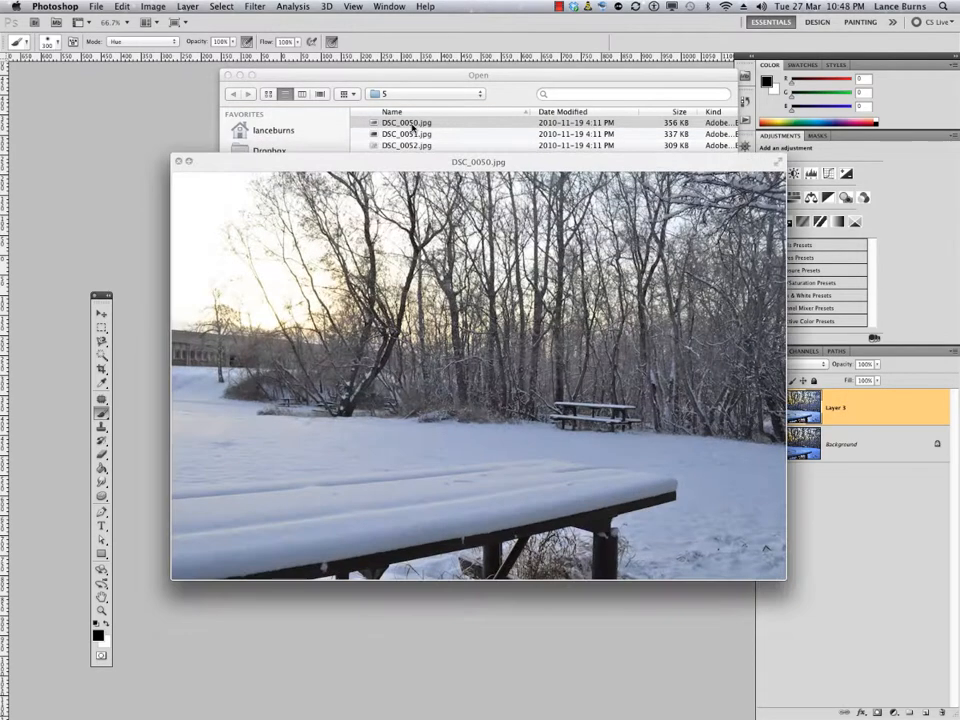
click(404, 144)
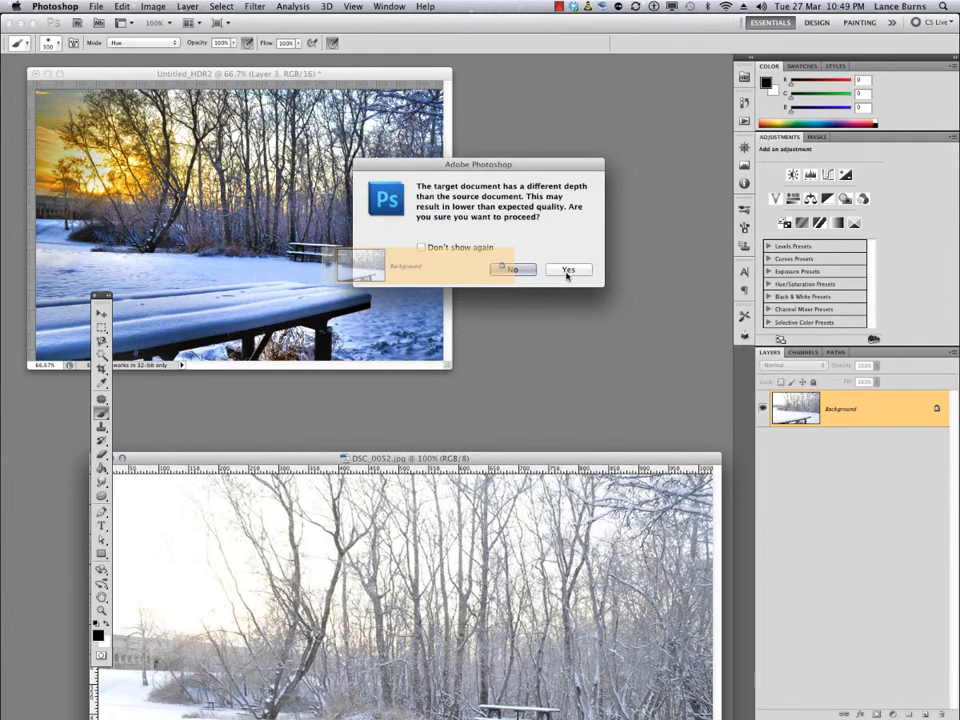
click(568, 270)
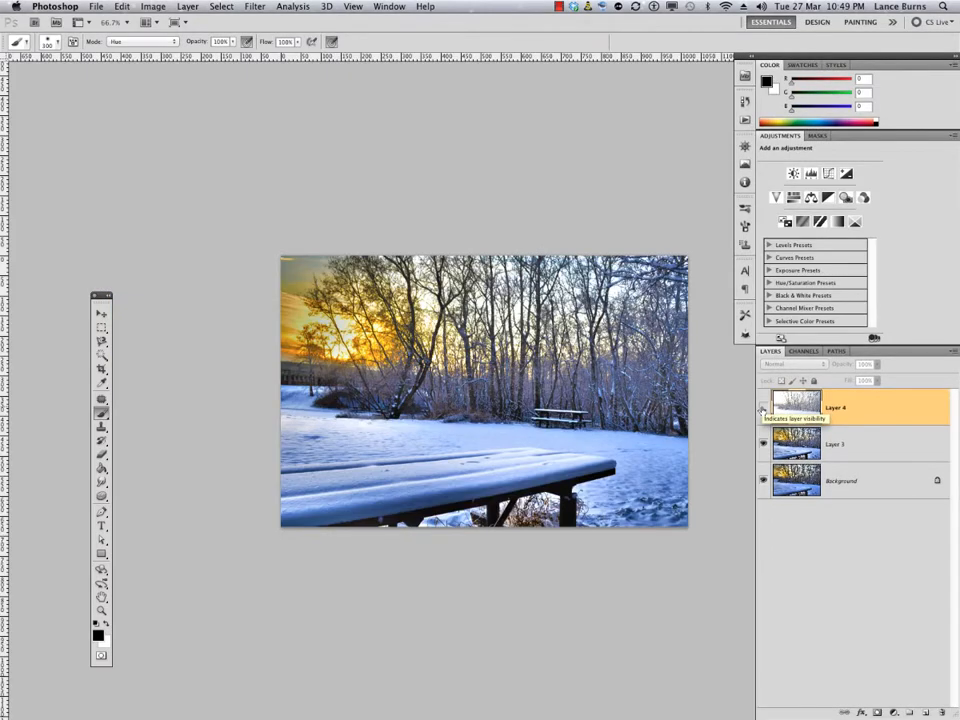
- Auto-Align the bright exposure and HDR layers using Perspective
click(762, 410)
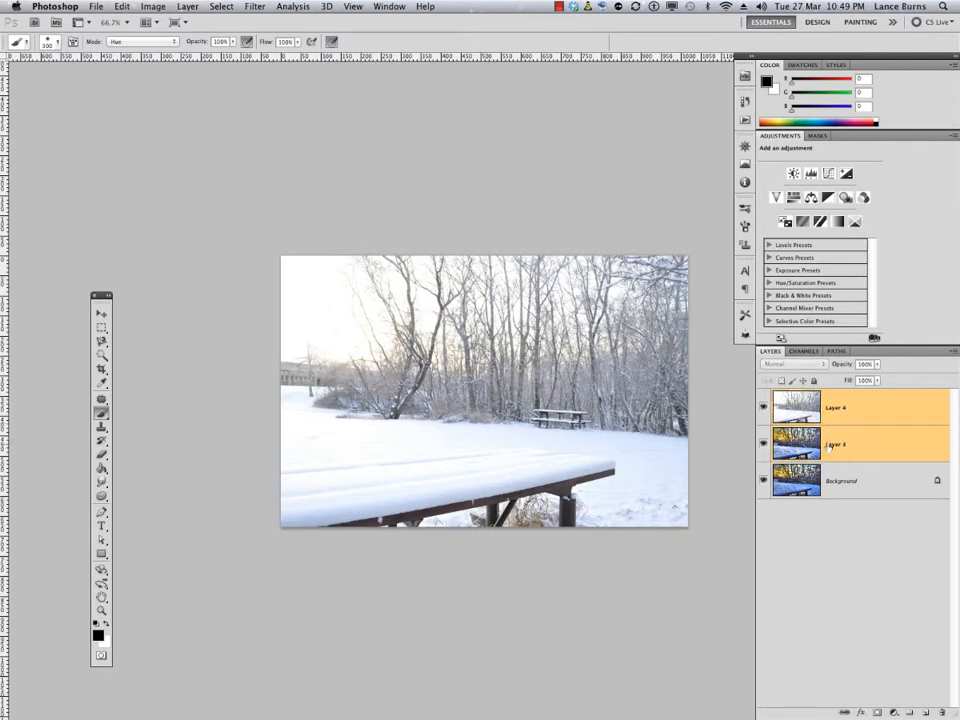
click(152, 8)
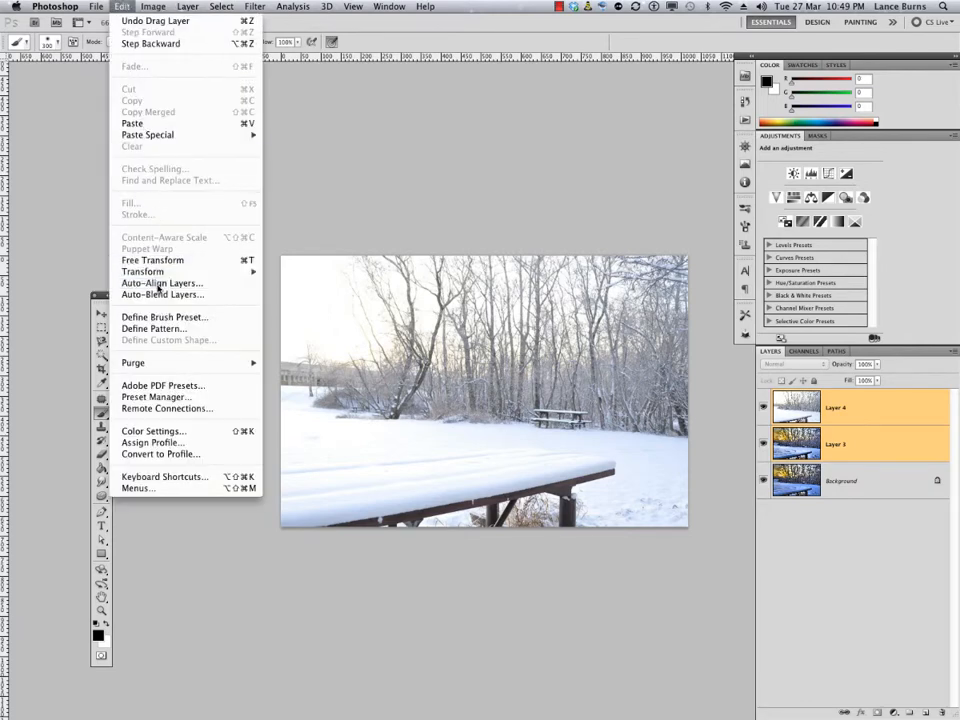
click(160, 284)
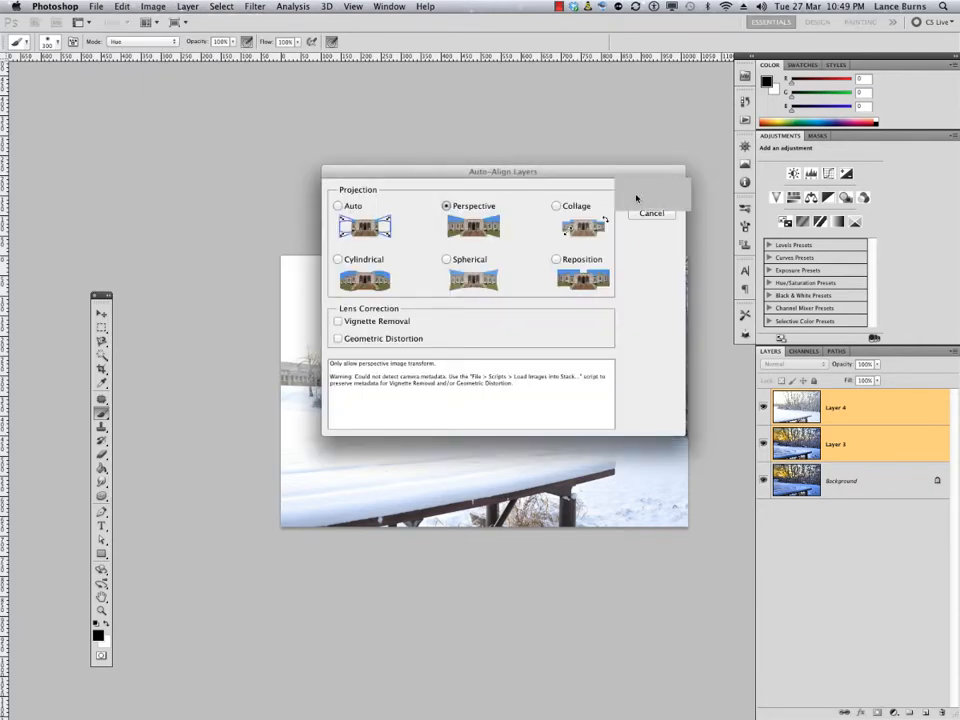
click(652, 212)
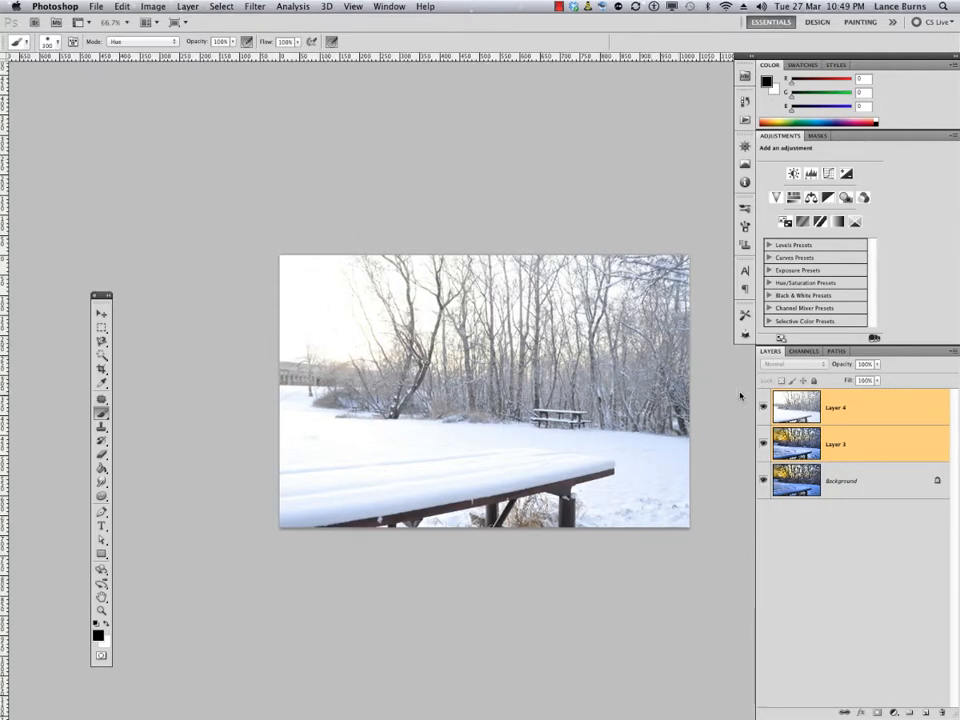
- Toggle the bright exposure layer's visibility to check the alignment
click(764, 408)
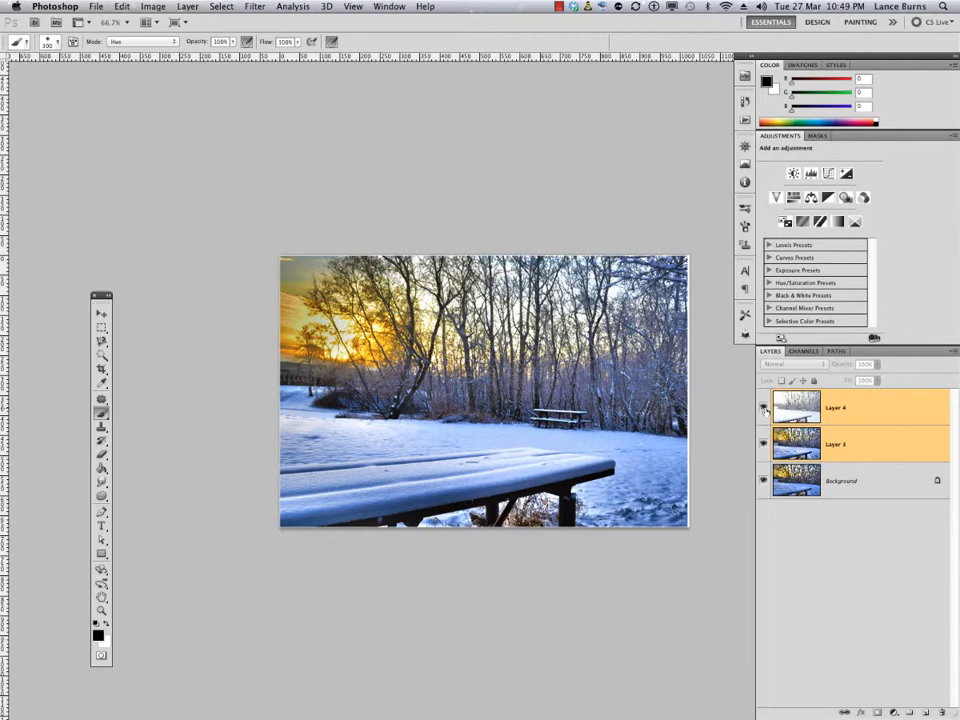
click(764, 408)
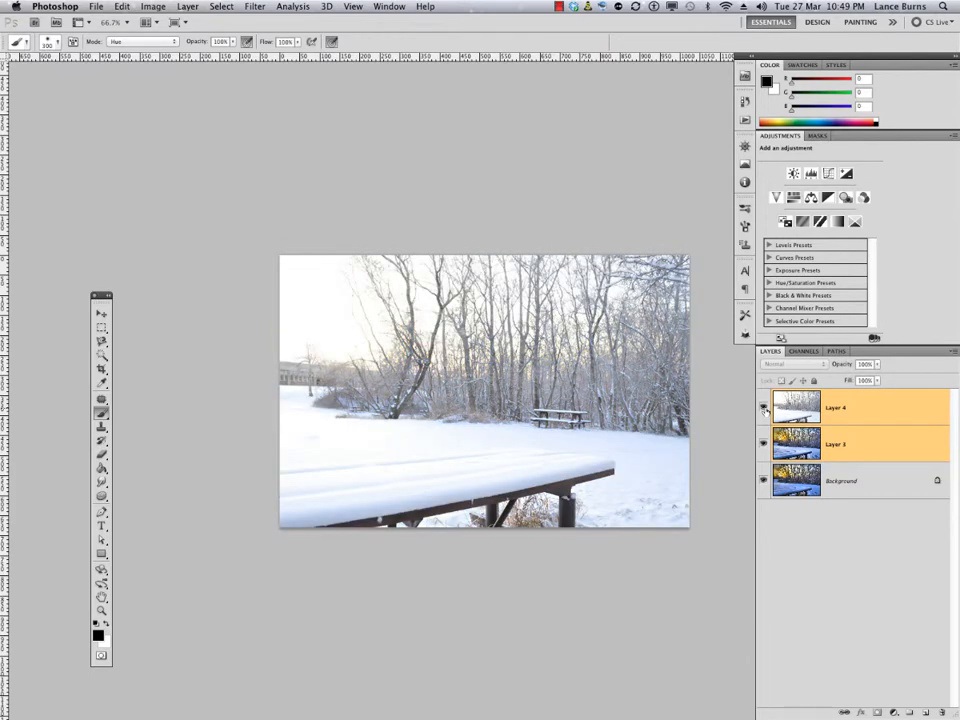
click(764, 408)
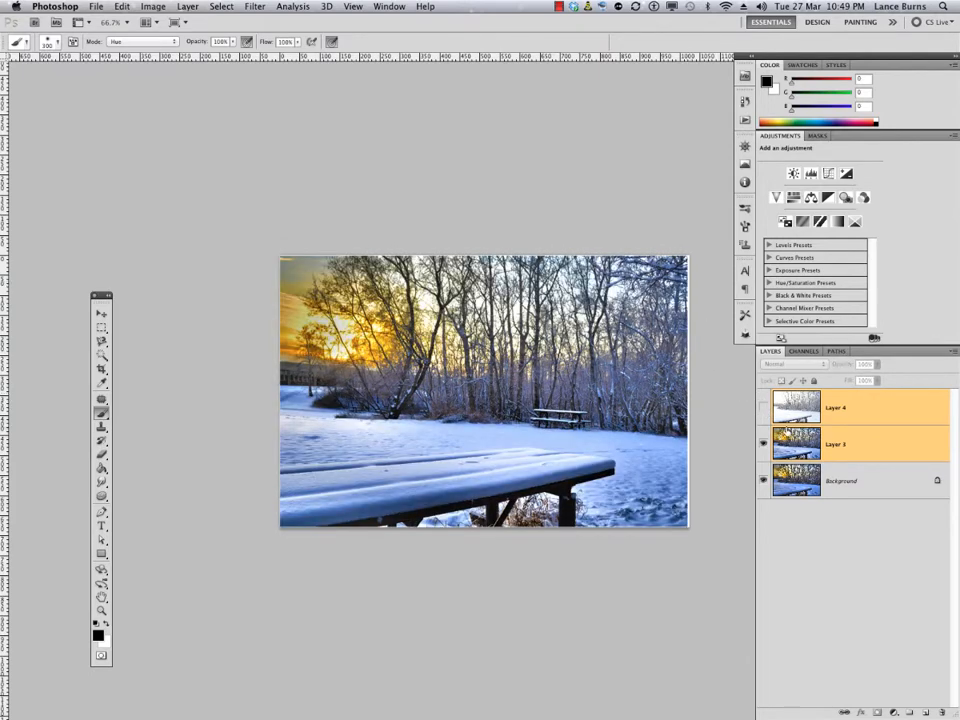
click(764, 408)
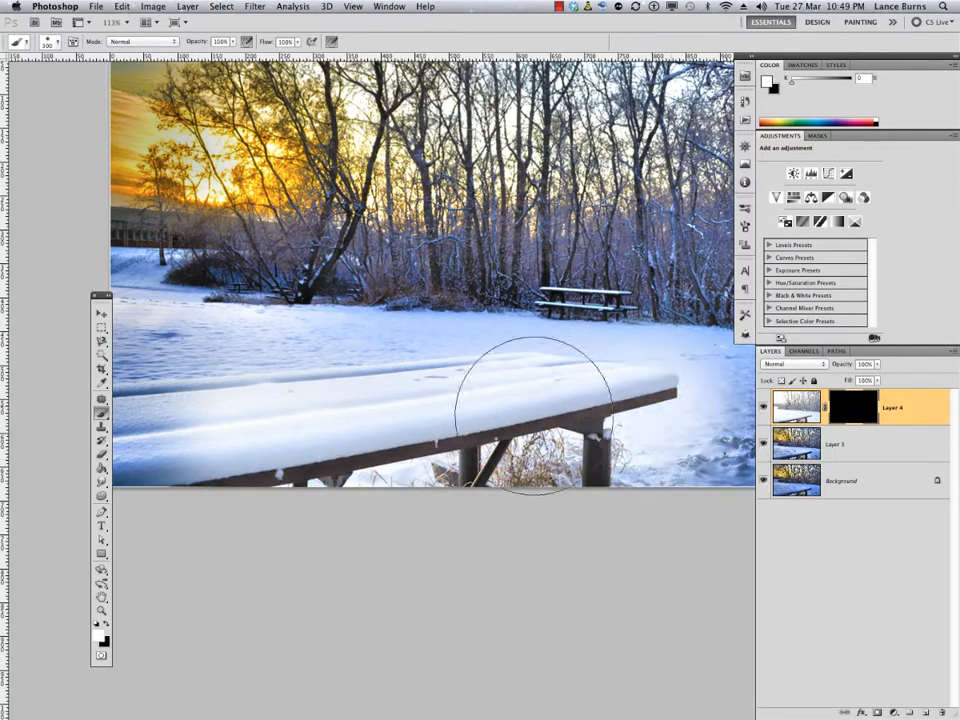
- Paint white on the bright layer's black mask over the front table edge
drag(536, 410, 650, 404)
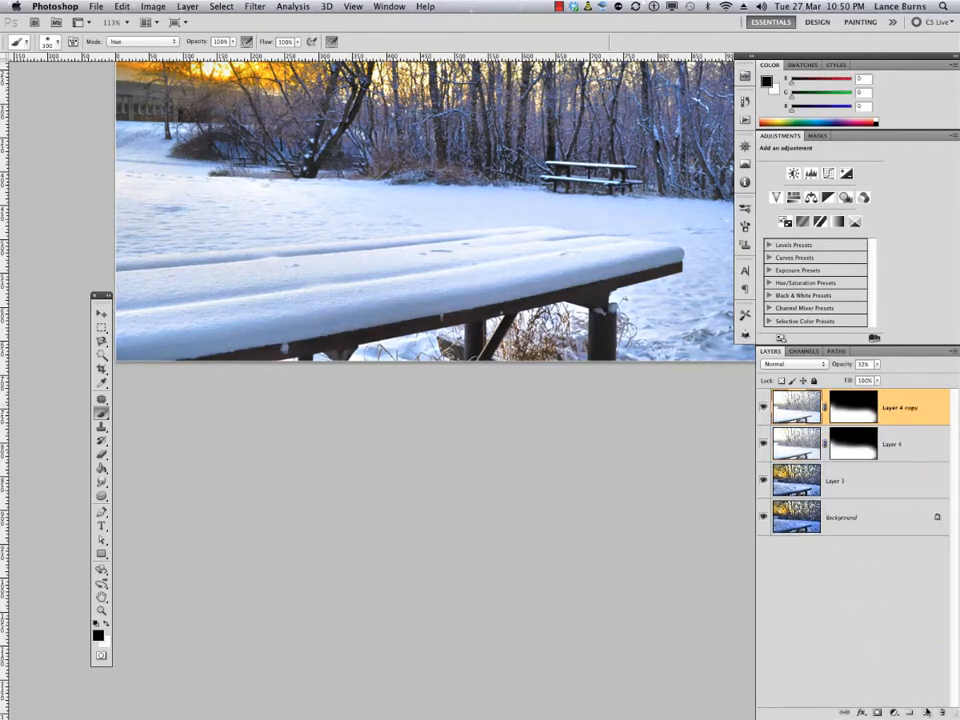
- Apply a mask option from the layer mask's context menu and repaint the mask over the table edge
right_click(852, 406)
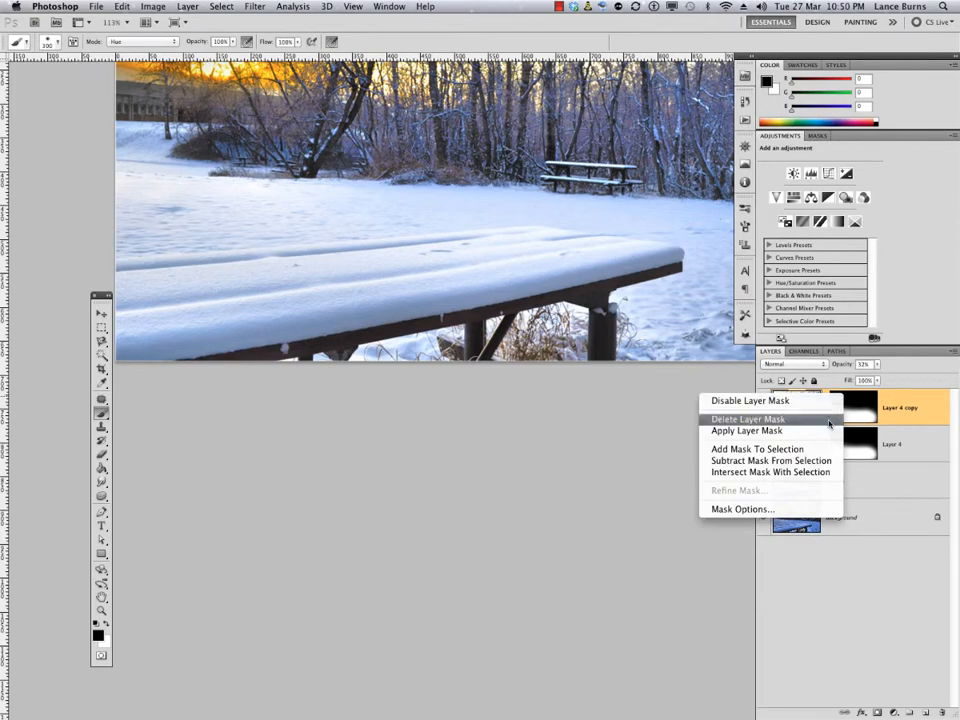
click(746, 430)
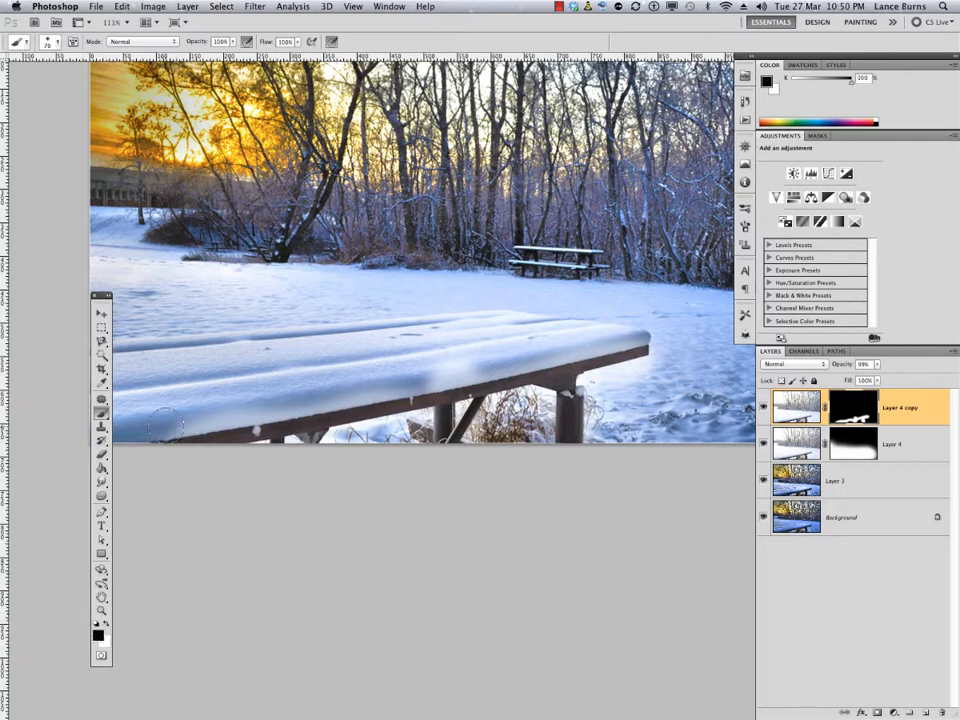
mouse_move(632, 330)
text(100)
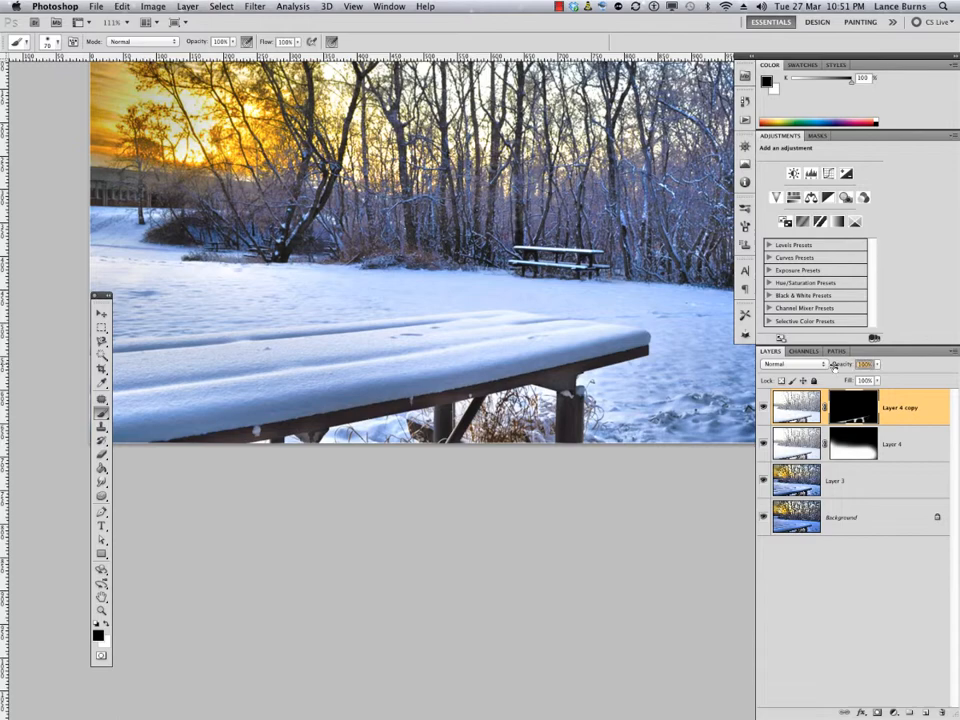
click(764, 408)
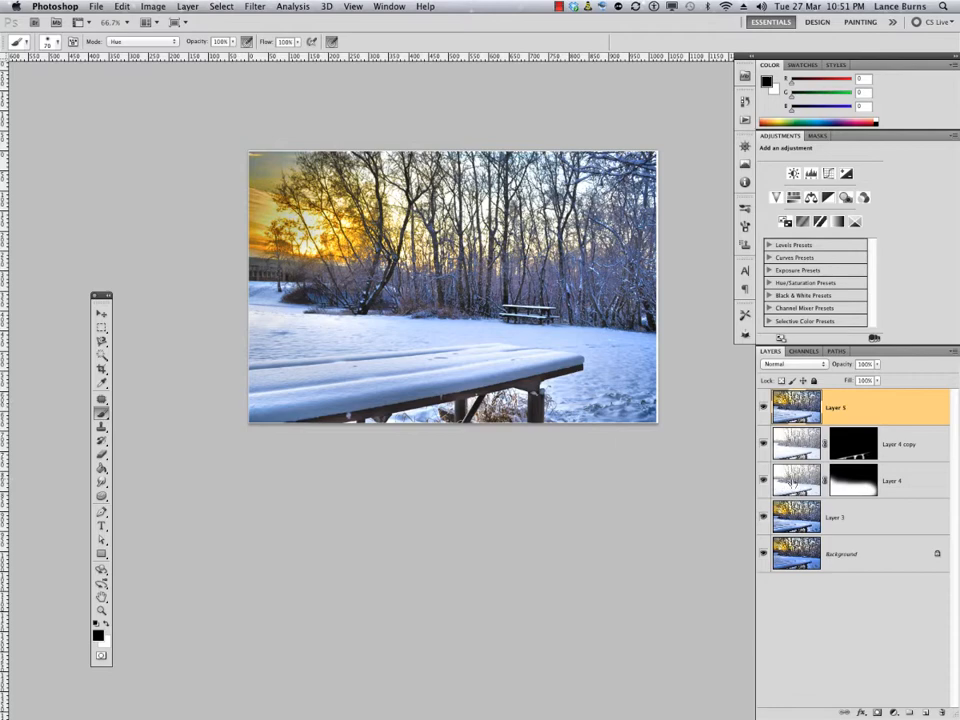
- Remove the intermediate edit layers and select the single image layer above the background
click(890, 444)
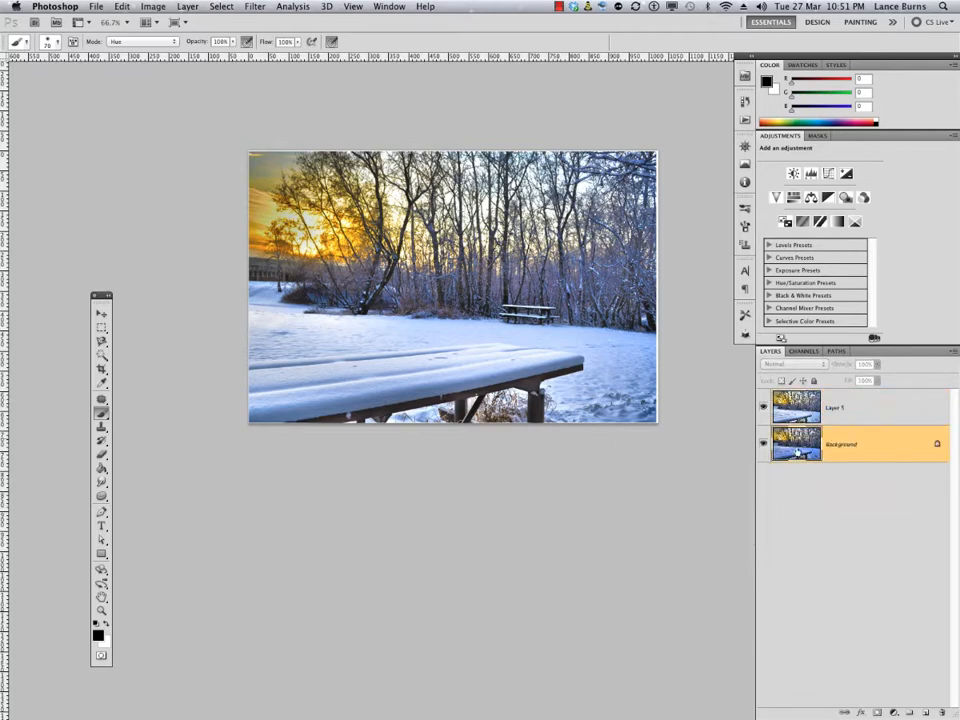
click(836, 408)
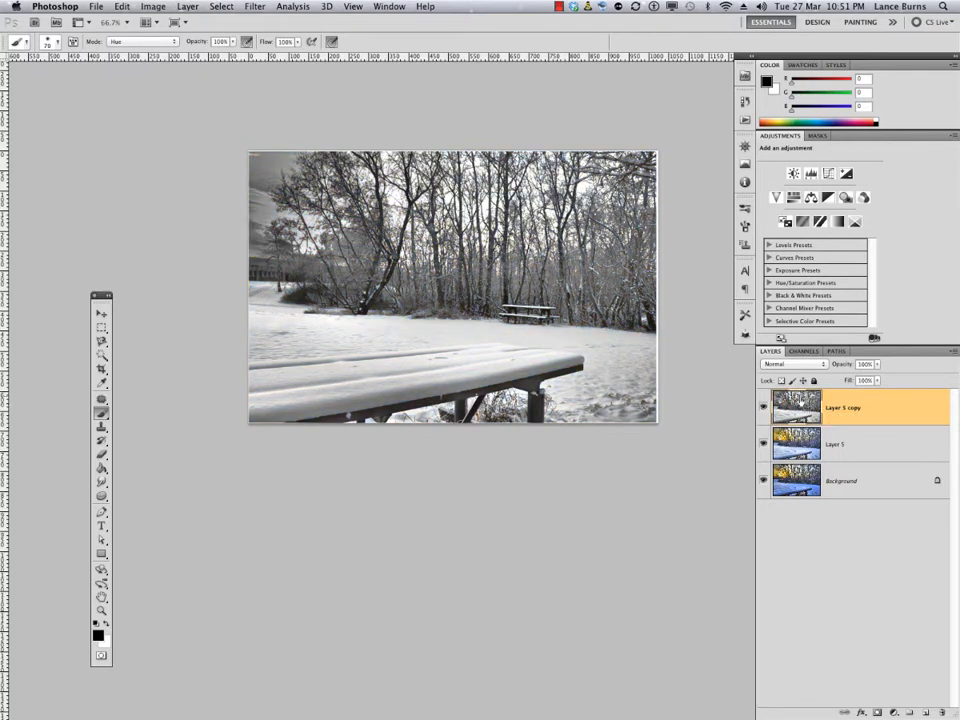
- Blend the desaturated copy over the image, trying a contrast blending mode
click(790, 364)
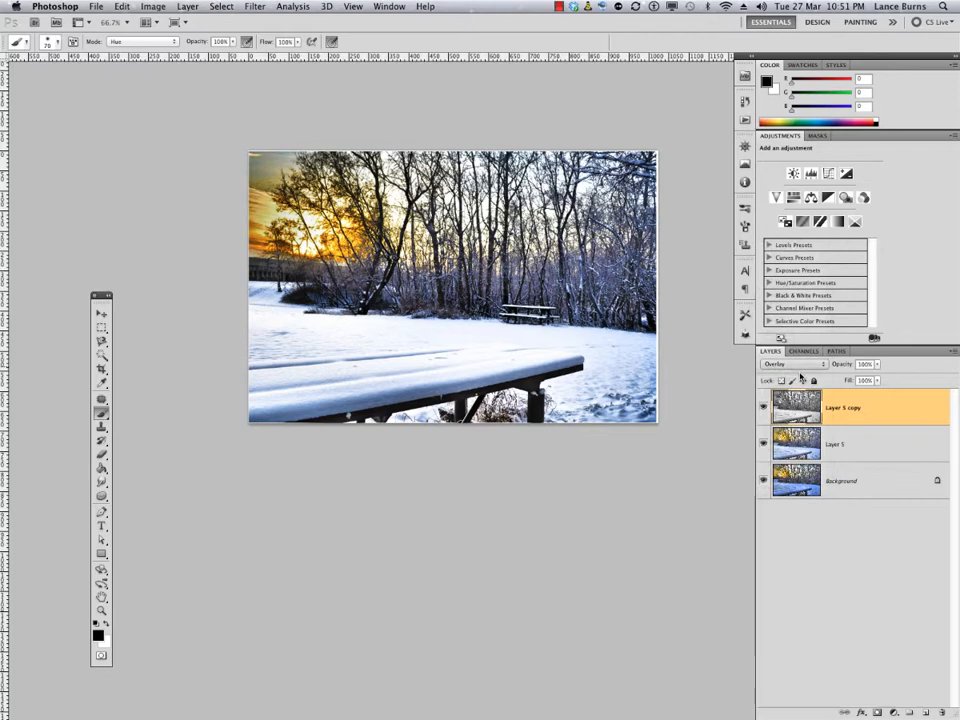
click(790, 364)
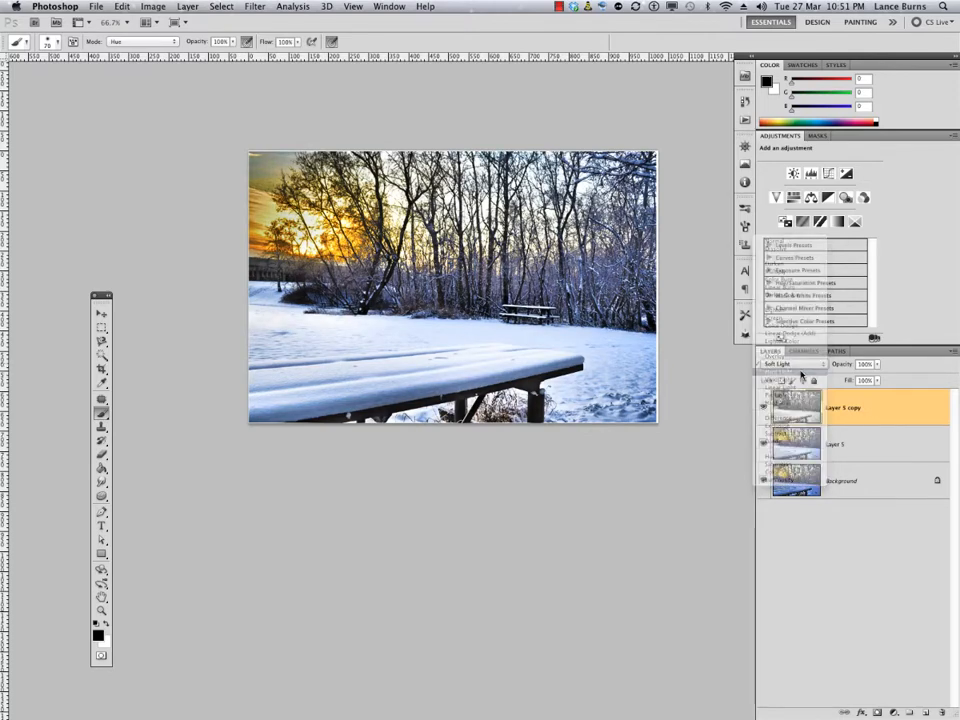
click(790, 364)
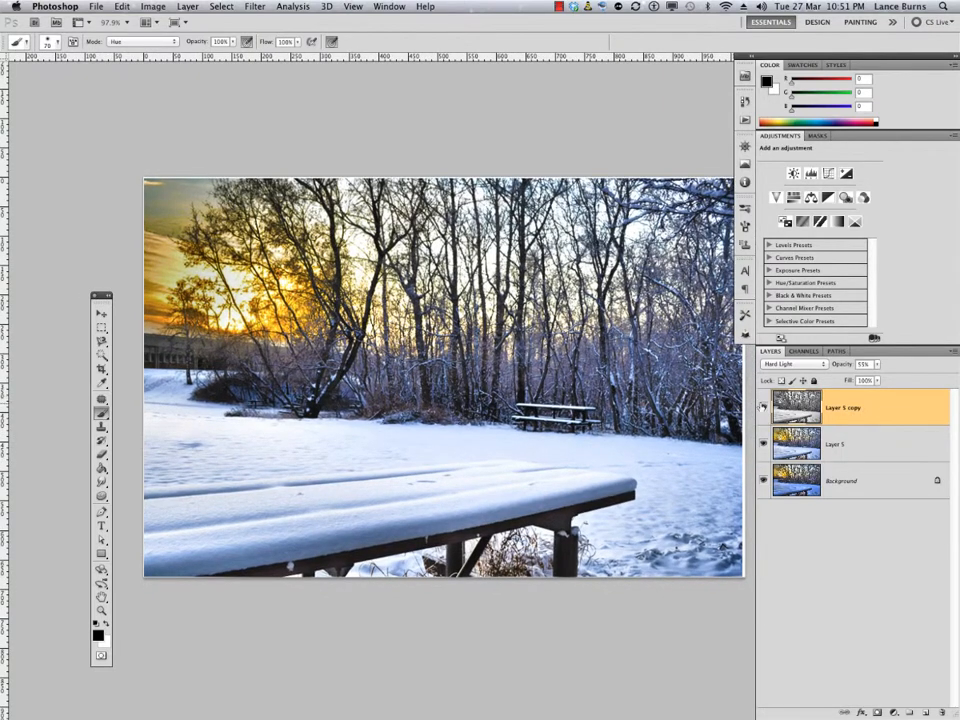
click(764, 408)
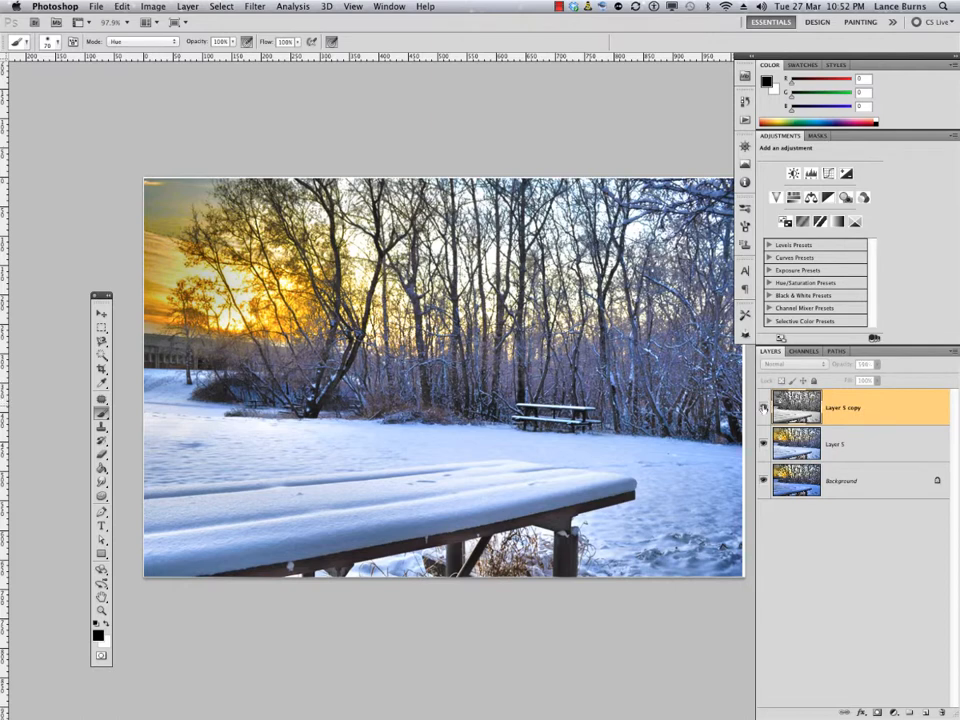
- Switch the copy to the Overlay contrast mode and adjust its opacity value
click(790, 364)
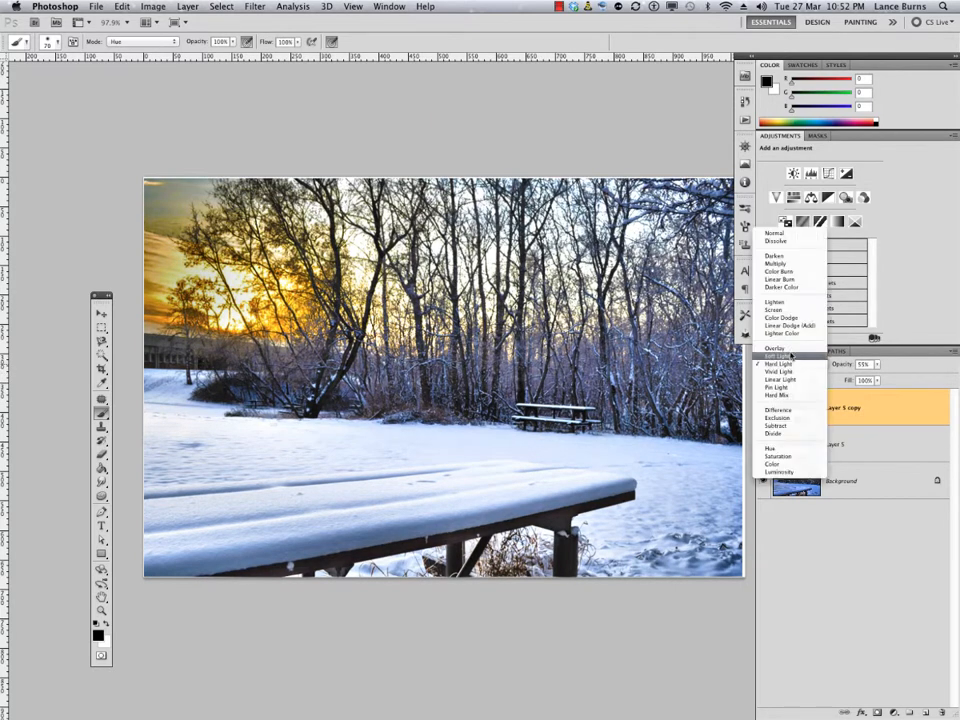
click(776, 348)
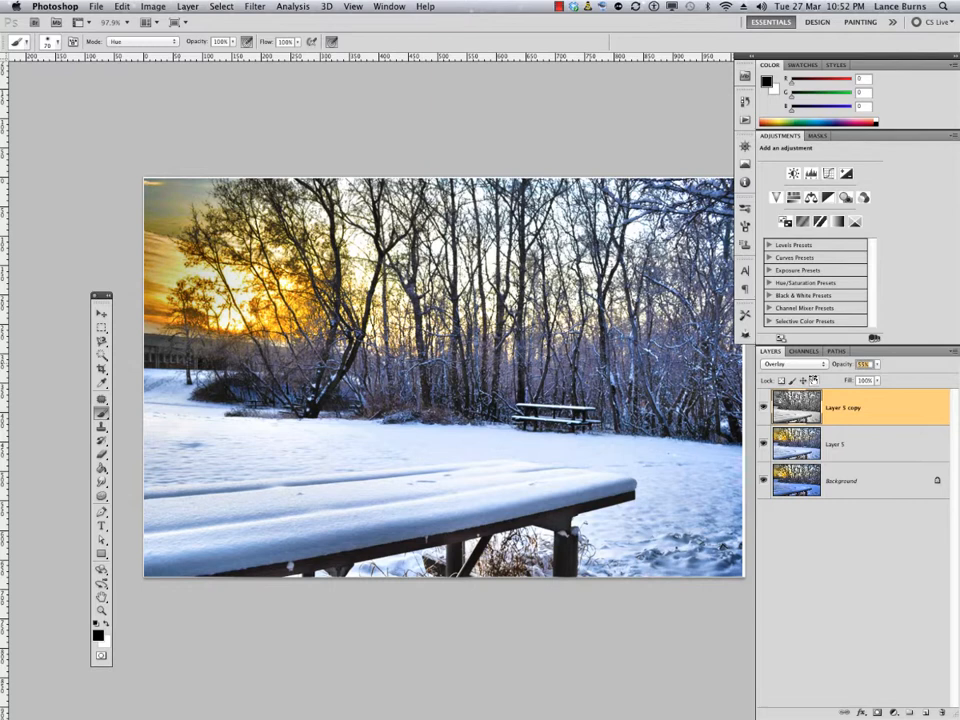
triple_click(862, 364)
text(46)
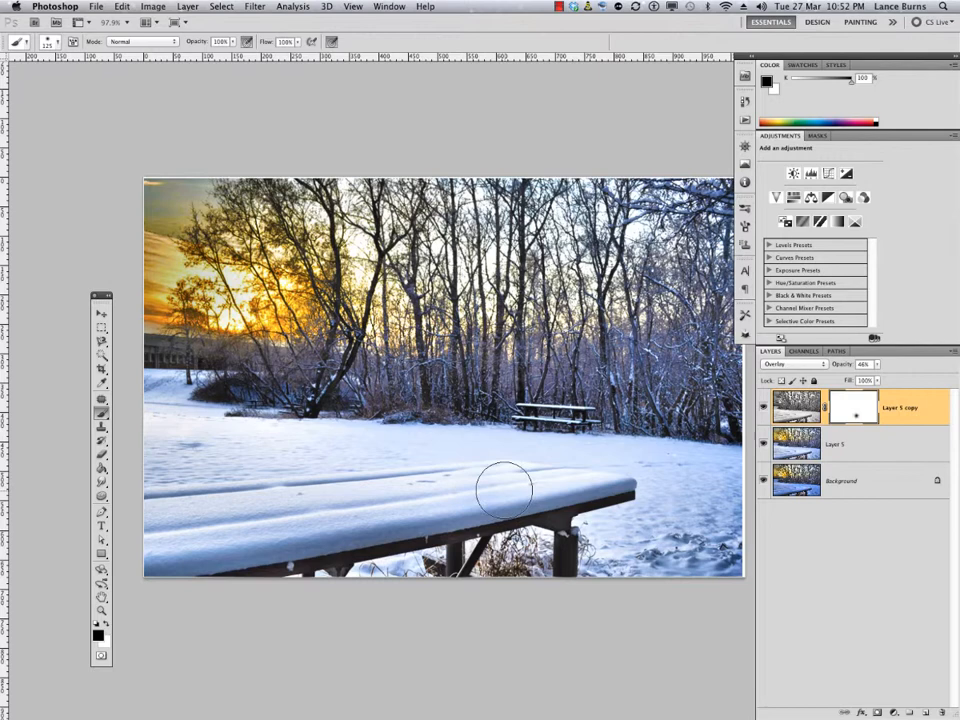
- Paint black on the overlay copy's mask to hide the detail from the table surface
drag(504, 490, 376, 482)
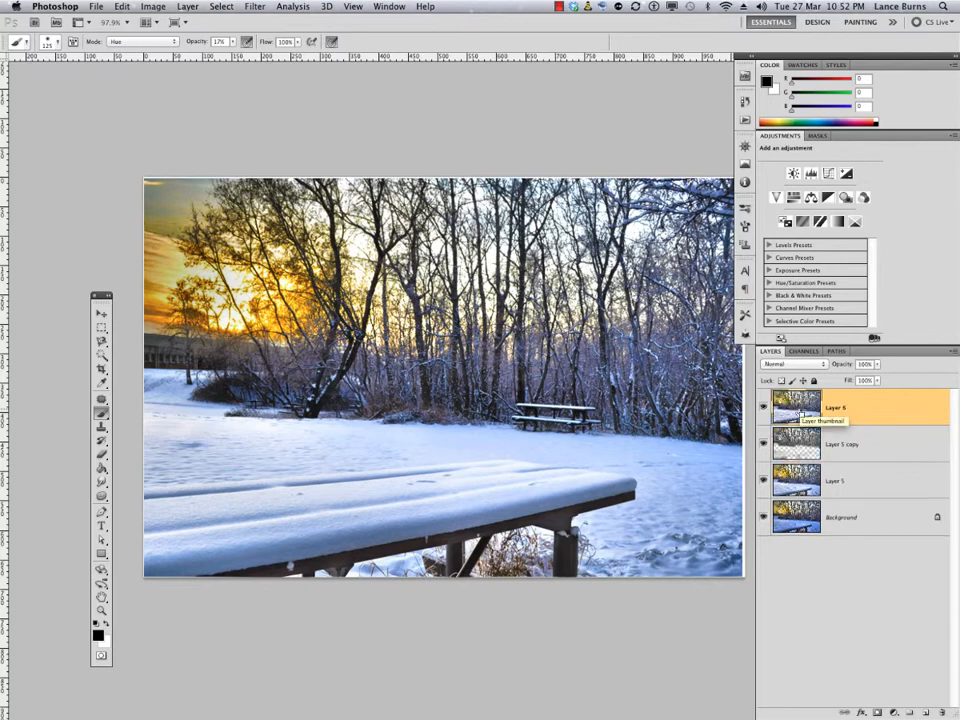
- Delete the intermediate layers and select the merged top layer above the background
click(836, 444)
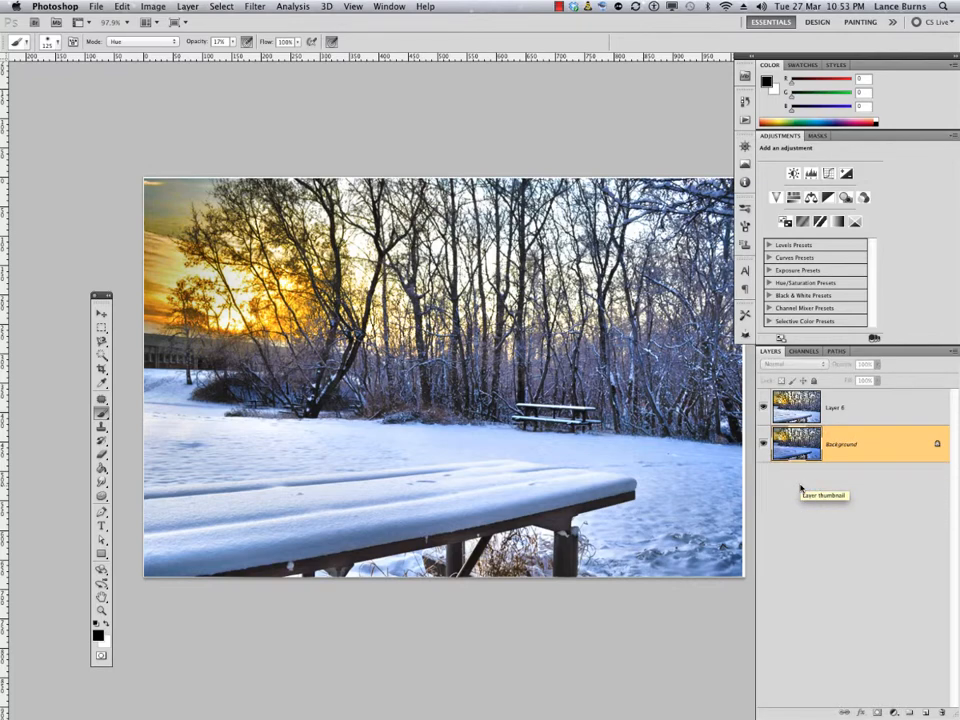
click(836, 408)
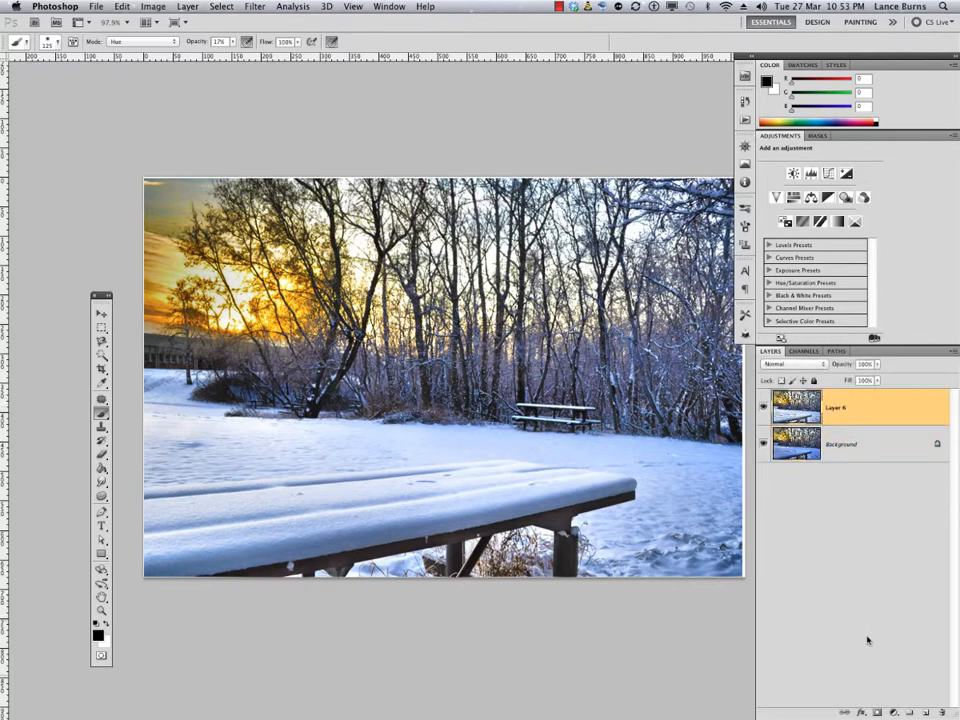